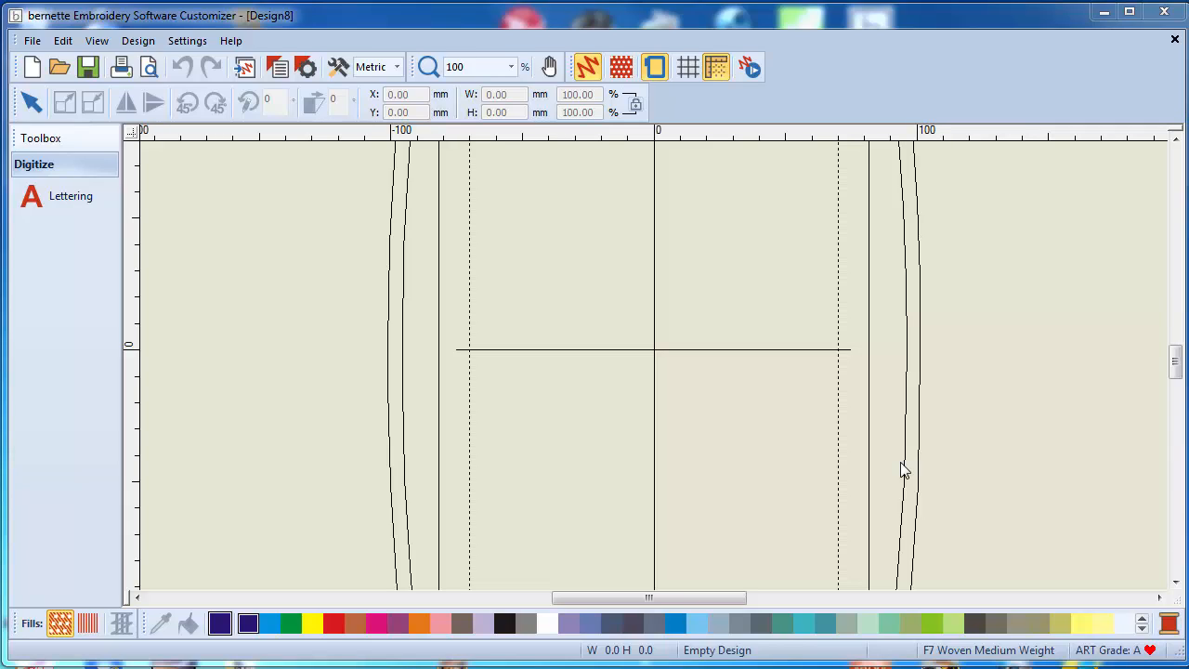
{"action": "mouse_move", "coordinate": [780, 389]}
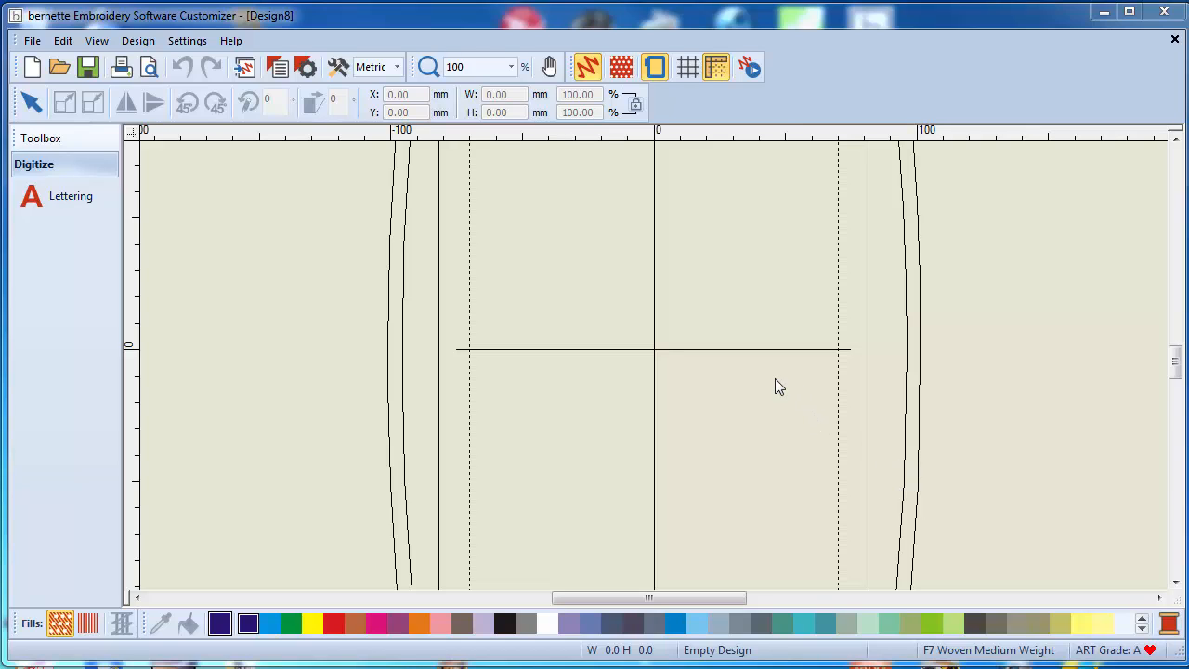
{"action": "mouse_move", "coordinate": [214, 220]}
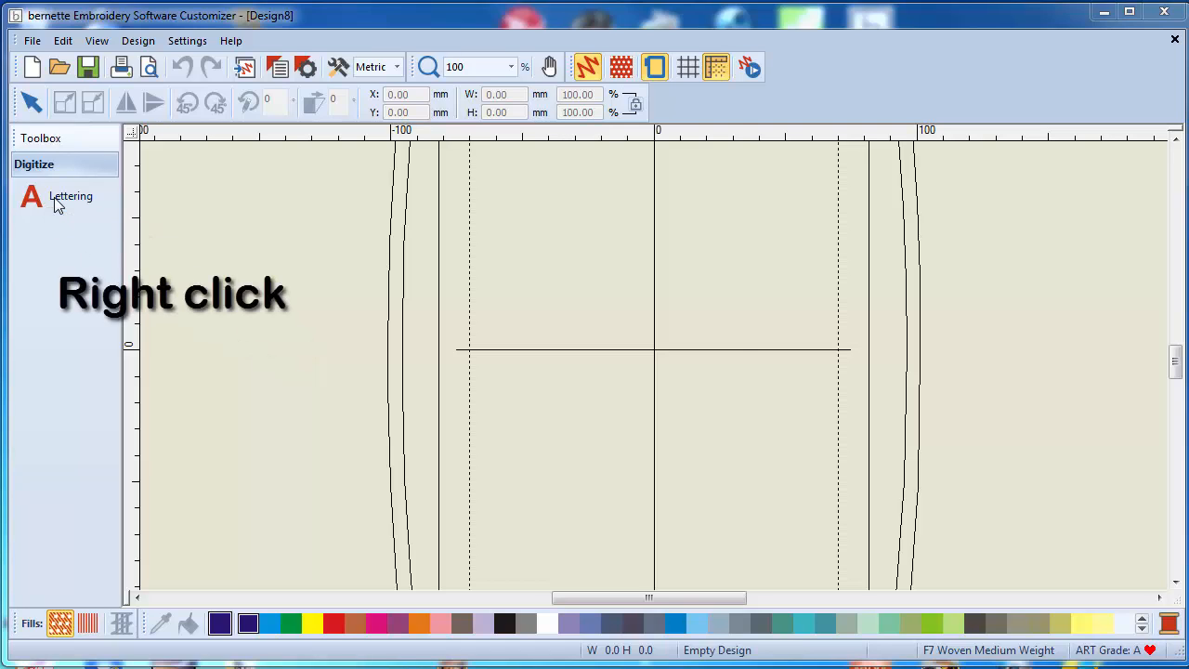
- Start new lettering and enter the text BERNINA
{"action": "right_click", "coordinate": [70, 195]}
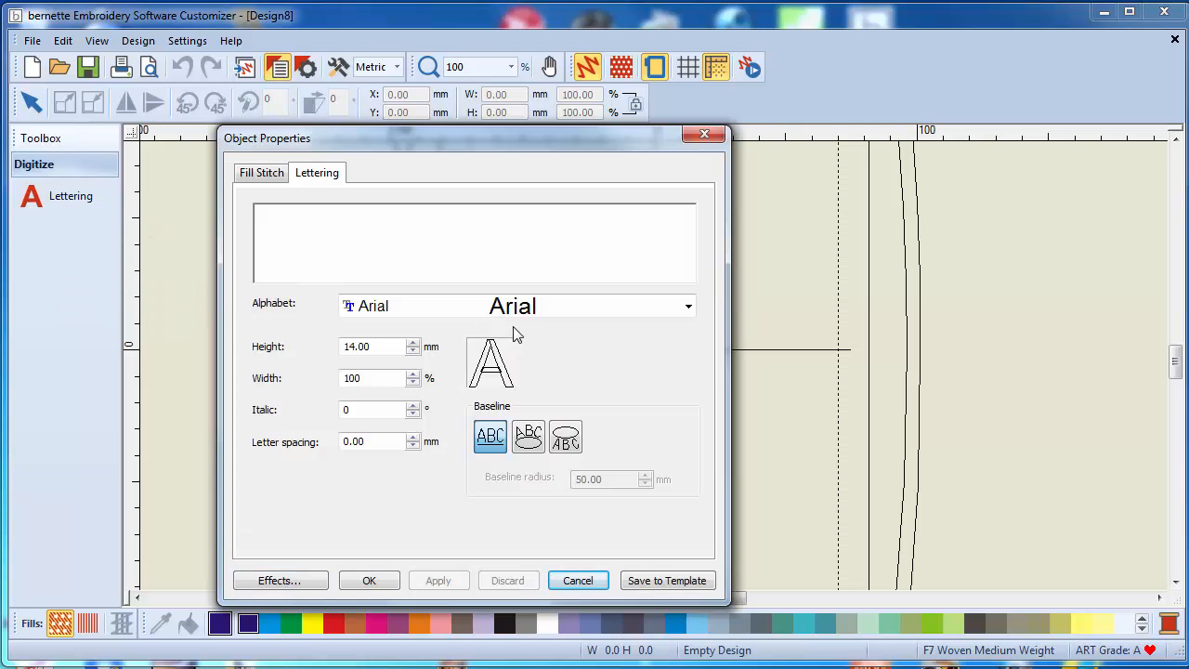
{"action": "left_click", "coordinate": [320, 219]}
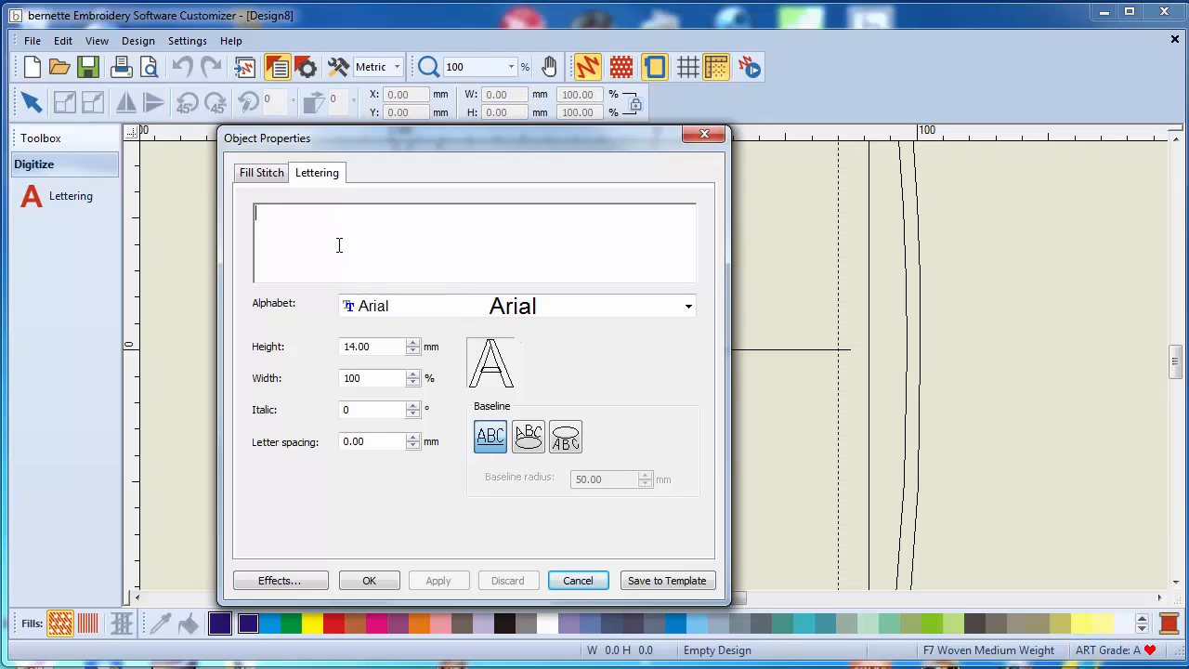
{"action": "mouse_move", "coordinate": [672, 260]}
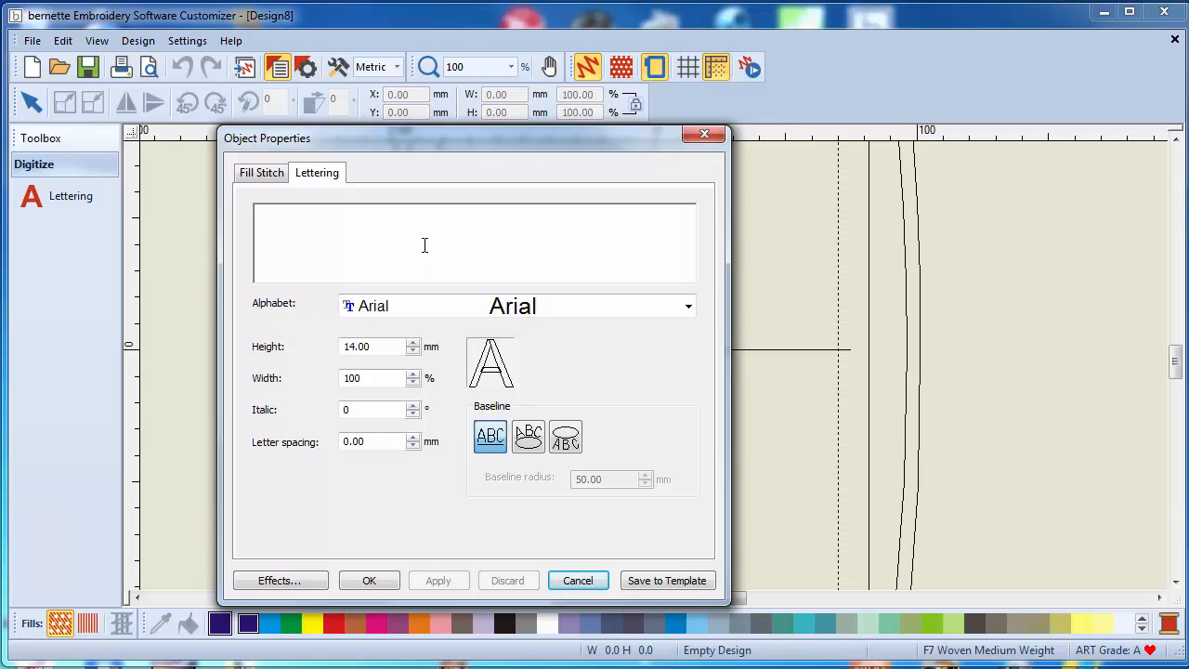
{"action": "type", "text": "BERNINA"}
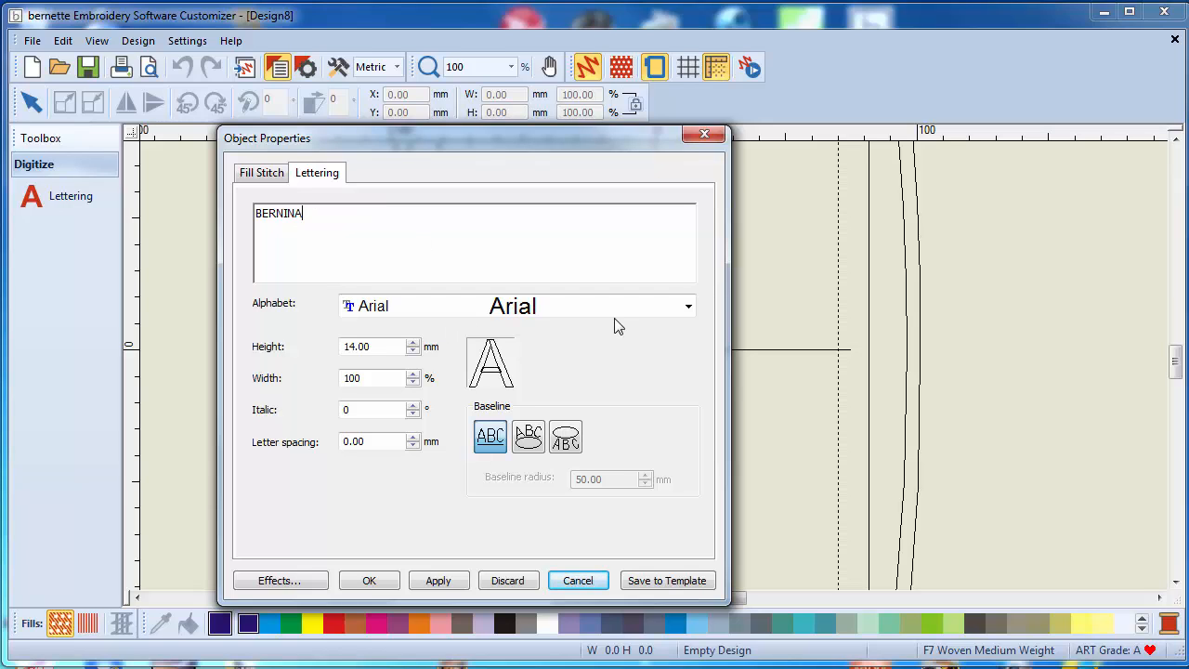
- Choose the Calibri alphabet at 25 mm height, keeping the Free line baseline
{"action": "left_click", "coordinate": [688, 305]}
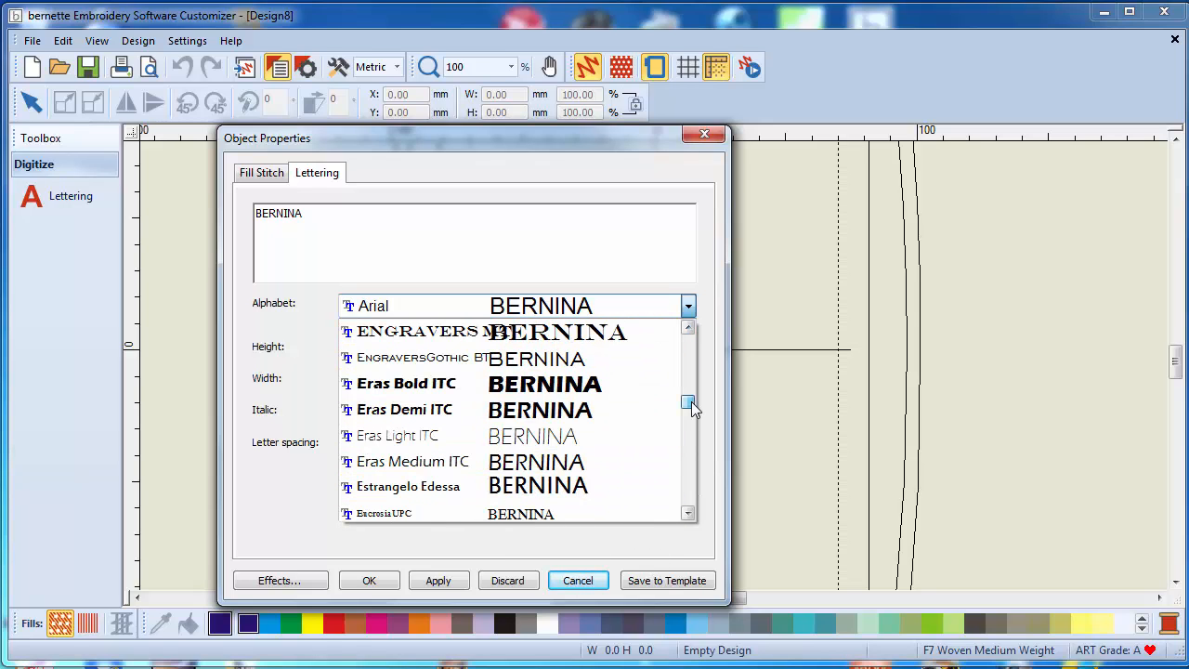
{"action": "scroll", "scroll_direction": "down", "scroll_amount": 3}
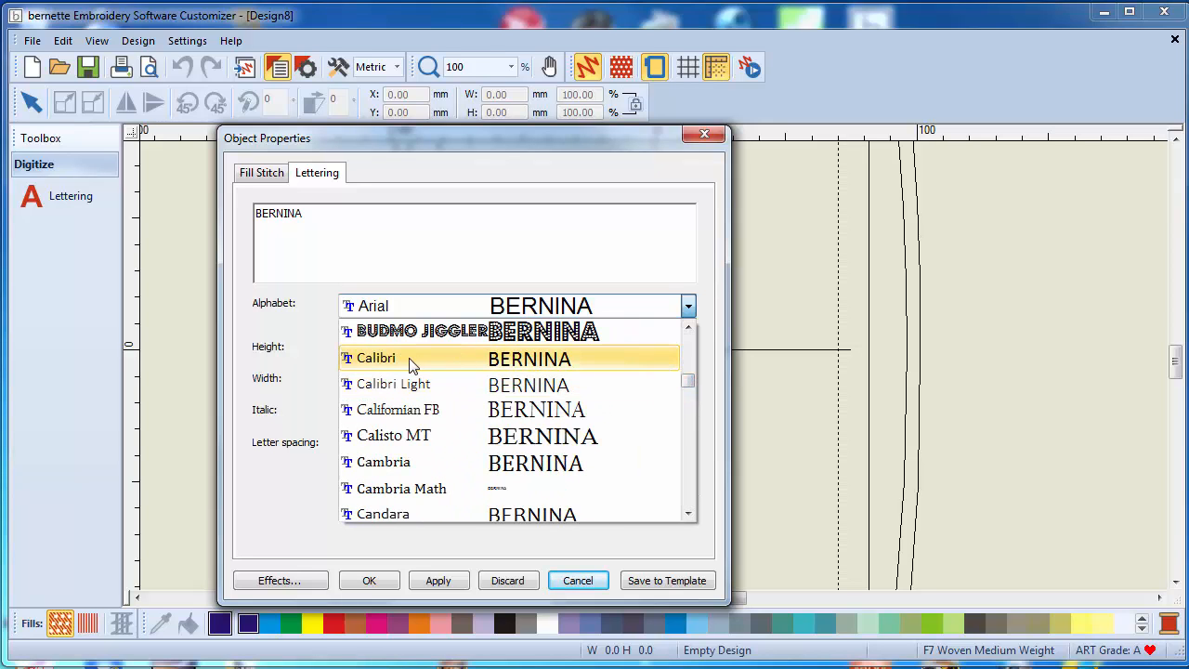
{"action": "left_click", "coordinate": [377, 357]}
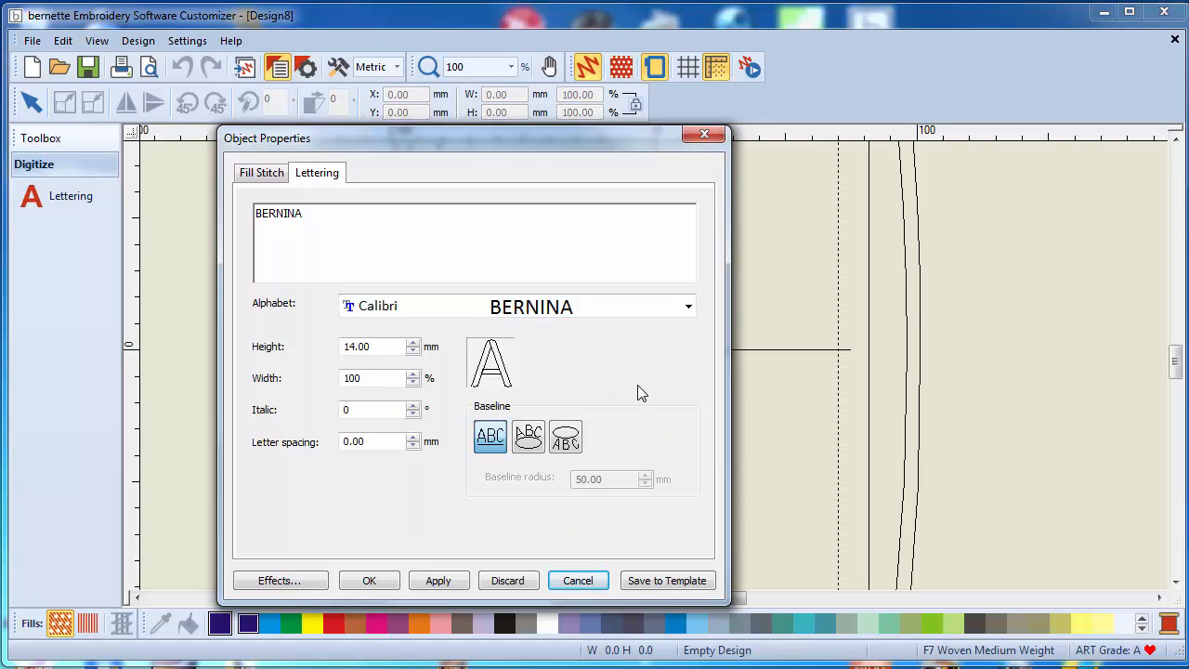
{"action": "left_click", "coordinate": [375, 346]}
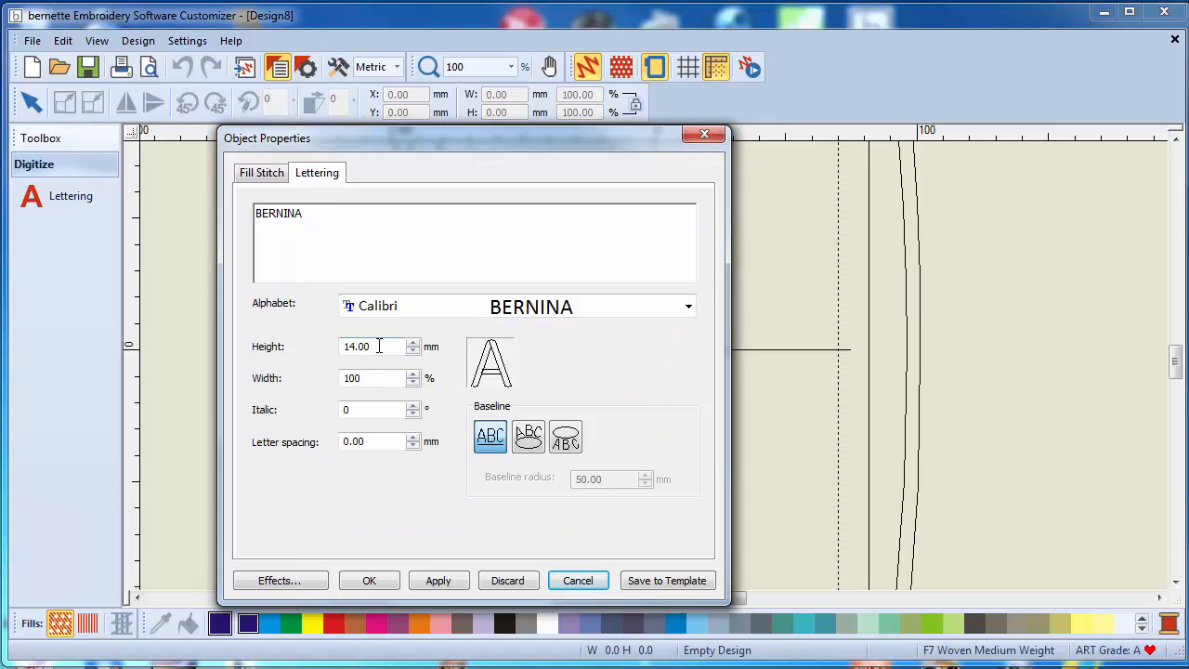
{"action": "triple_click", "coordinate": [376, 345]}
{"action": "type", "text": "25"}
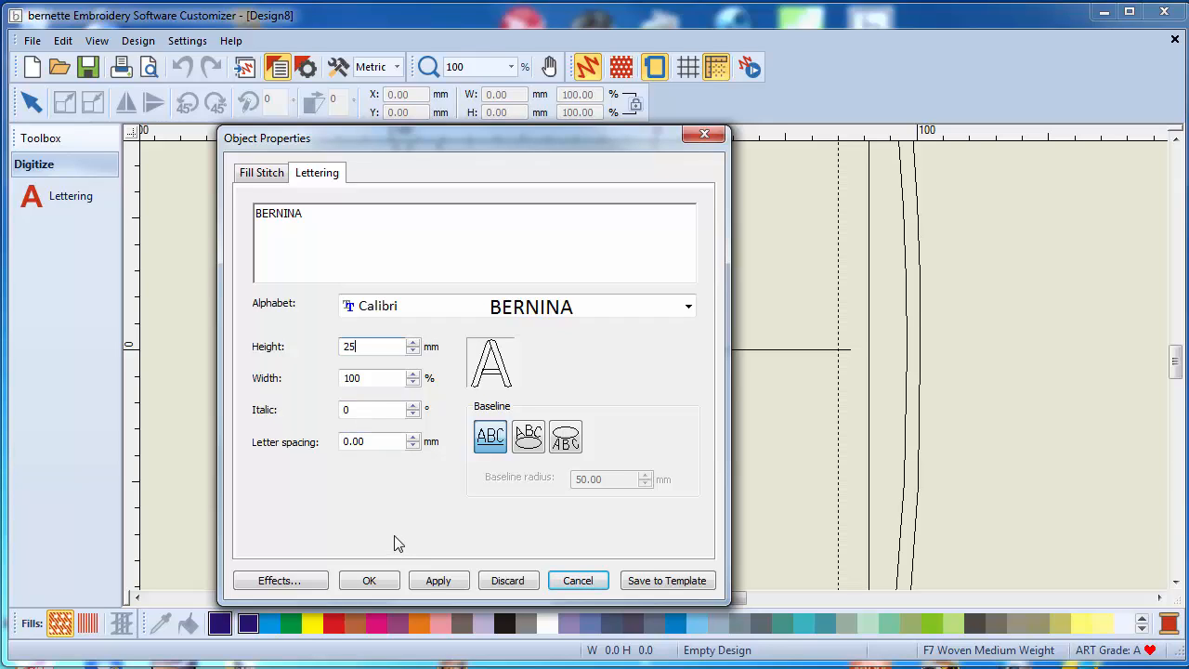
{"action": "mouse_move", "coordinate": [491, 435]}
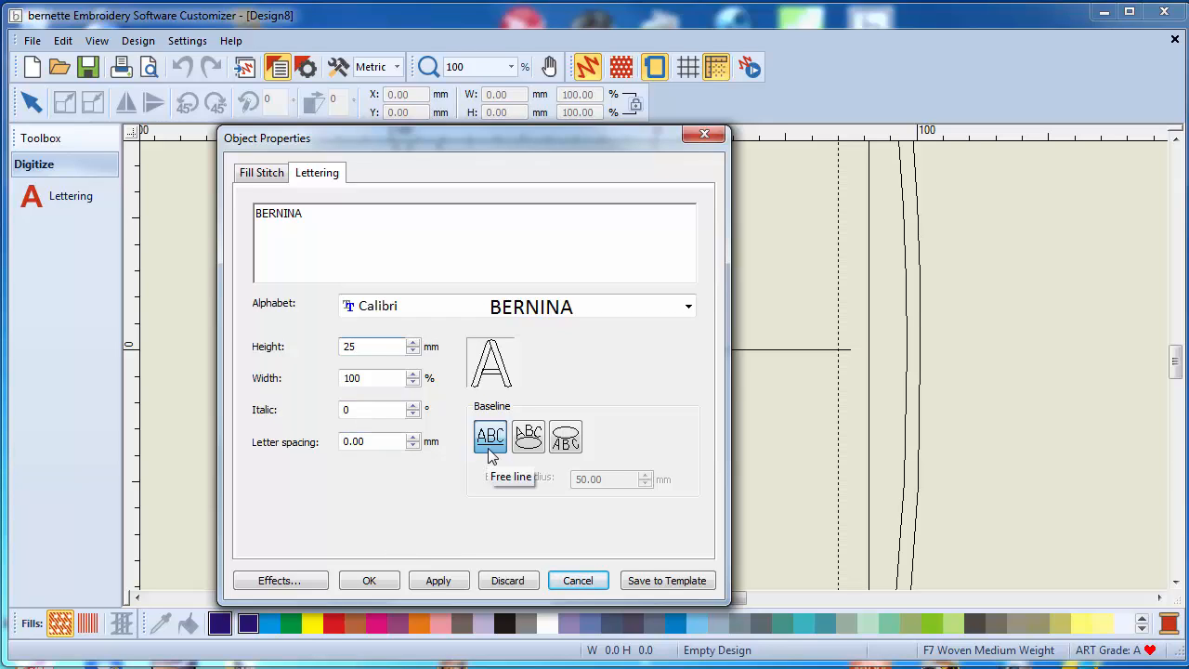
{"action": "left_click", "coordinate": [375, 346]}
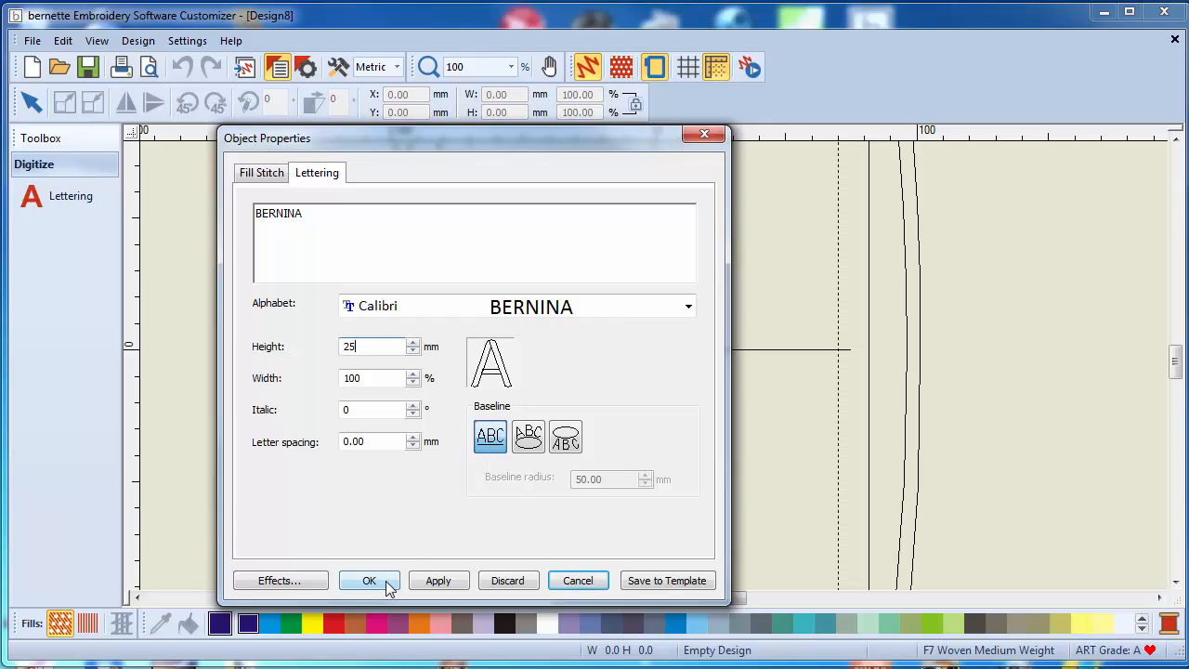
- Confirm the lettering settings to return to the empty hoop design
{"action": "left_click", "coordinate": [368, 579]}
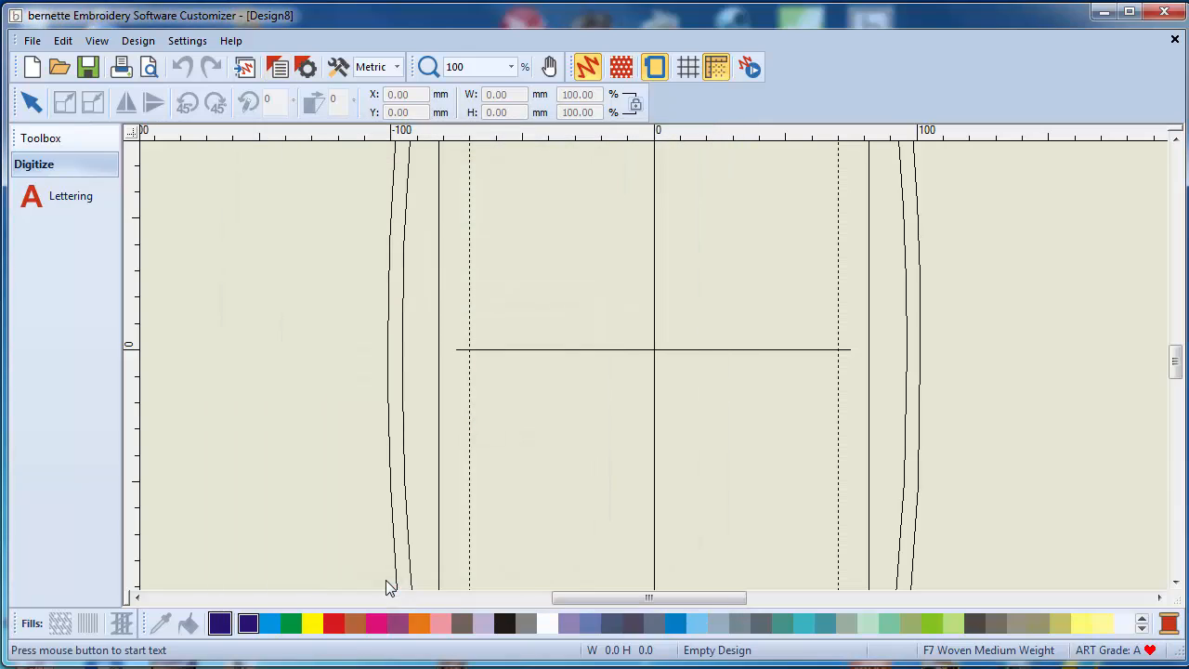
{"action": "mouse_move", "coordinate": [438, 487]}
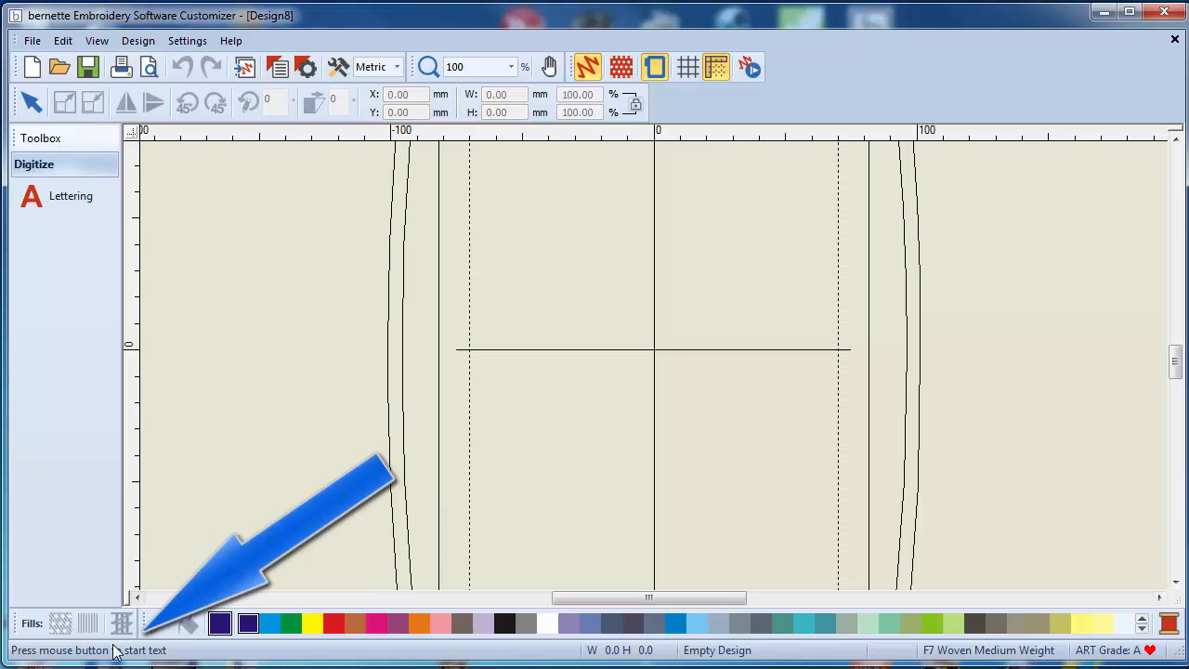
{"action": "mouse_move", "coordinate": [420, 394]}
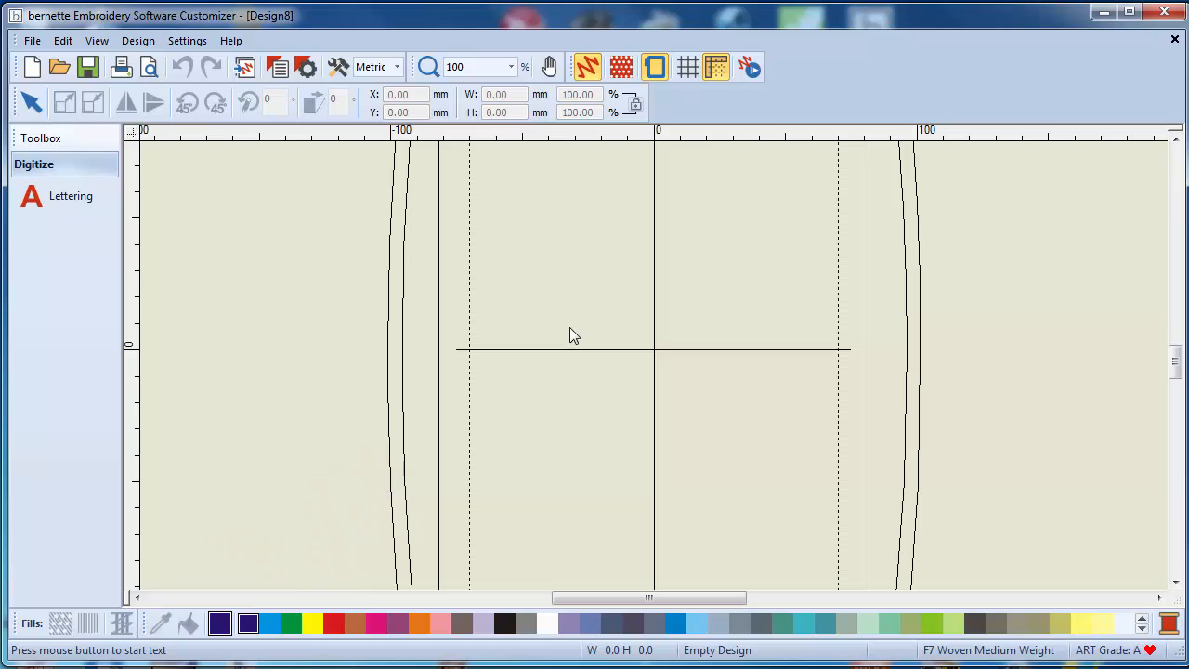
{"action": "mouse_move", "coordinate": [531, 323]}
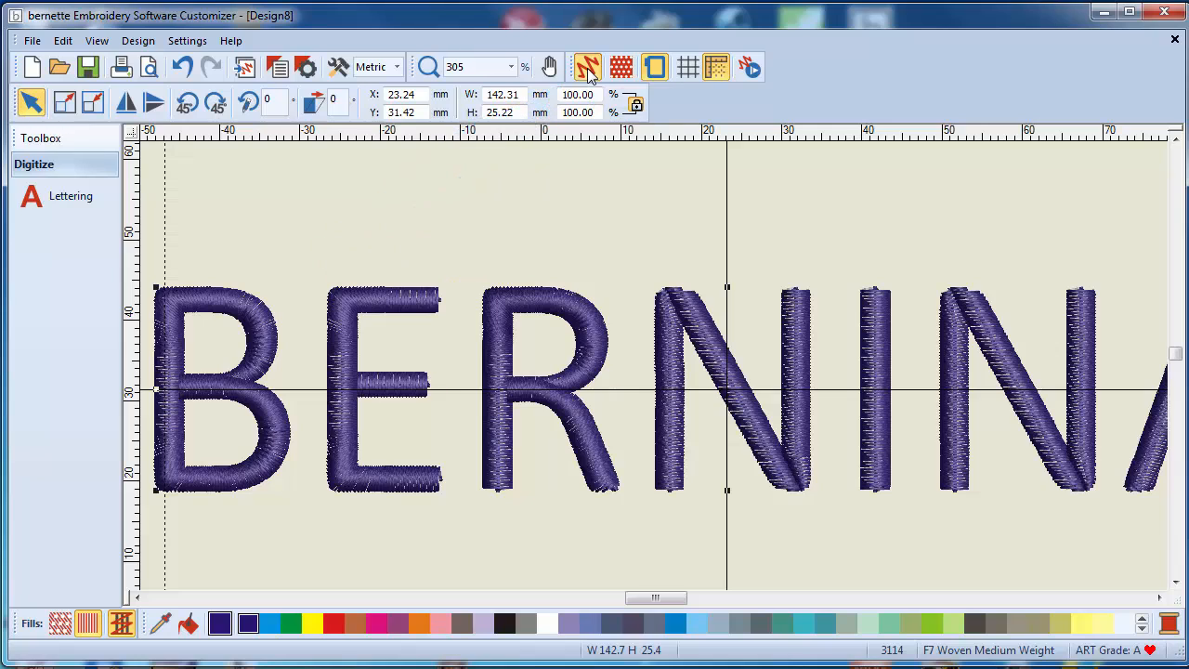
- Turn off Artistic View so the lettering shows as plain stitch lines
{"action": "left_click", "coordinate": [587, 67]}
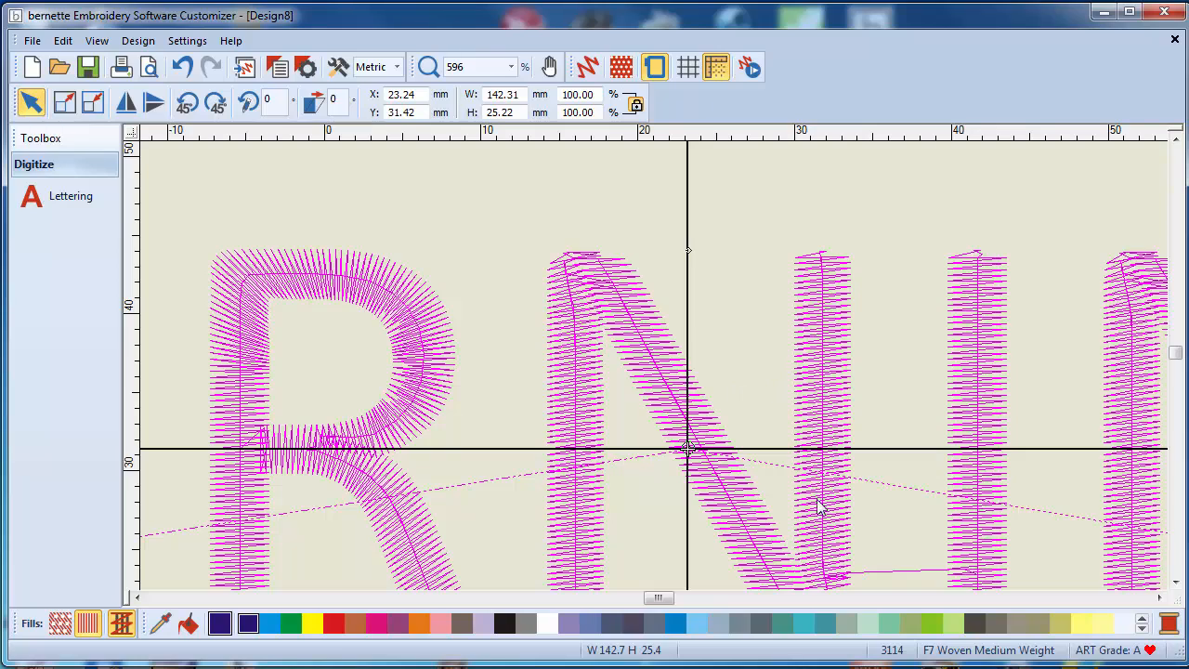
{"action": "mouse_move", "coordinate": [762, 474]}
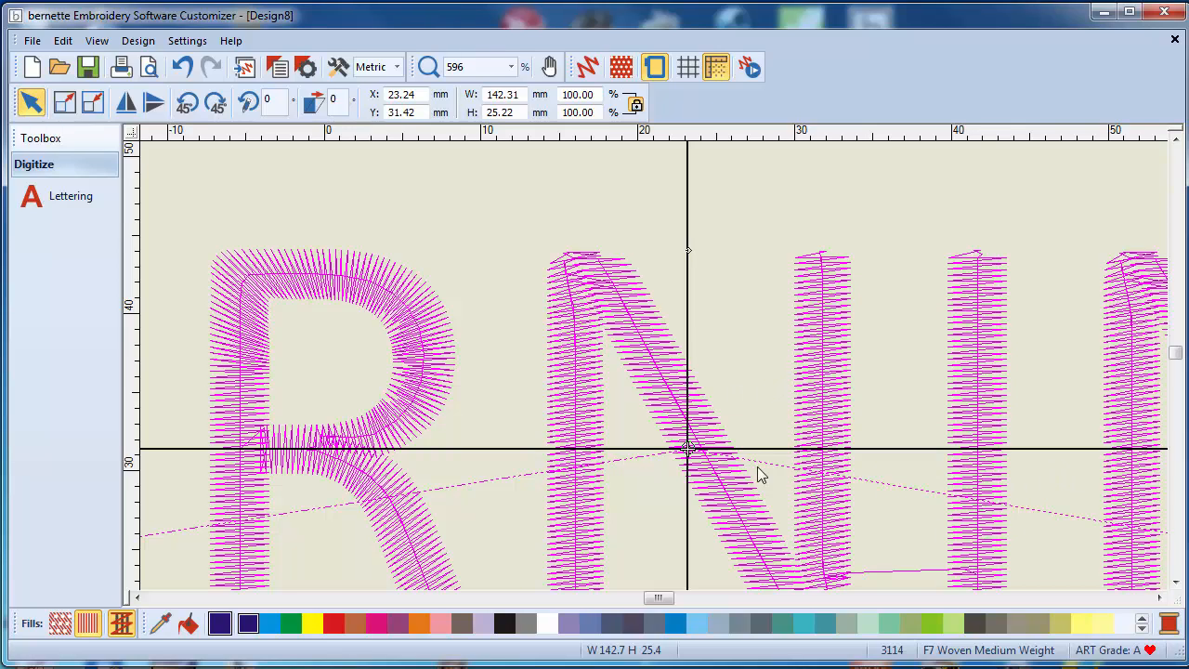
{"action": "mouse_move", "coordinate": [801, 406]}
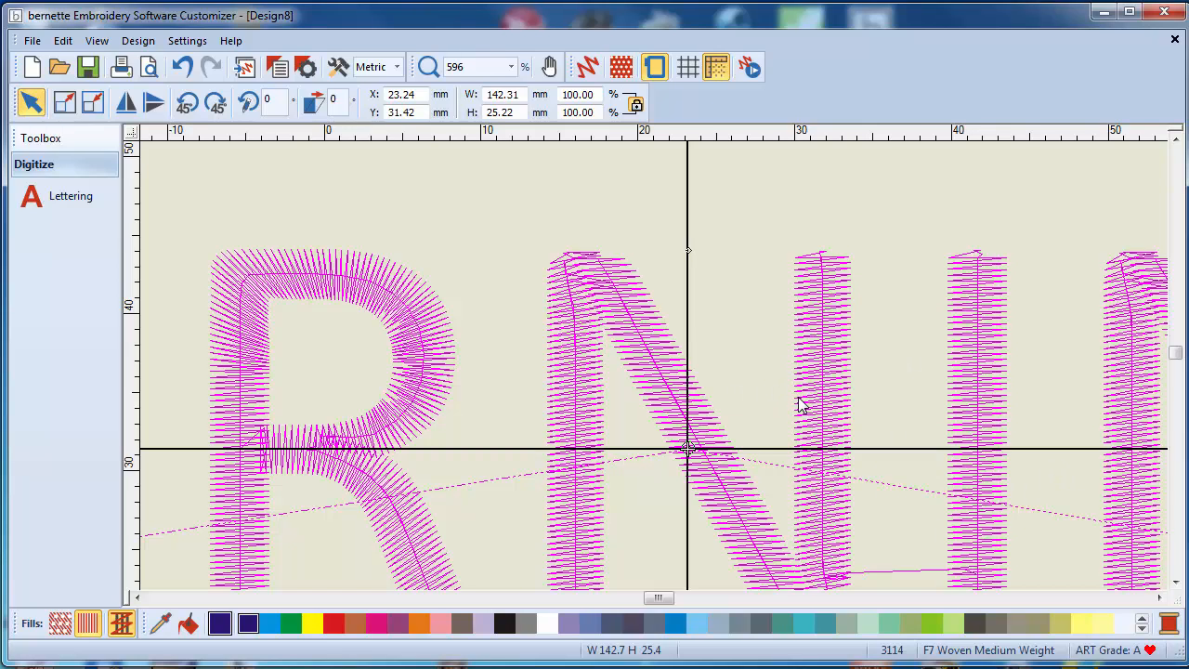
{"action": "mouse_move", "coordinate": [610, 264]}
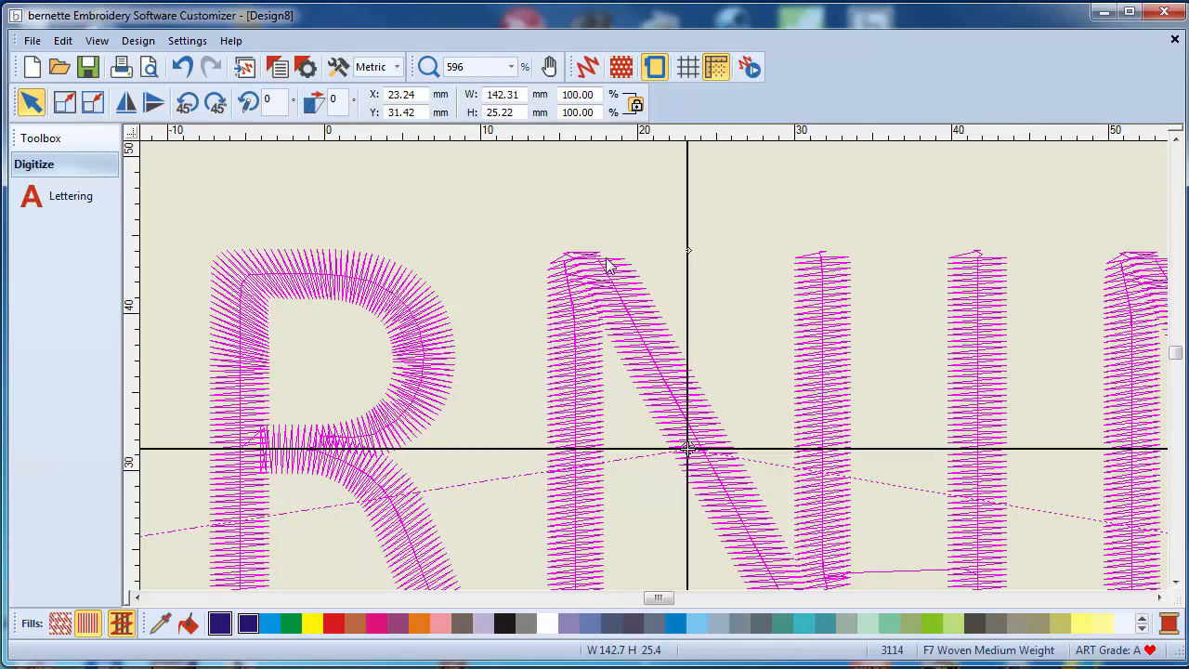
{"action": "mouse_move", "coordinate": [840, 270]}
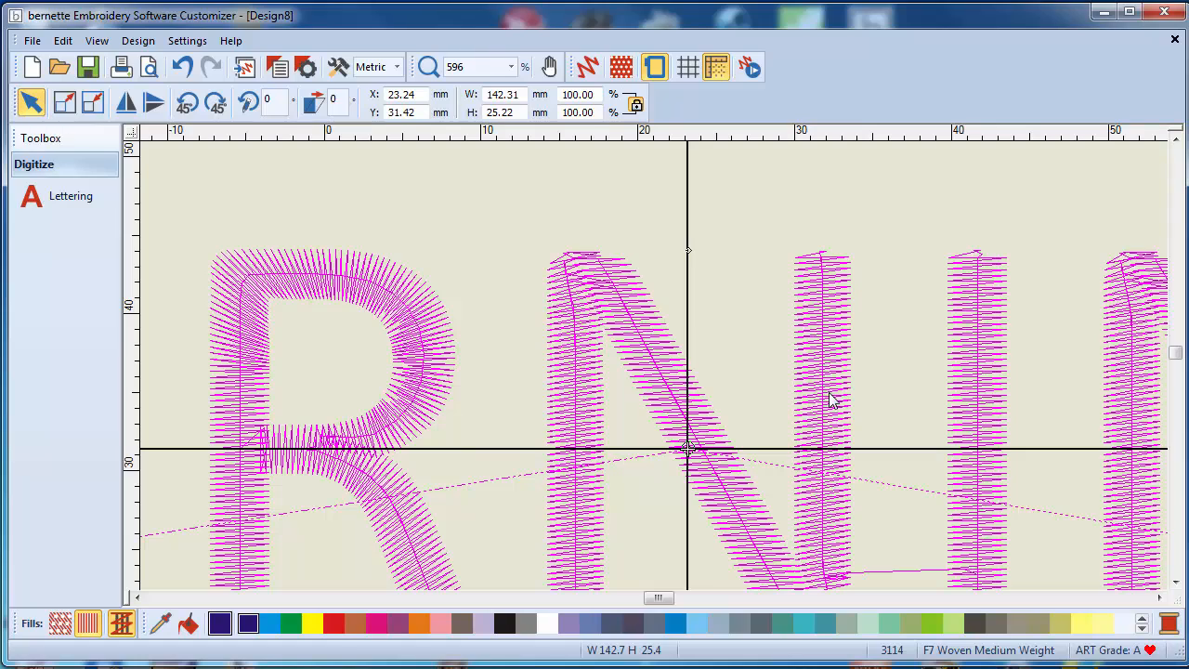
{"action": "mouse_move", "coordinate": [832, 407]}
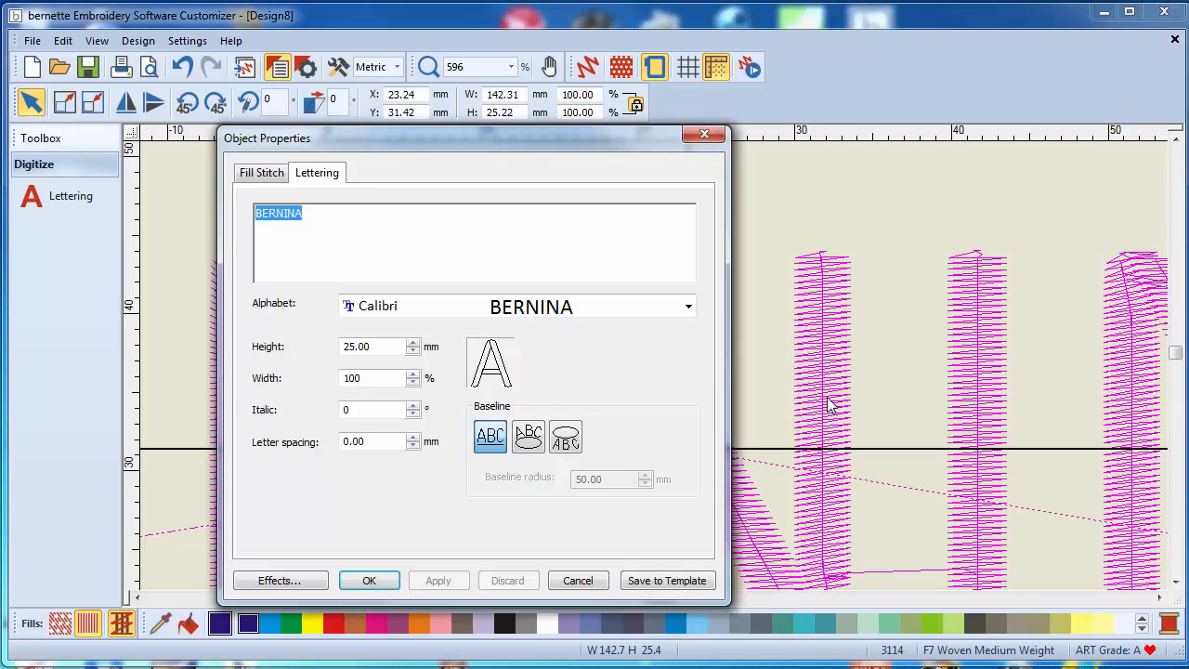
{"action": "mouse_move", "coordinate": [752, 275]}
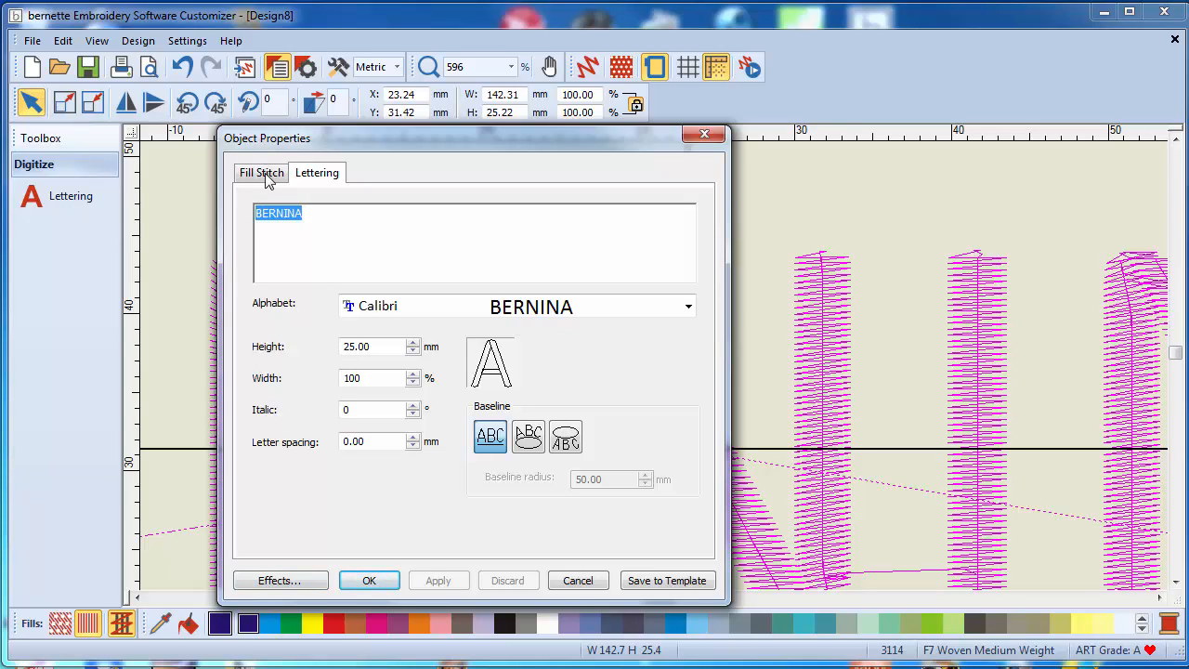
- Switch the lettering's fill type to Step with step pattern 2 and apply it
{"action": "left_click", "coordinate": [260, 171]}
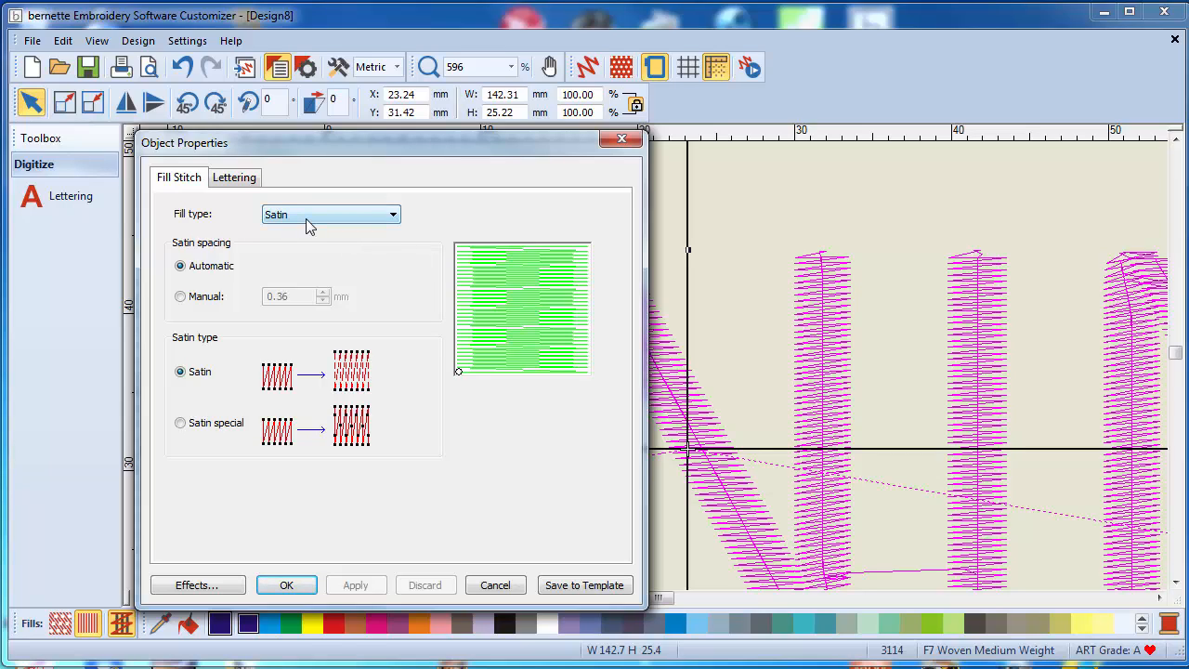
{"action": "left_click", "coordinate": [392, 216]}
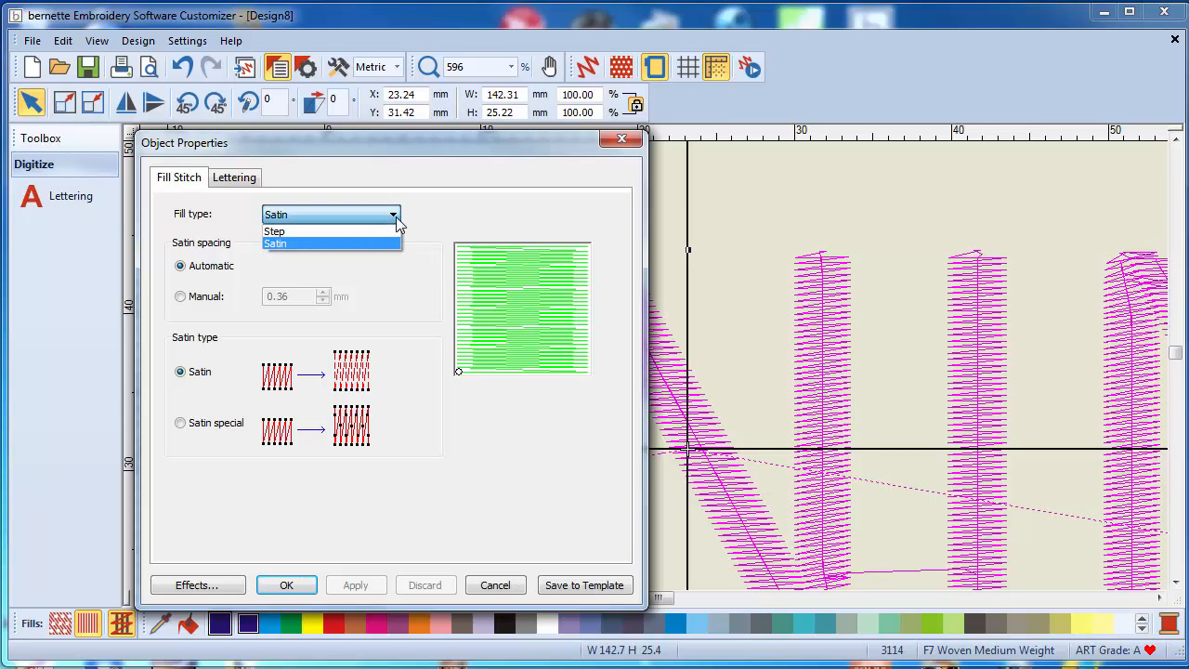
{"action": "left_click", "coordinate": [275, 230]}
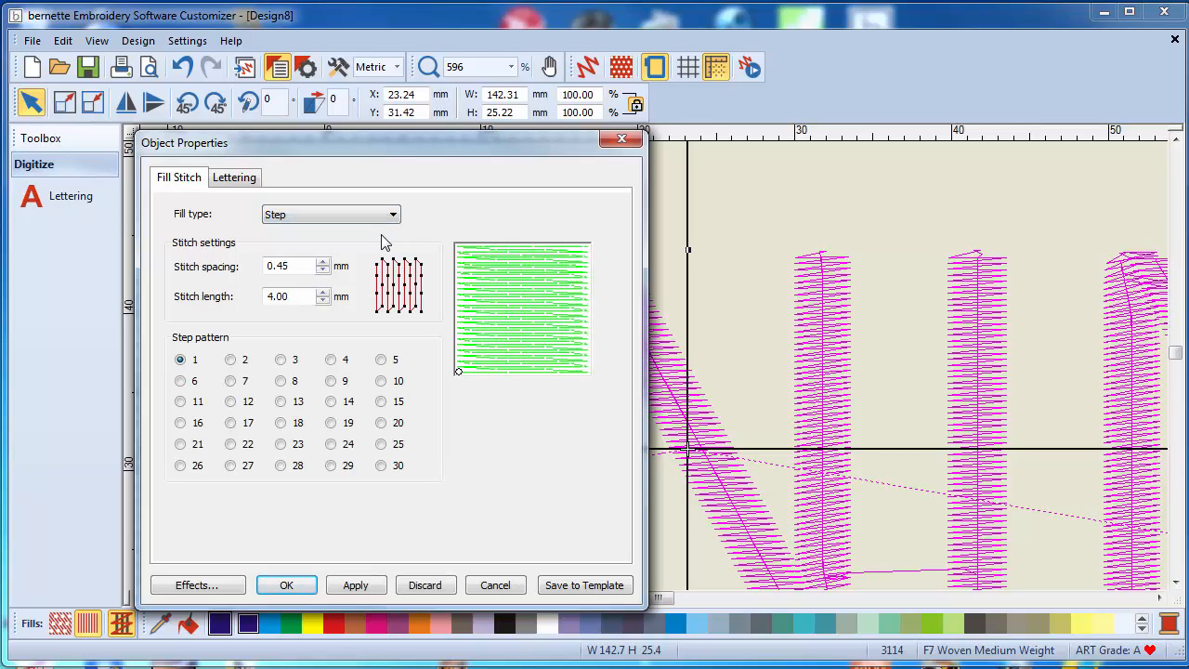
{"action": "mouse_move", "coordinate": [857, 226]}
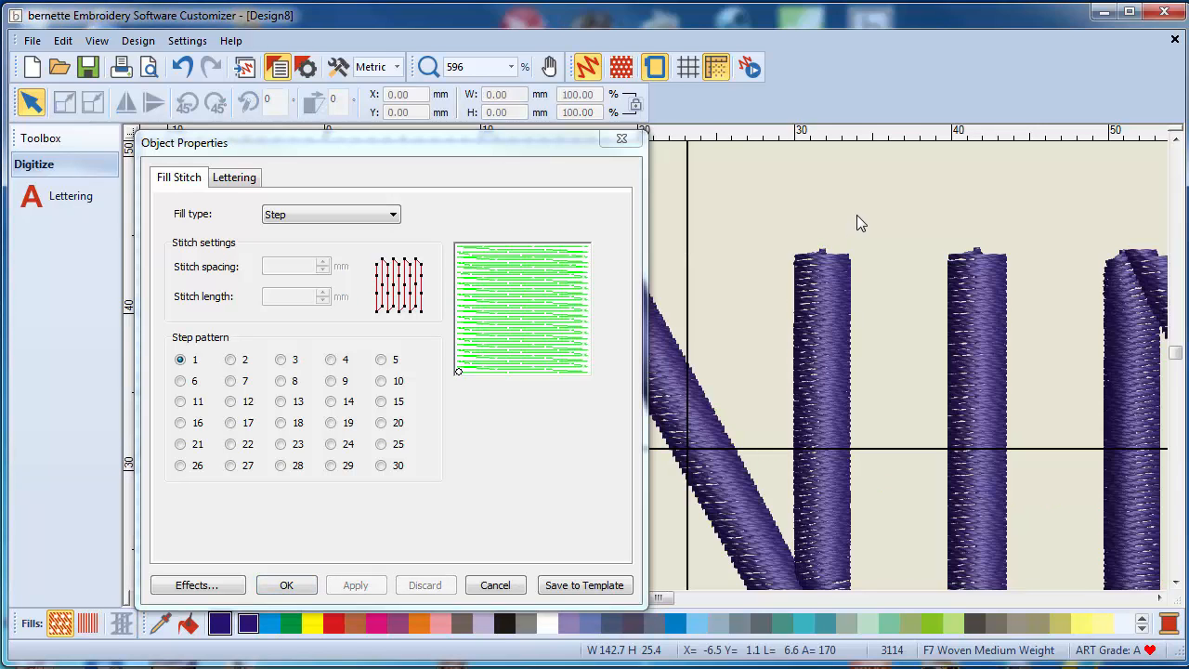
{"action": "mouse_move", "coordinate": [832, 330]}
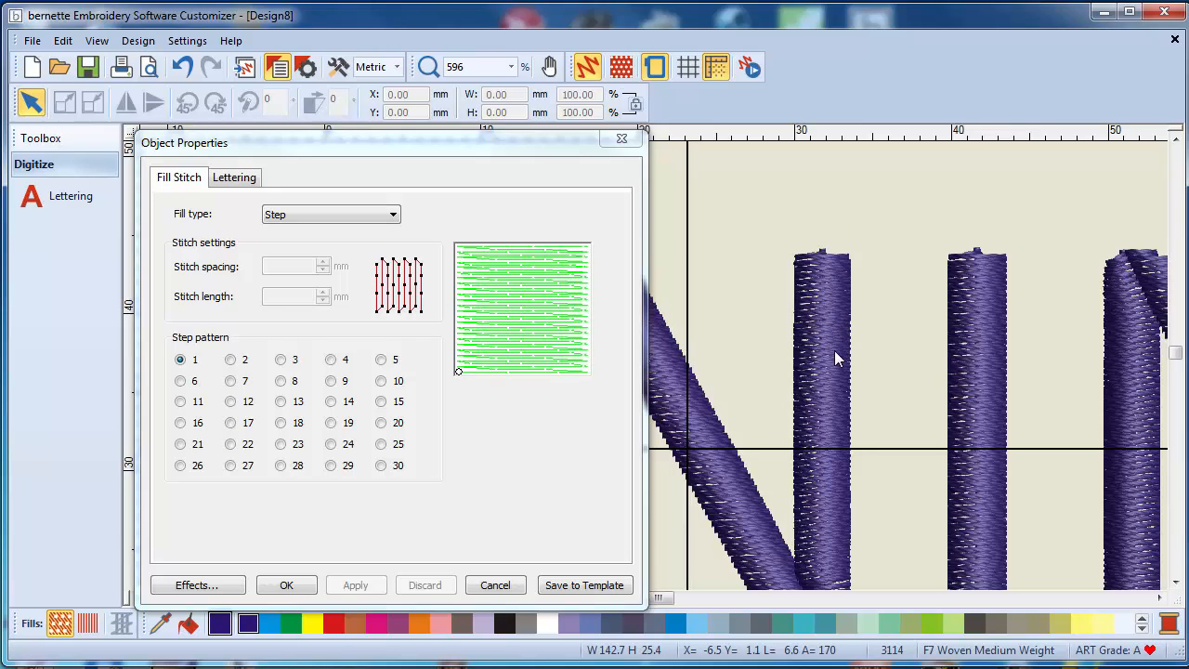
{"action": "mouse_move", "coordinate": [666, 286]}
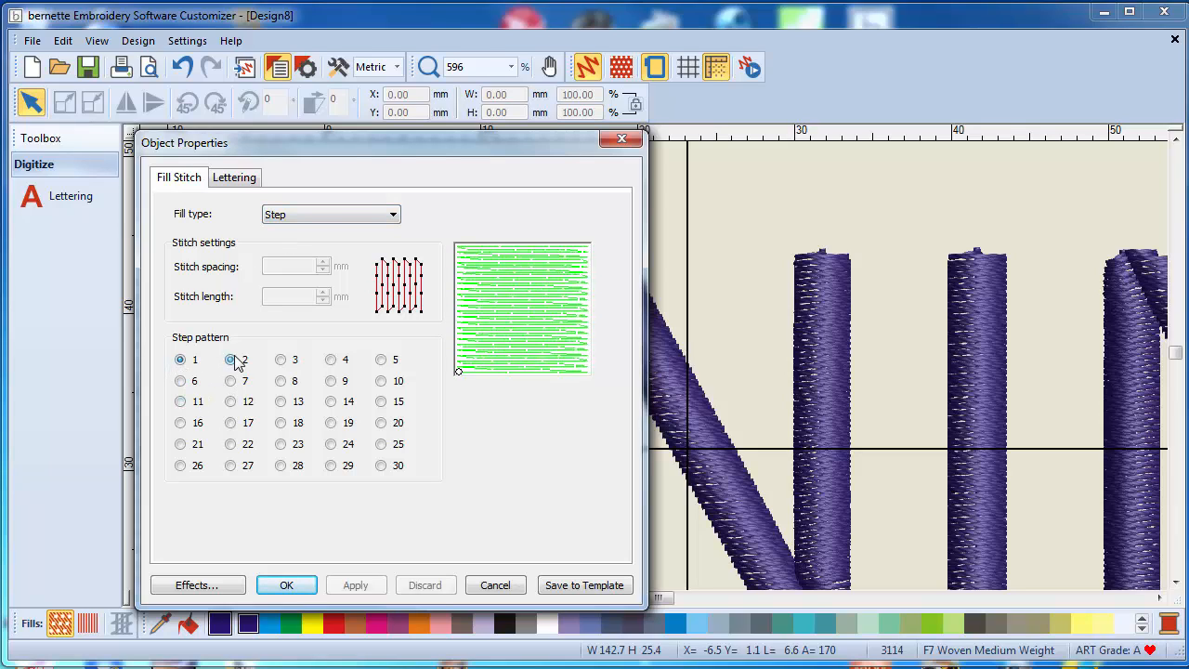
{"action": "left_click", "coordinate": [231, 360]}
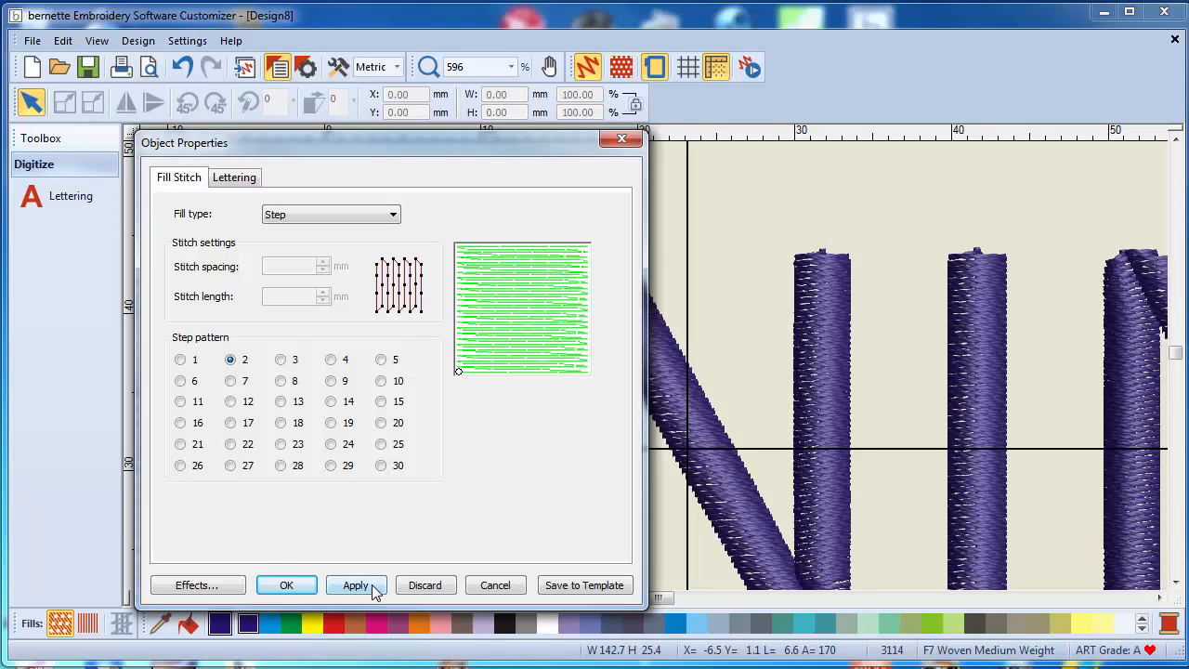
{"action": "left_click", "coordinate": [357, 585]}
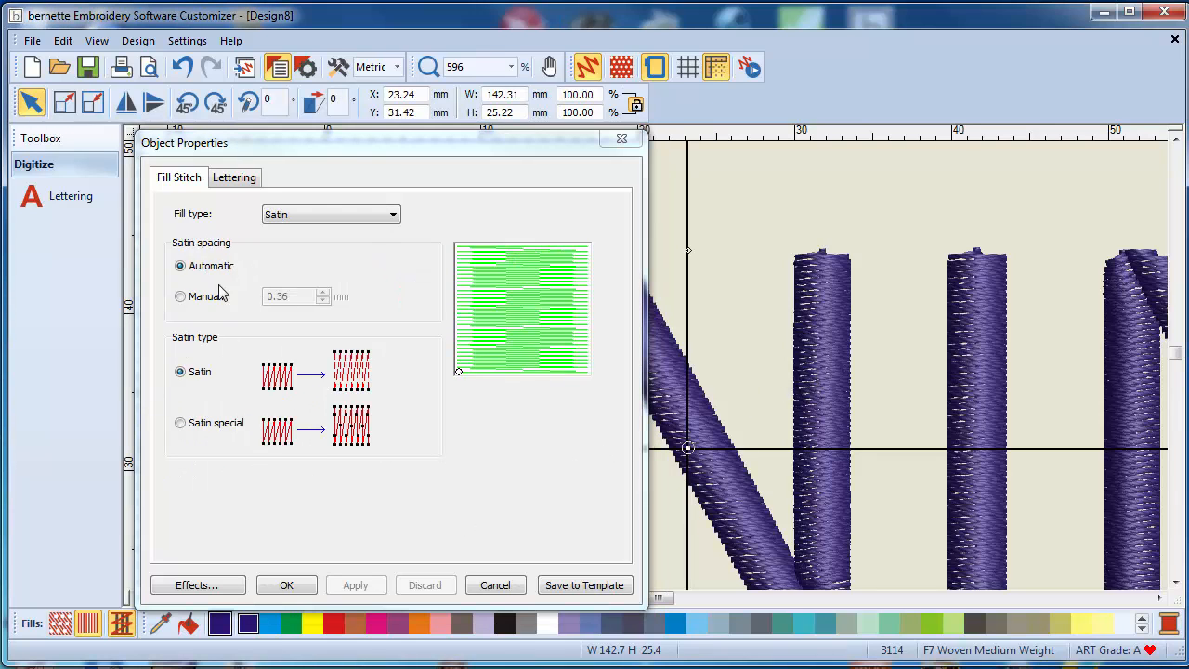
{"action": "left_click", "coordinate": [392, 213]}
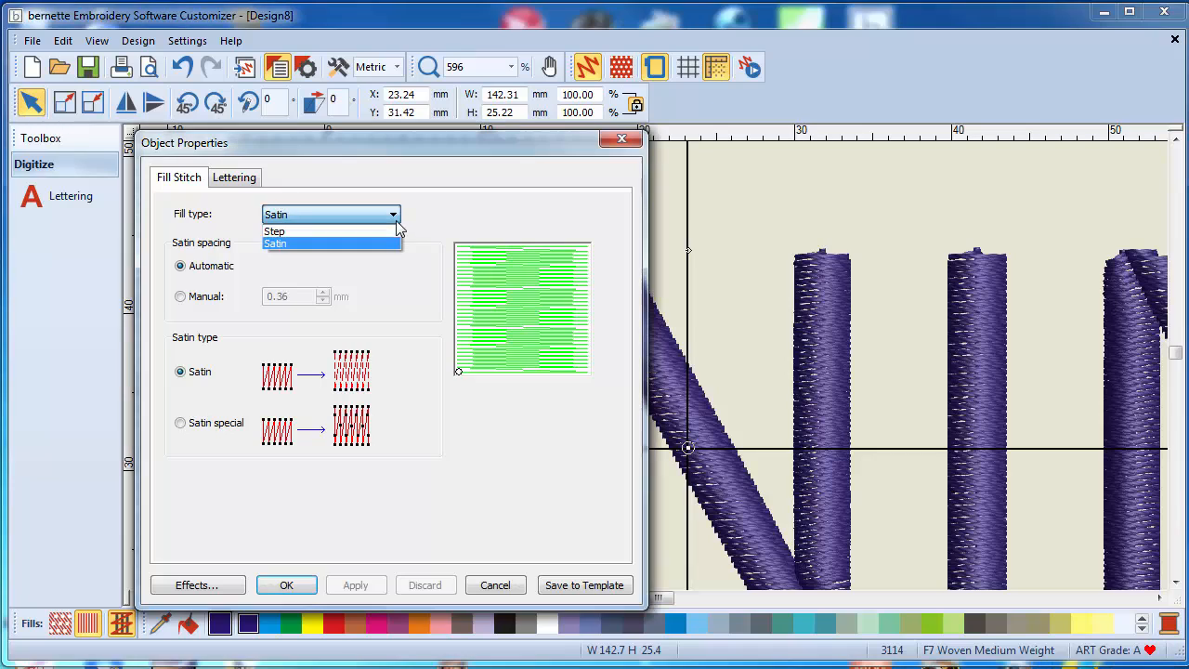
{"action": "left_click", "coordinate": [275, 230]}
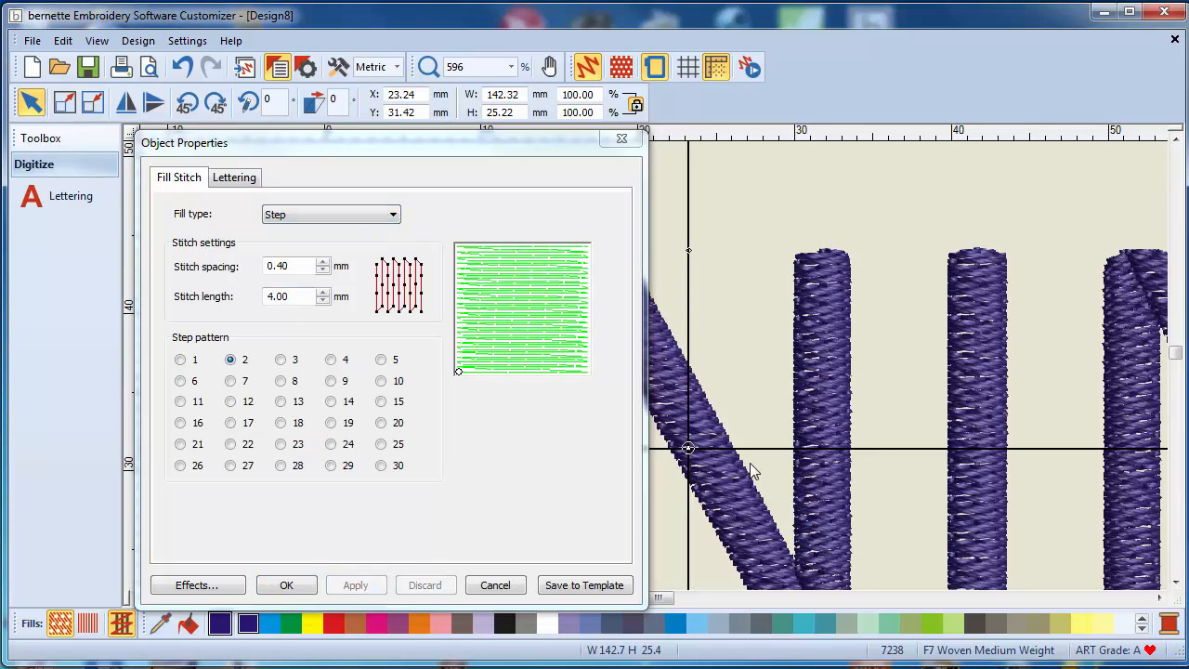
{"action": "mouse_move", "coordinate": [855, 427]}
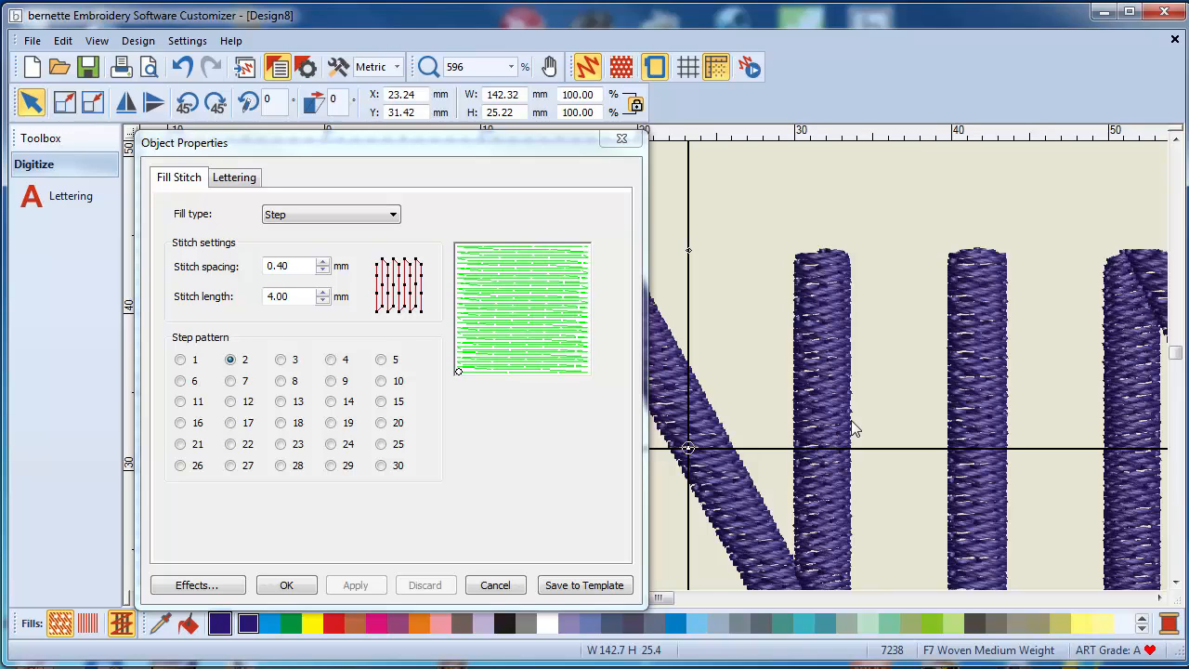
{"action": "mouse_move", "coordinate": [871, 420]}
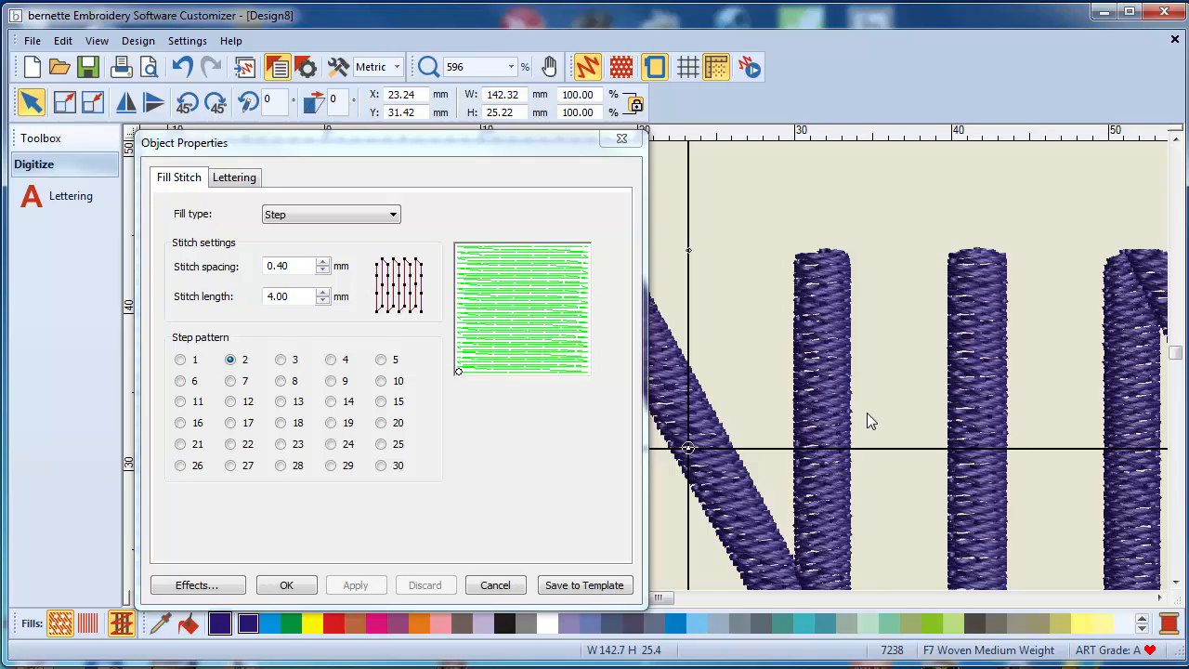
{"action": "mouse_move", "coordinate": [164, 391]}
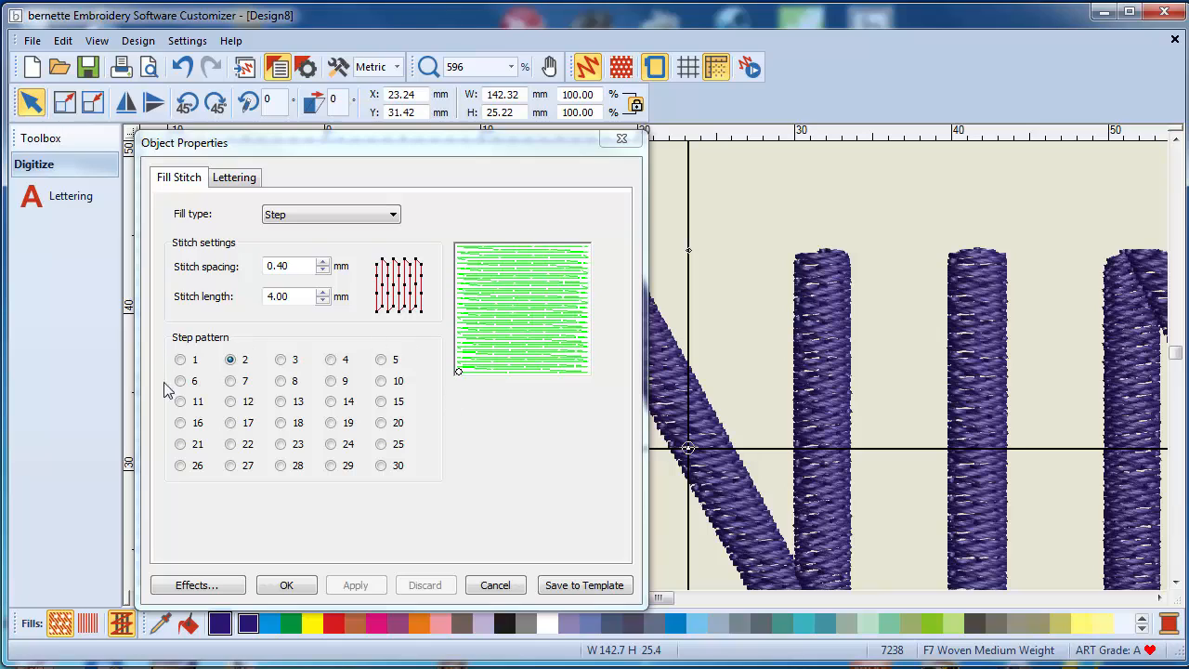
{"action": "mouse_move", "coordinate": [416, 414]}
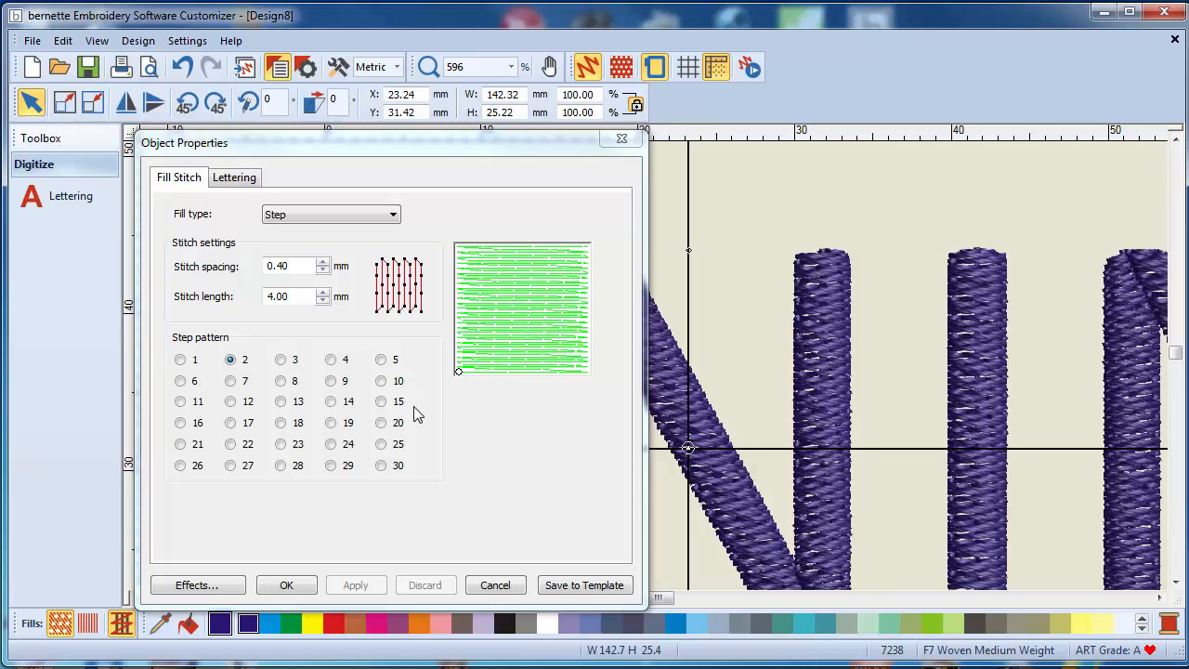
{"action": "mouse_move", "coordinate": [319, 278]}
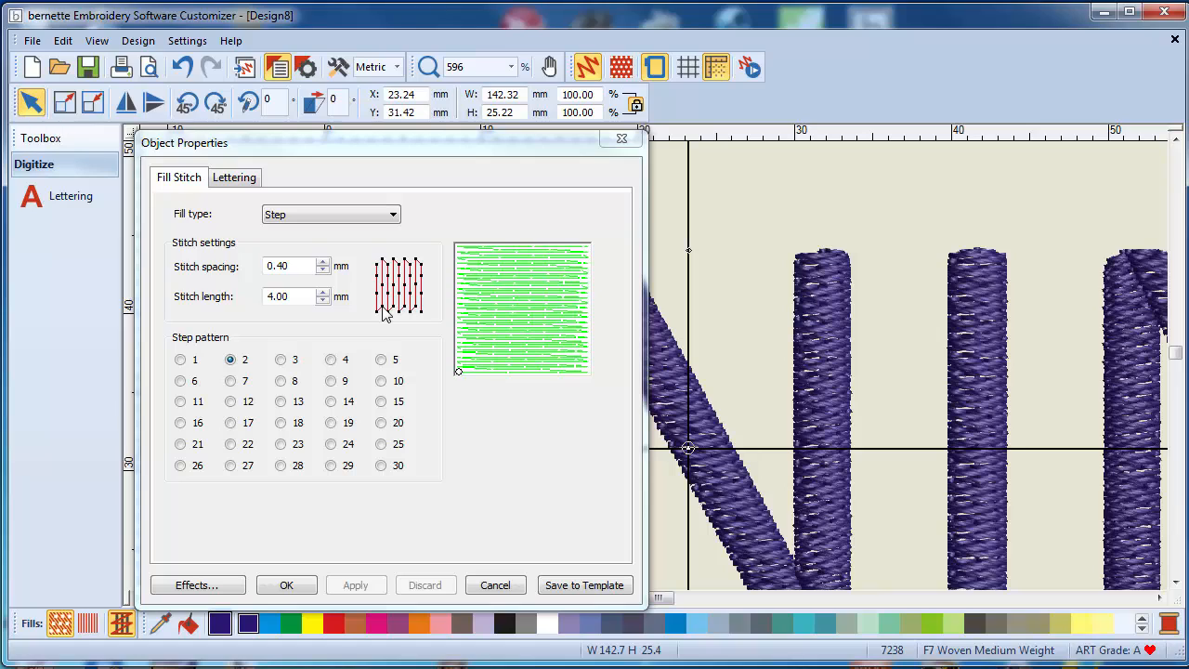
{"action": "mouse_move", "coordinate": [232, 278]}
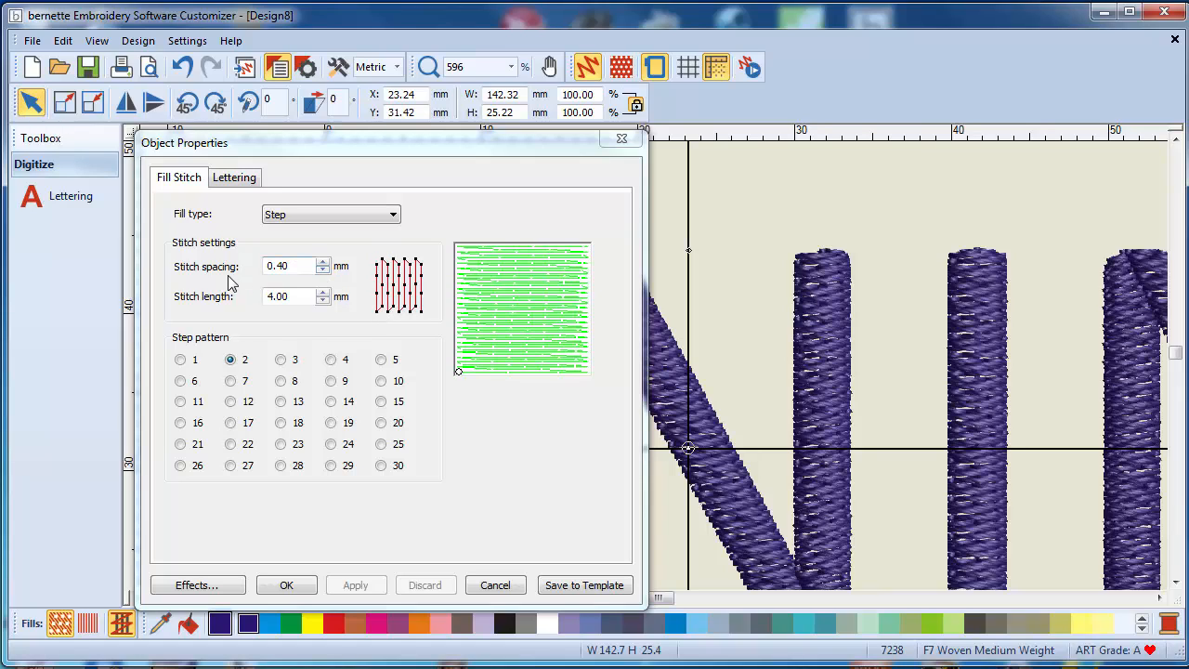
{"action": "mouse_move", "coordinate": [271, 282]}
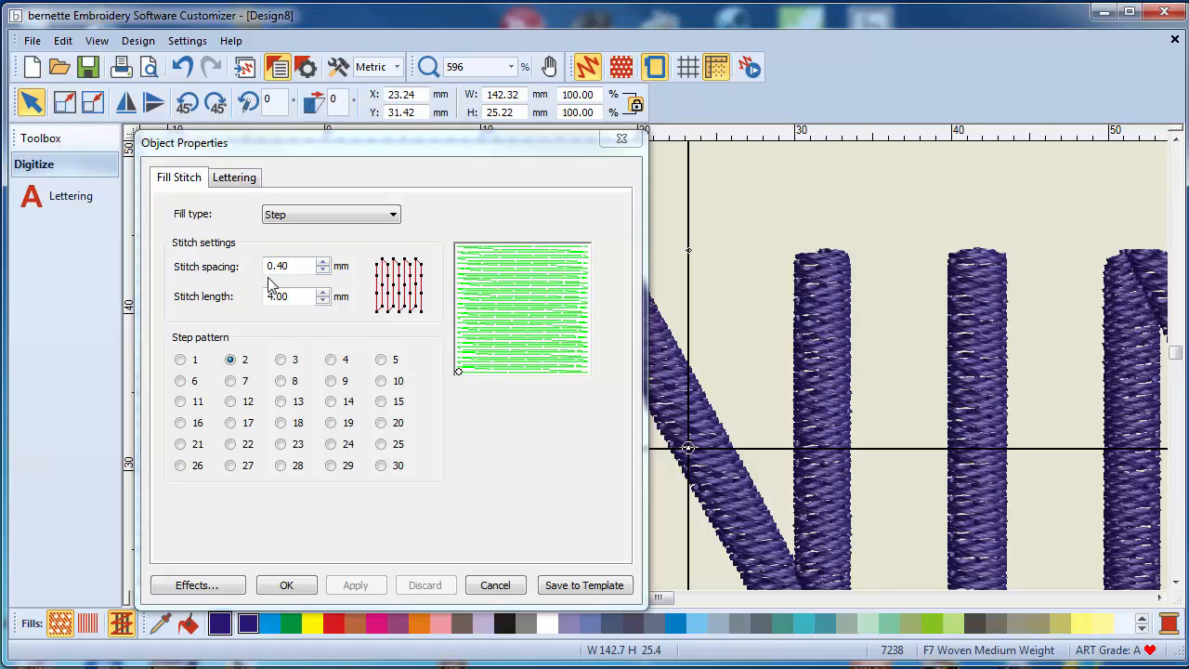
- Set the fill stitch spacing to 1.00 mm and apply it to the lettering
{"action": "left_click", "coordinate": [290, 267]}
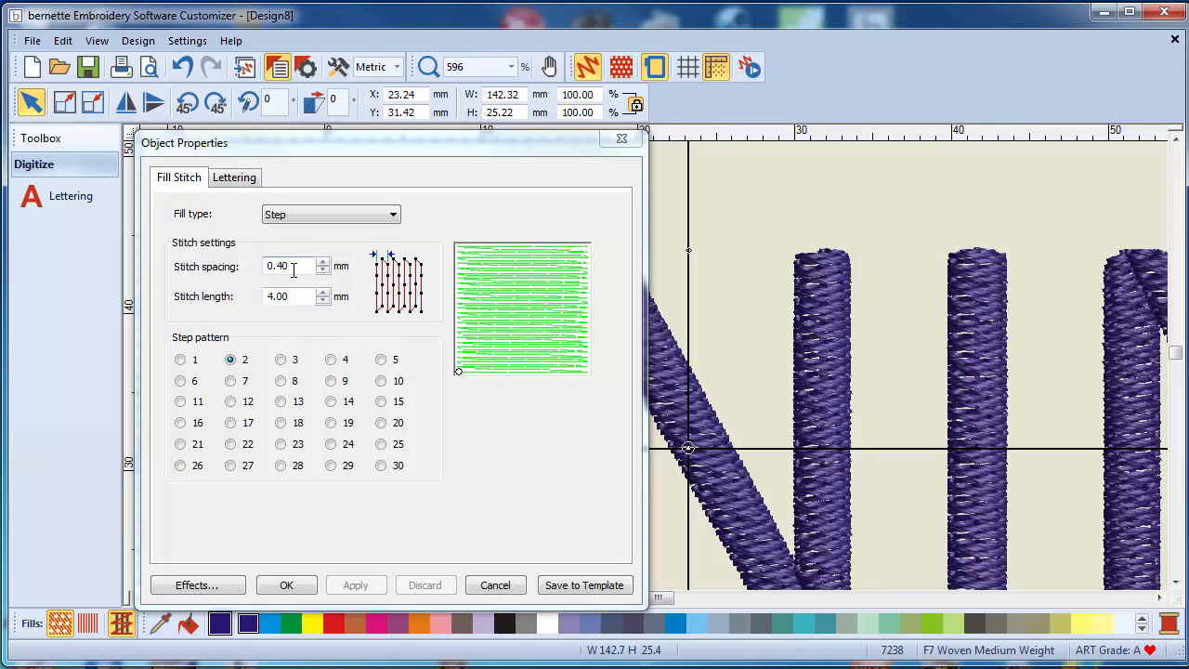
{"action": "triple_click", "coordinate": [285, 268]}
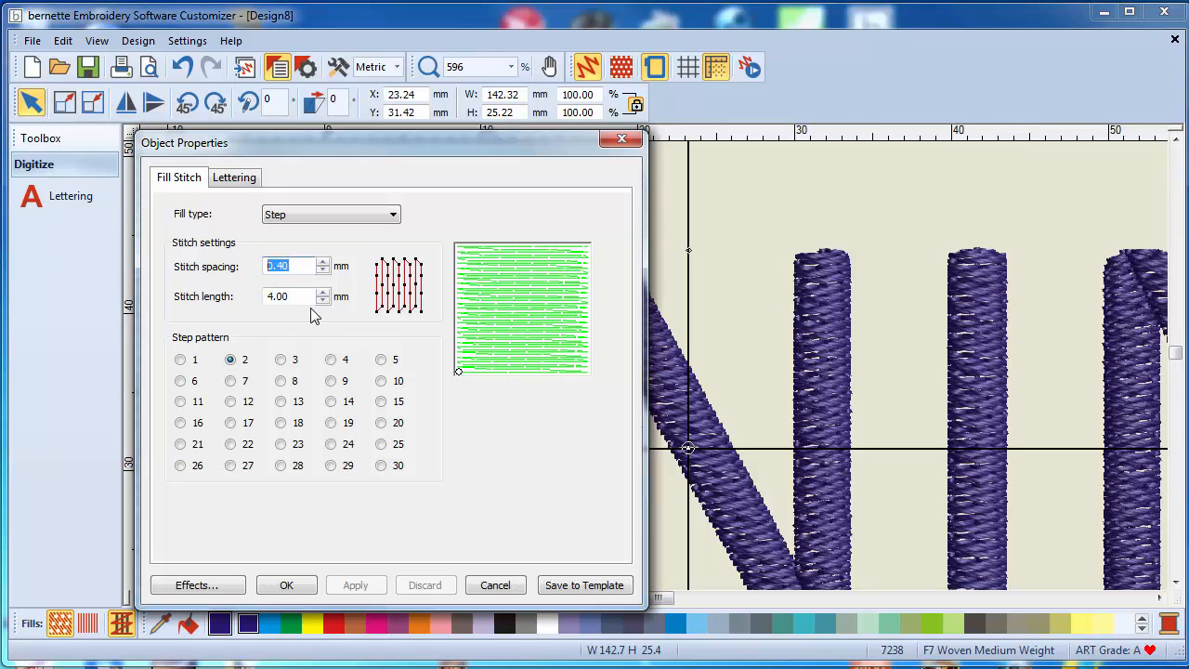
{"action": "type", "text": "1"}
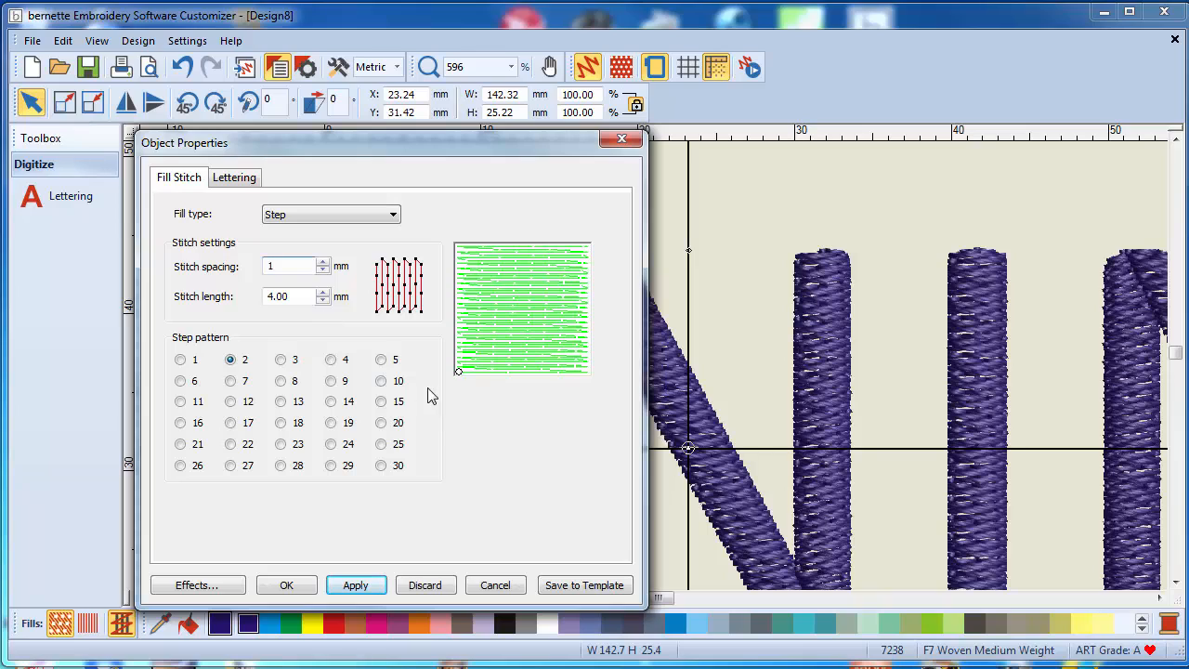
{"action": "left_click", "coordinate": [357, 585]}
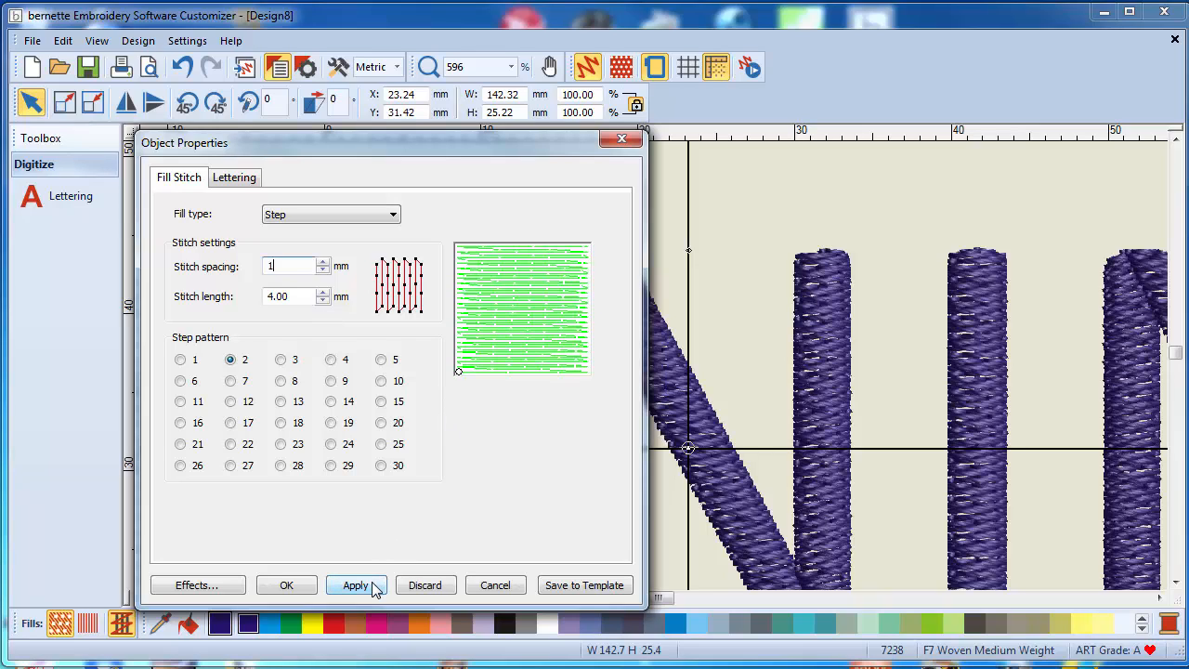
{"action": "left_click", "coordinate": [356, 583]}
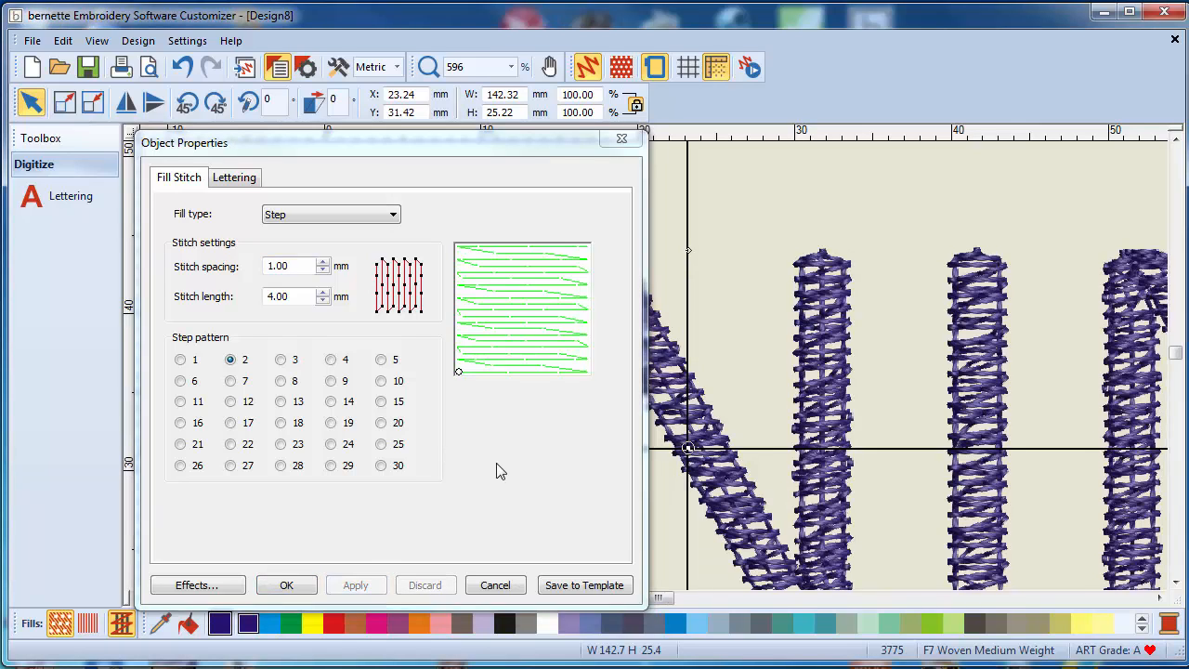
{"action": "mouse_move", "coordinate": [594, 451]}
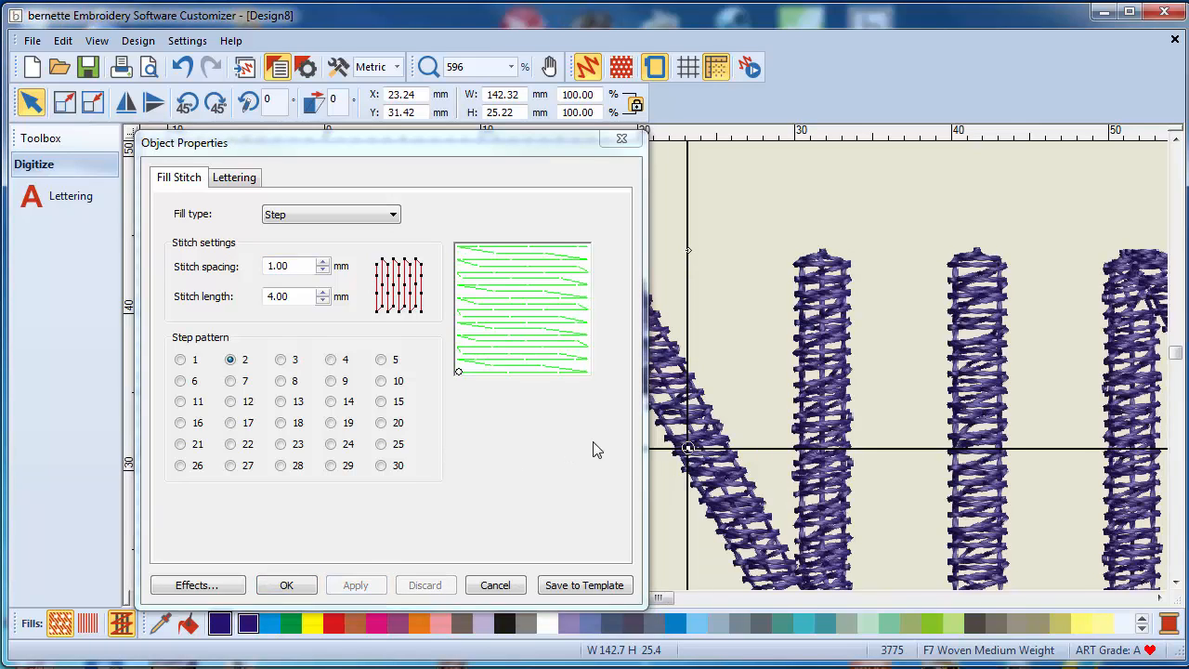
{"action": "mouse_move", "coordinate": [851, 338]}
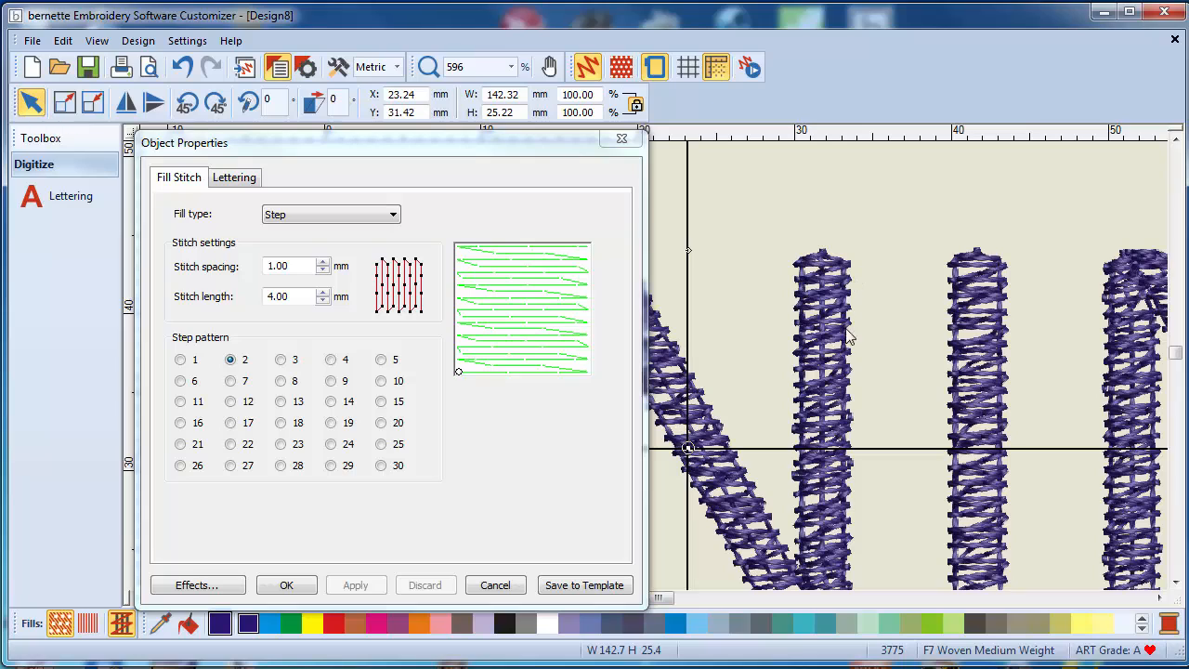
{"action": "mouse_move", "coordinate": [777, 291]}
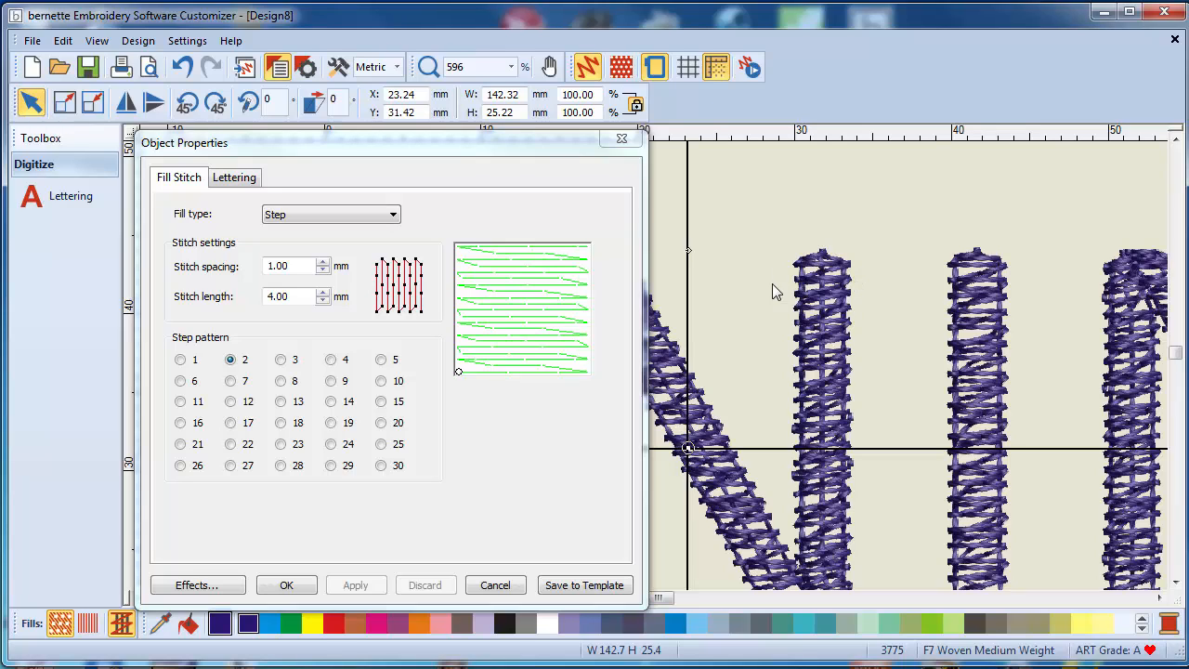
{"action": "mouse_move", "coordinate": [475, 490]}
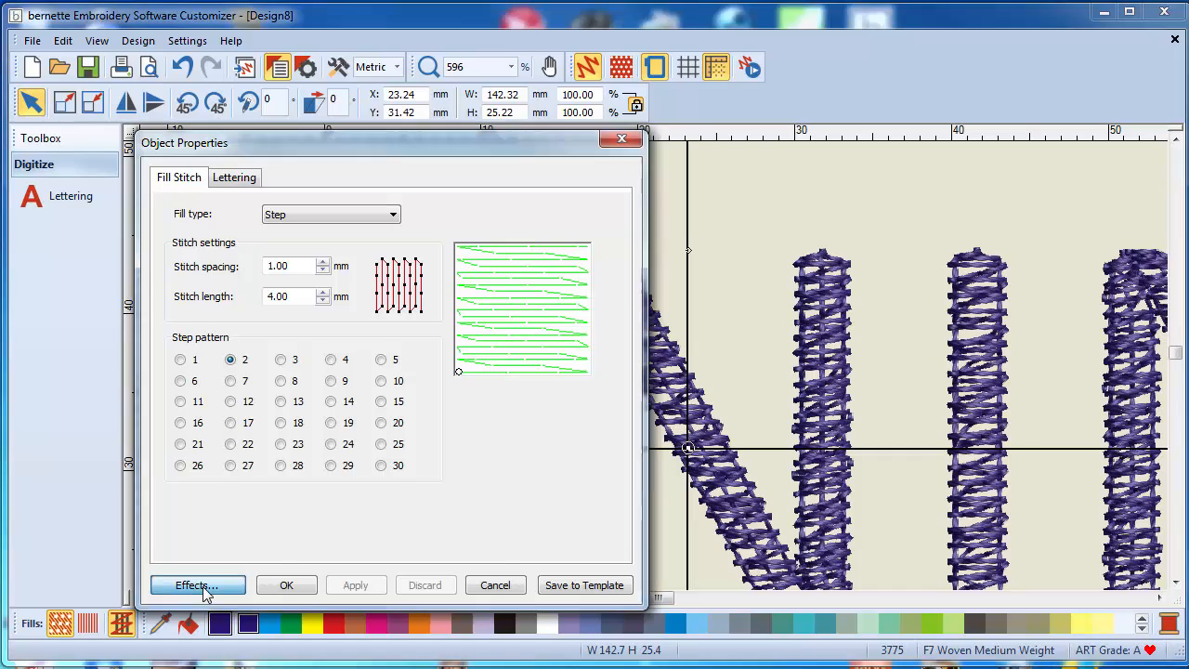
{"action": "left_click", "coordinate": [197, 585]}
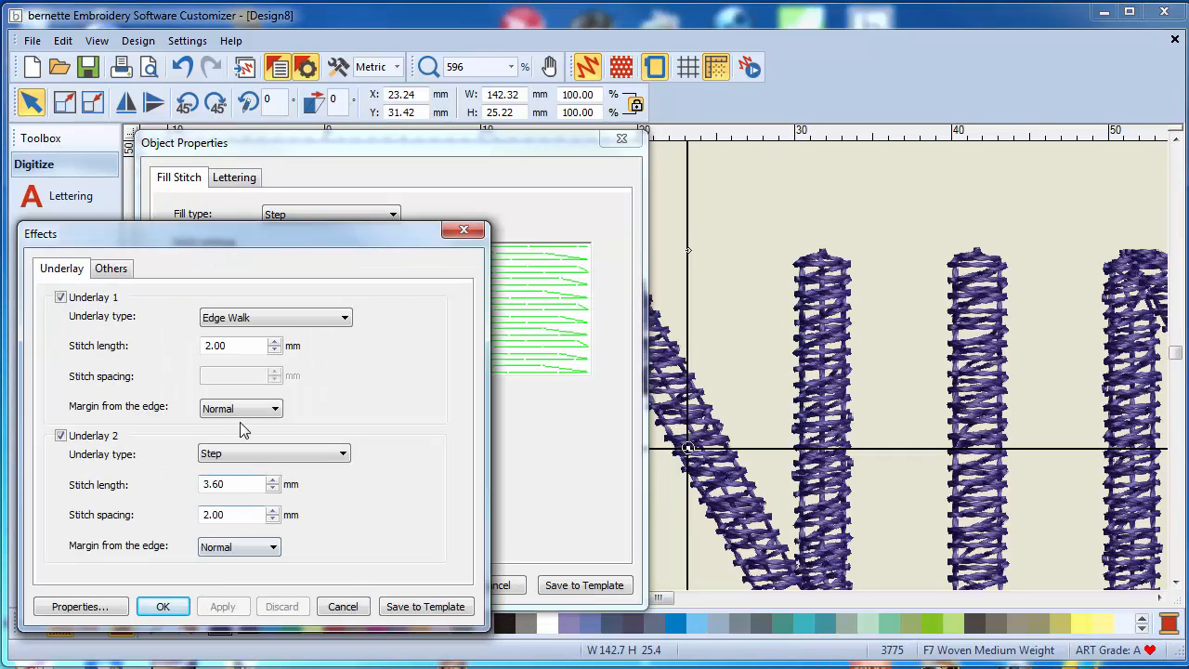
{"action": "mouse_move", "coordinate": [839, 327]}
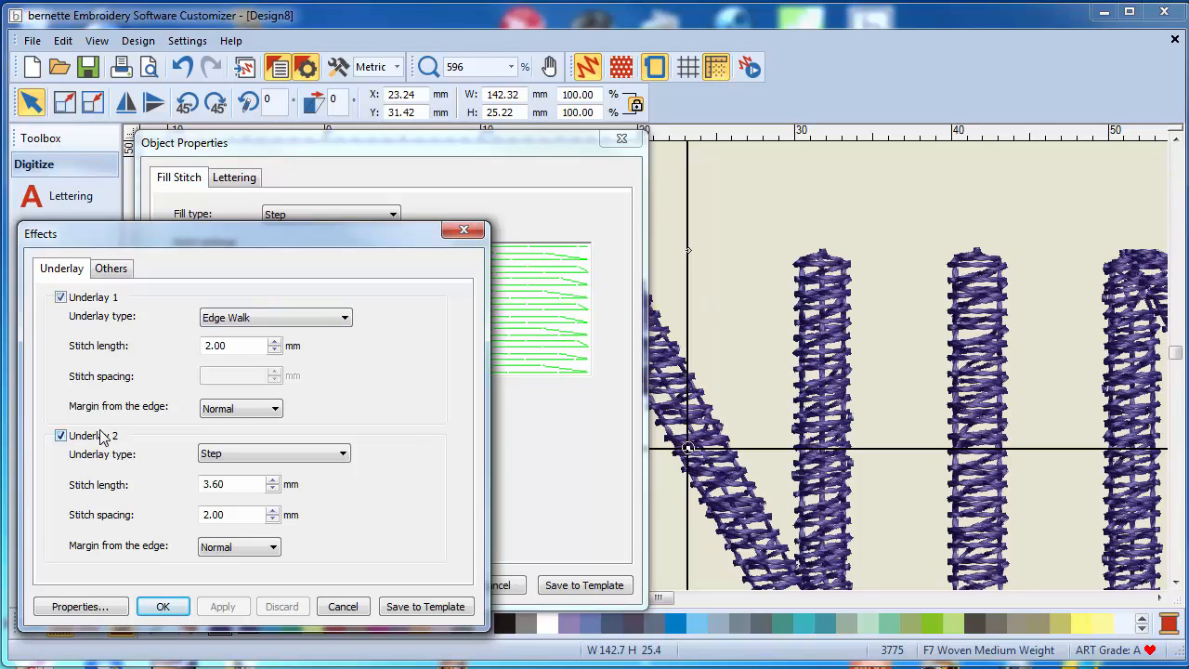
{"action": "left_click", "coordinate": [59, 434]}
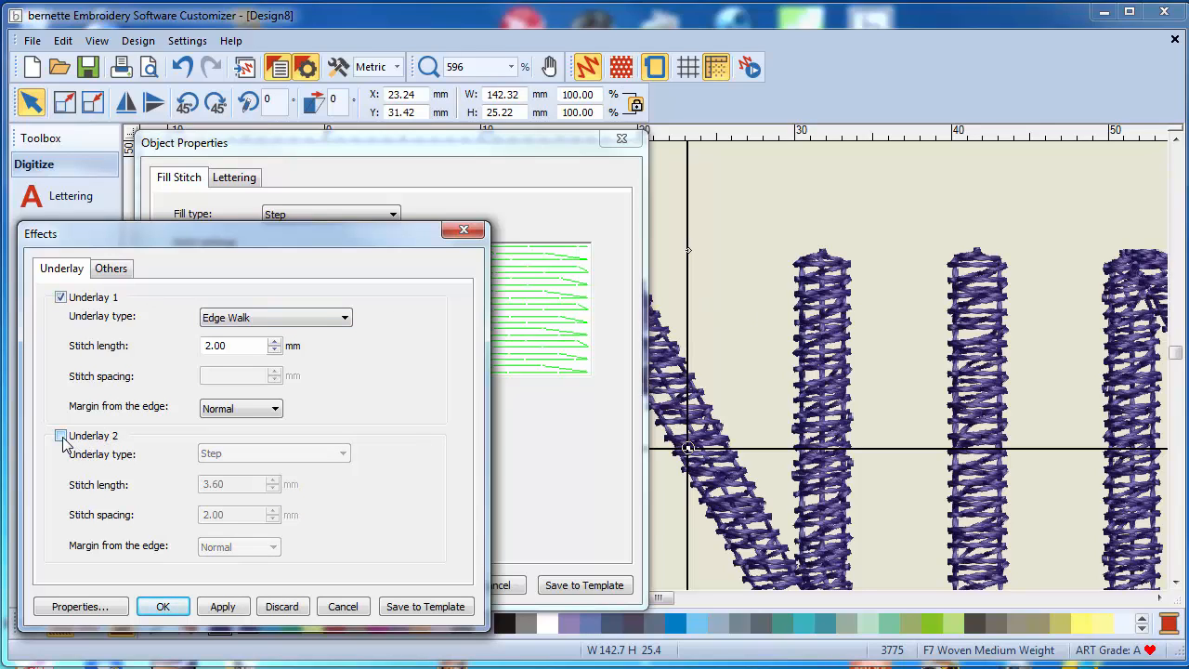
{"action": "left_click", "coordinate": [59, 435]}
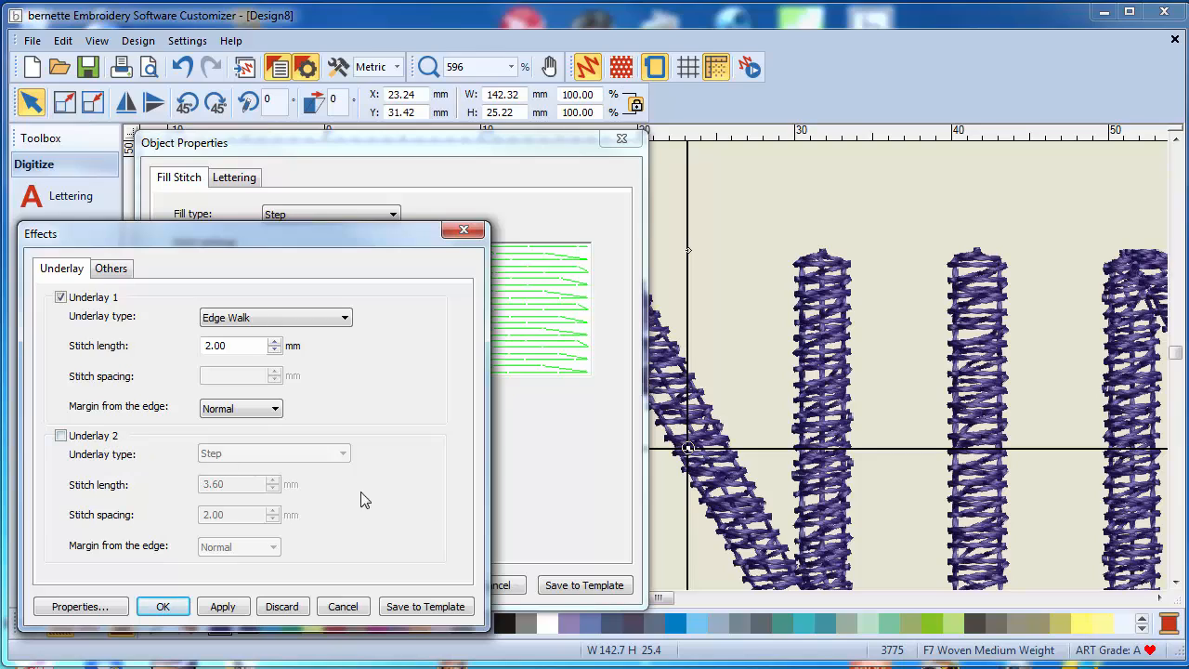
{"action": "mouse_move", "coordinate": [622, 506]}
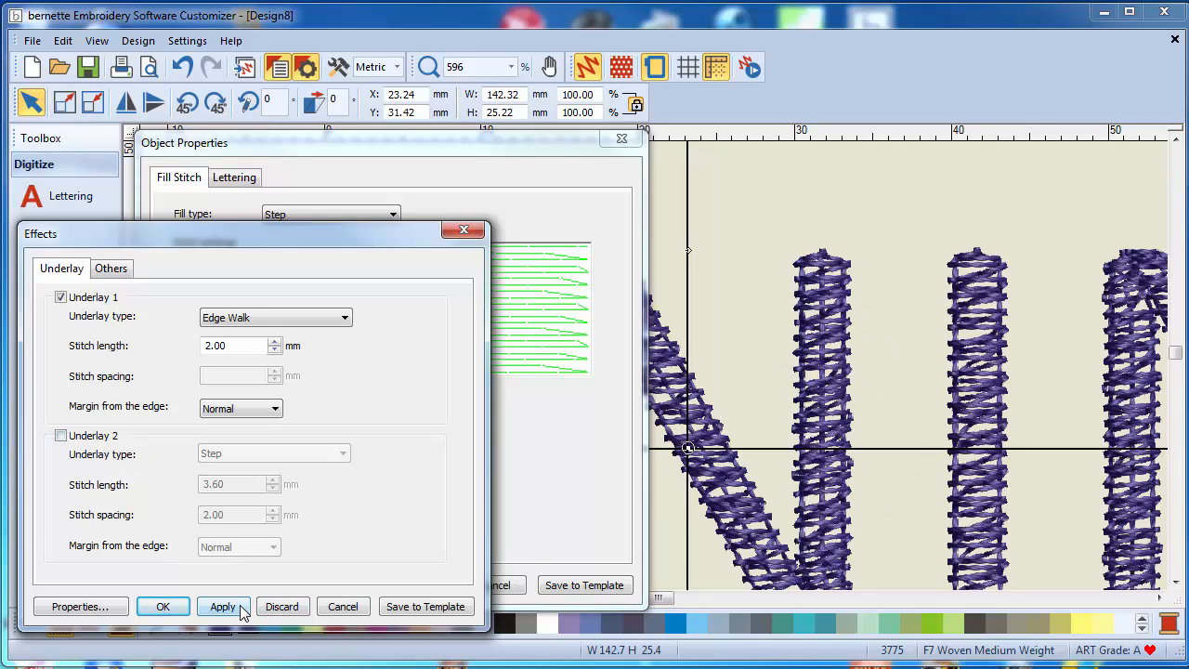
{"action": "left_click", "coordinate": [223, 605]}
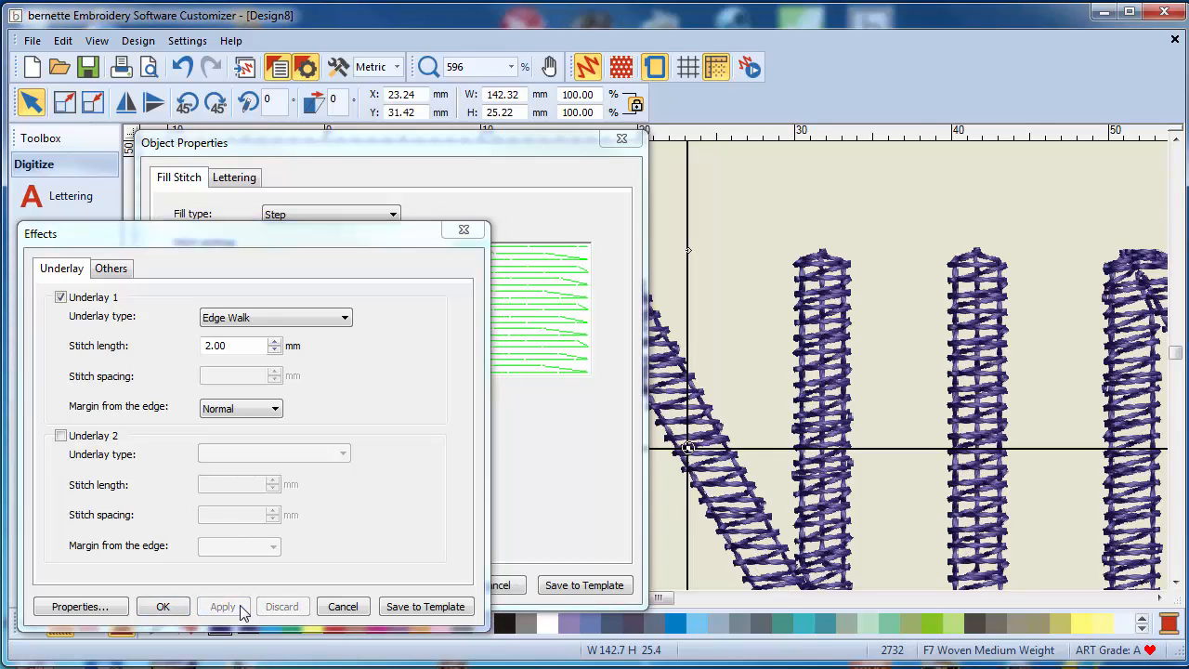
{"action": "mouse_move", "coordinate": [286, 461]}
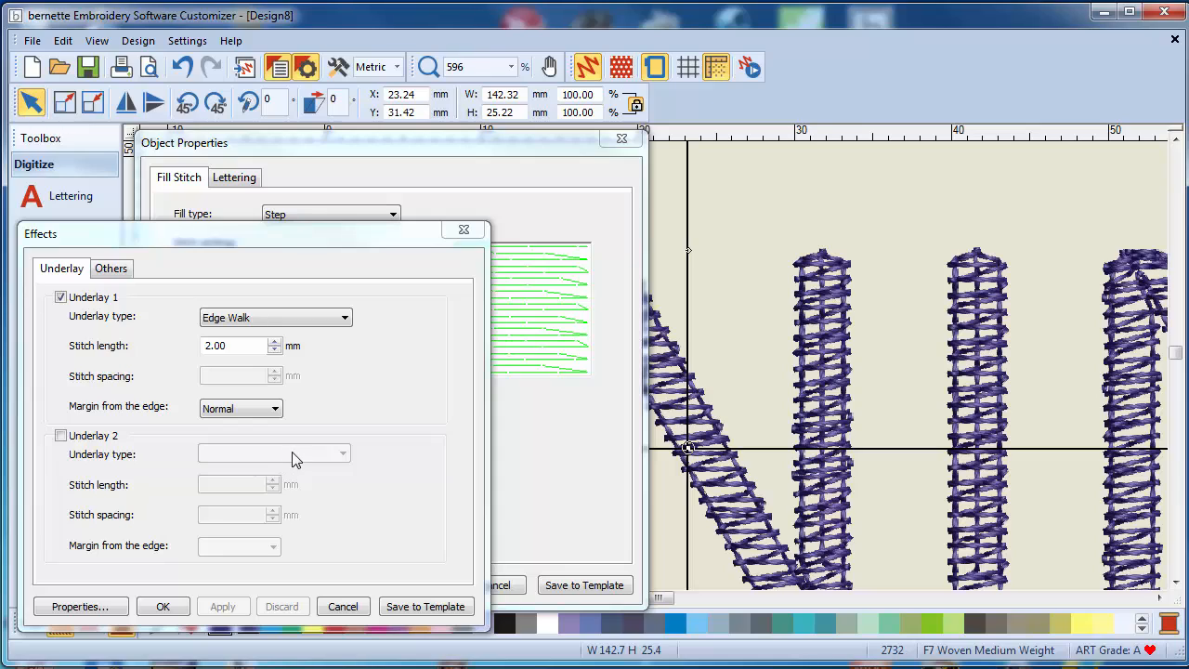
{"action": "mouse_move", "coordinate": [289, 446]}
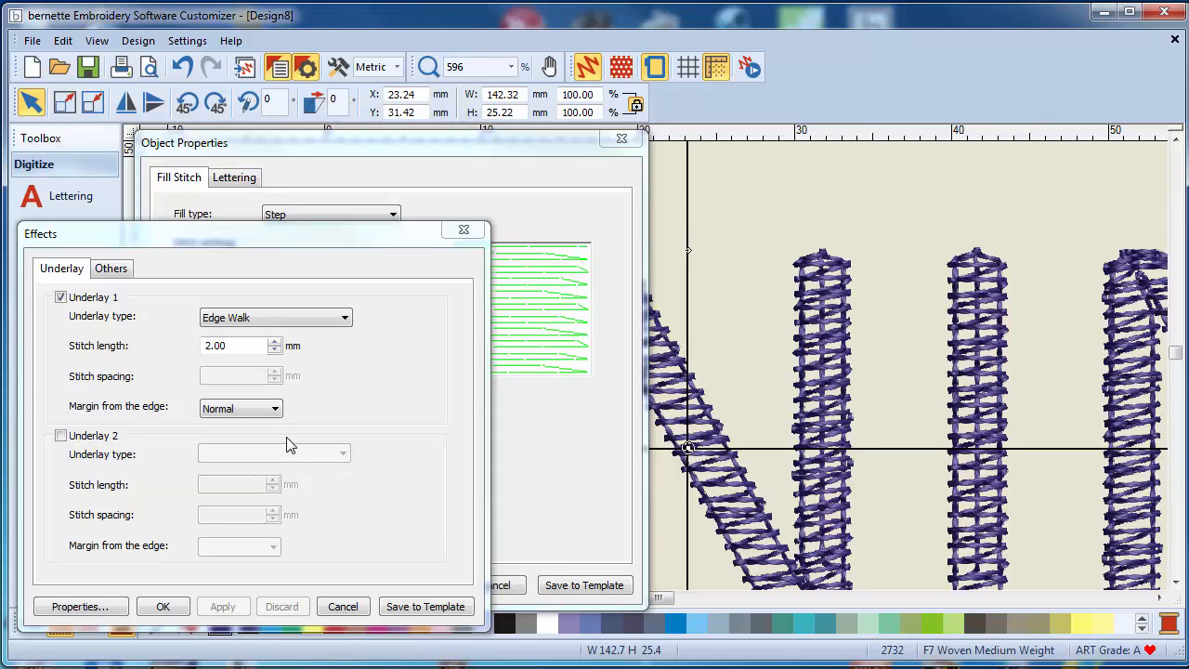
{"action": "mouse_move", "coordinate": [81, 315]}
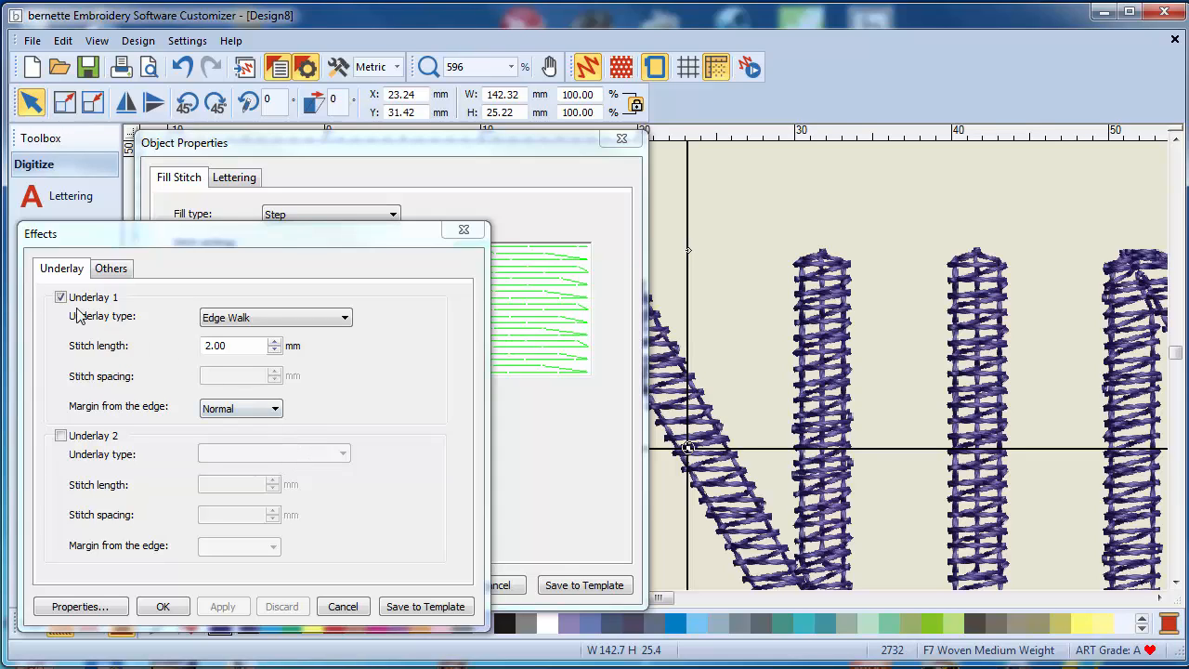
{"action": "left_click", "coordinate": [60, 297]}
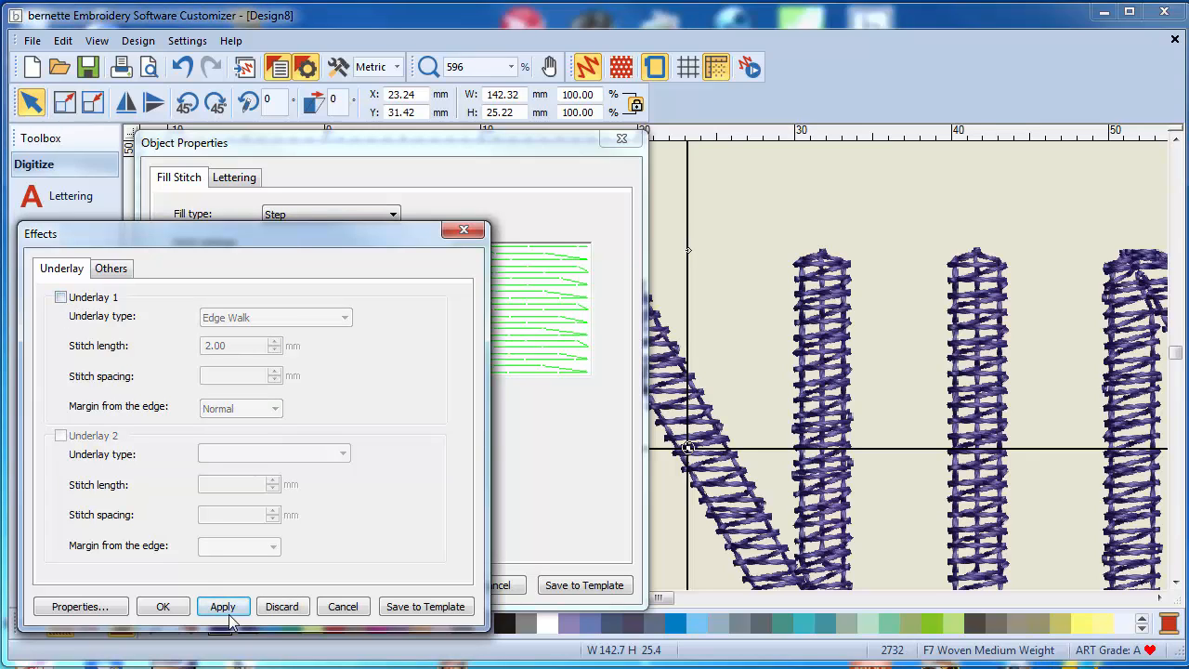
{"action": "left_click", "coordinate": [223, 606]}
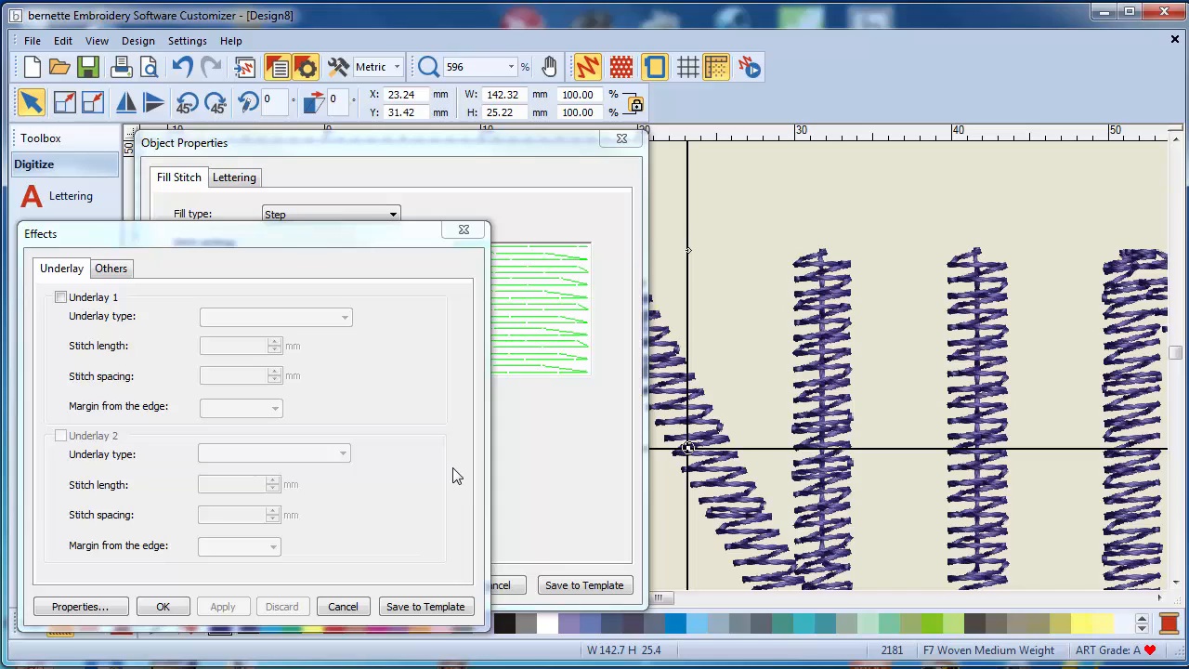
{"action": "mouse_move", "coordinate": [416, 370]}
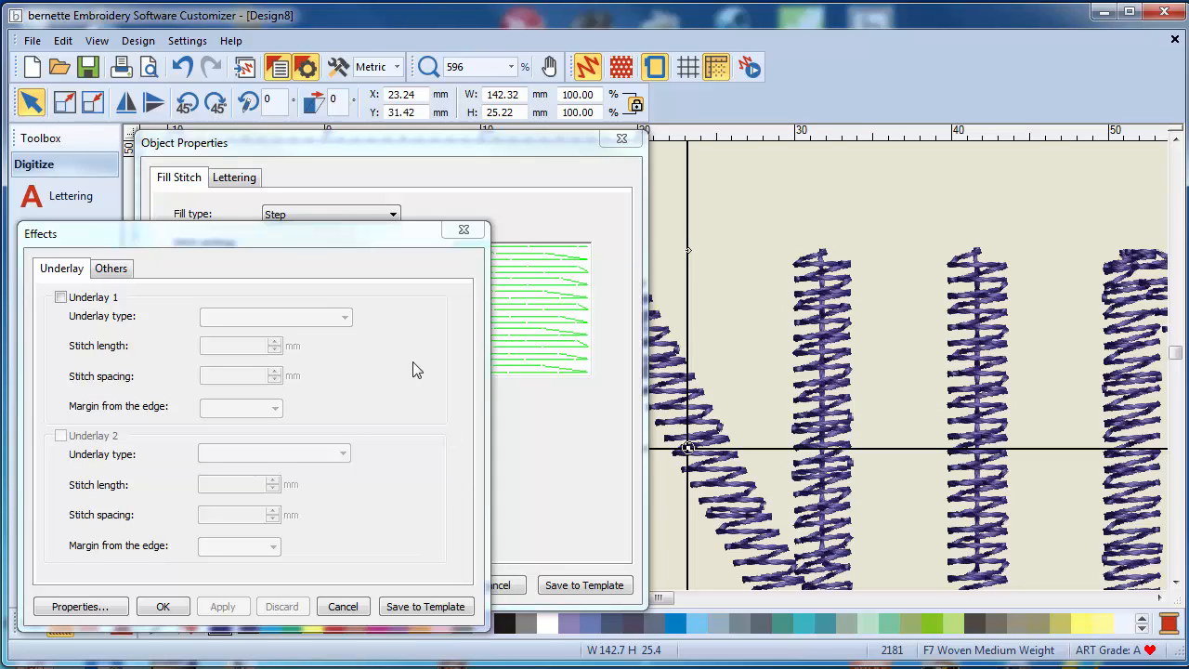
{"action": "mouse_move", "coordinate": [330, 527]}
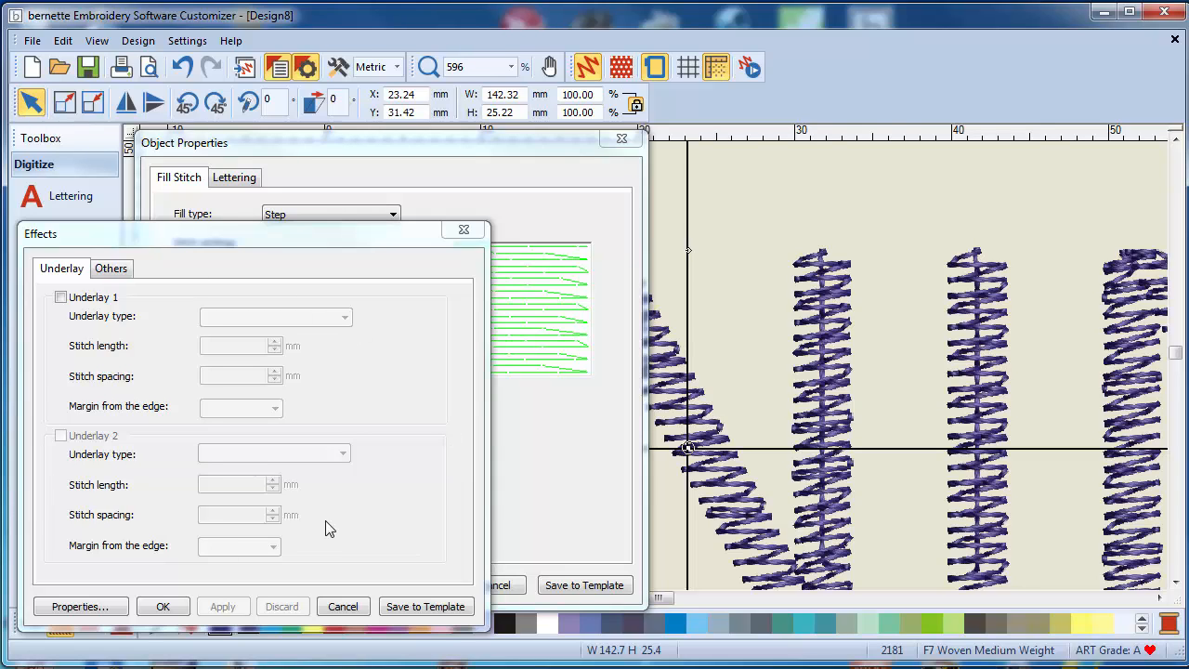
{"action": "mouse_move", "coordinate": [130, 400]}
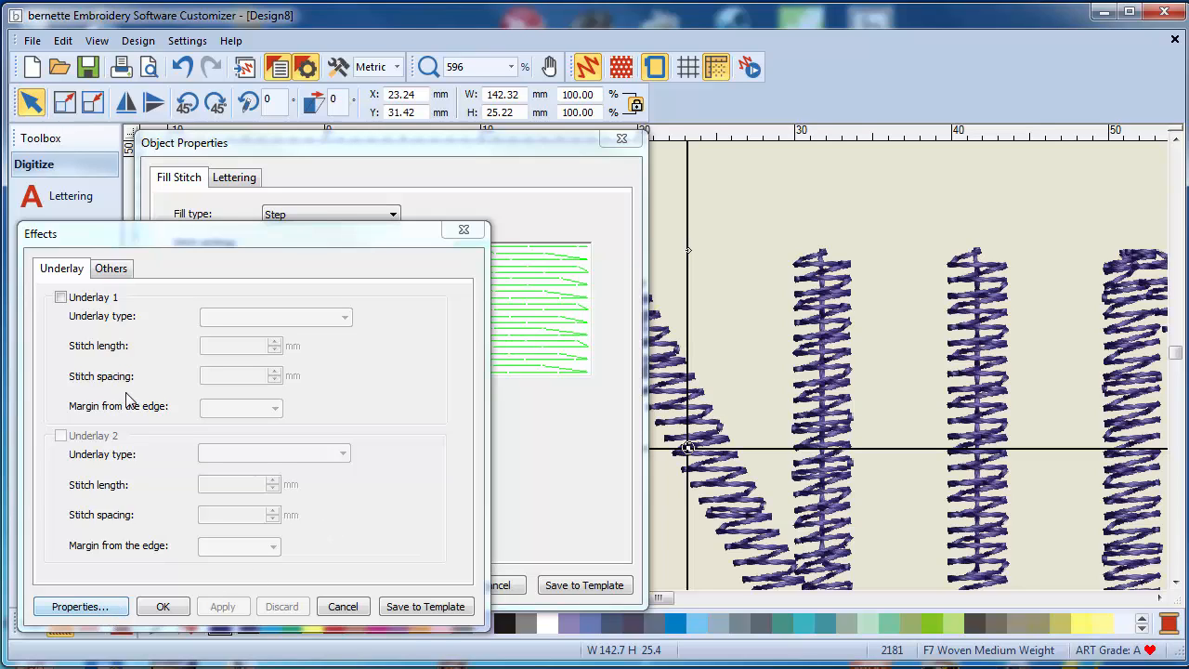
{"action": "mouse_move", "coordinate": [275, 355]}
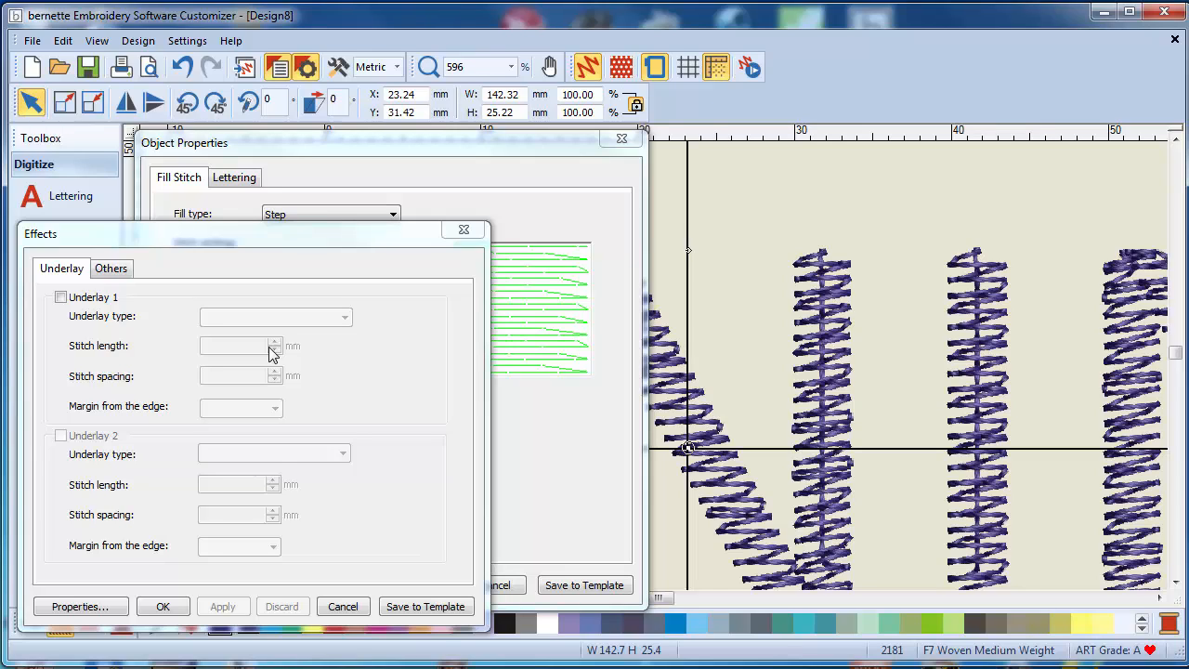
{"action": "mouse_move", "coordinate": [275, 364]}
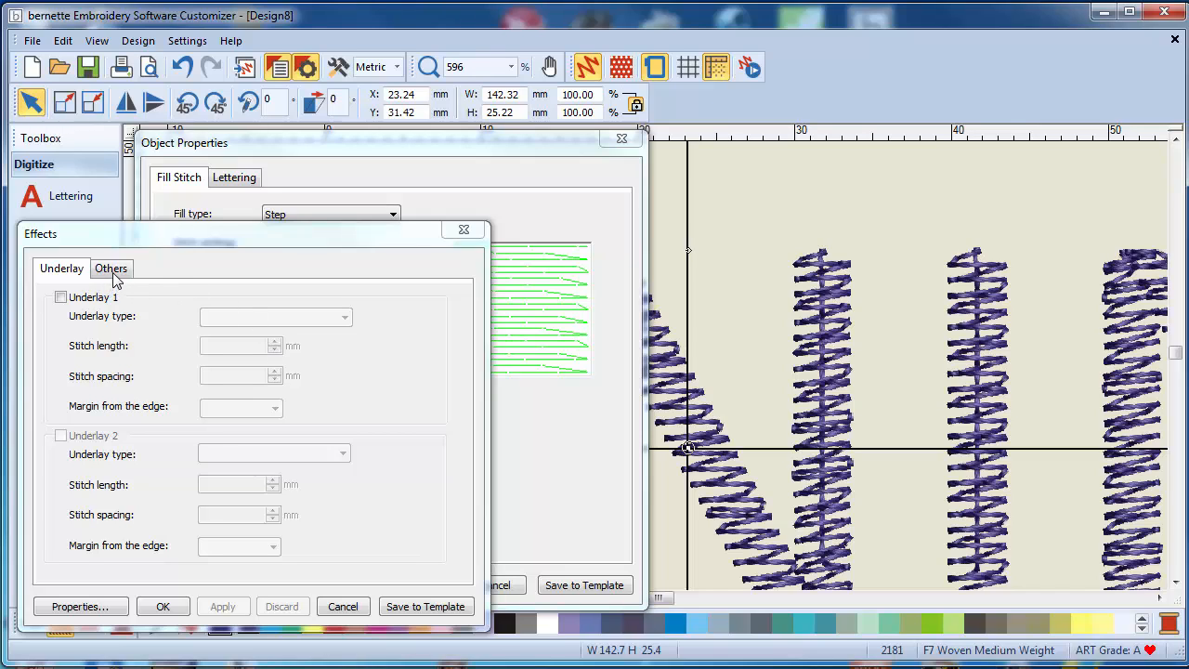
- Review the pull compensation amounts on the Others tab and pick 0.200 mm
{"action": "left_click", "coordinate": [112, 267]}
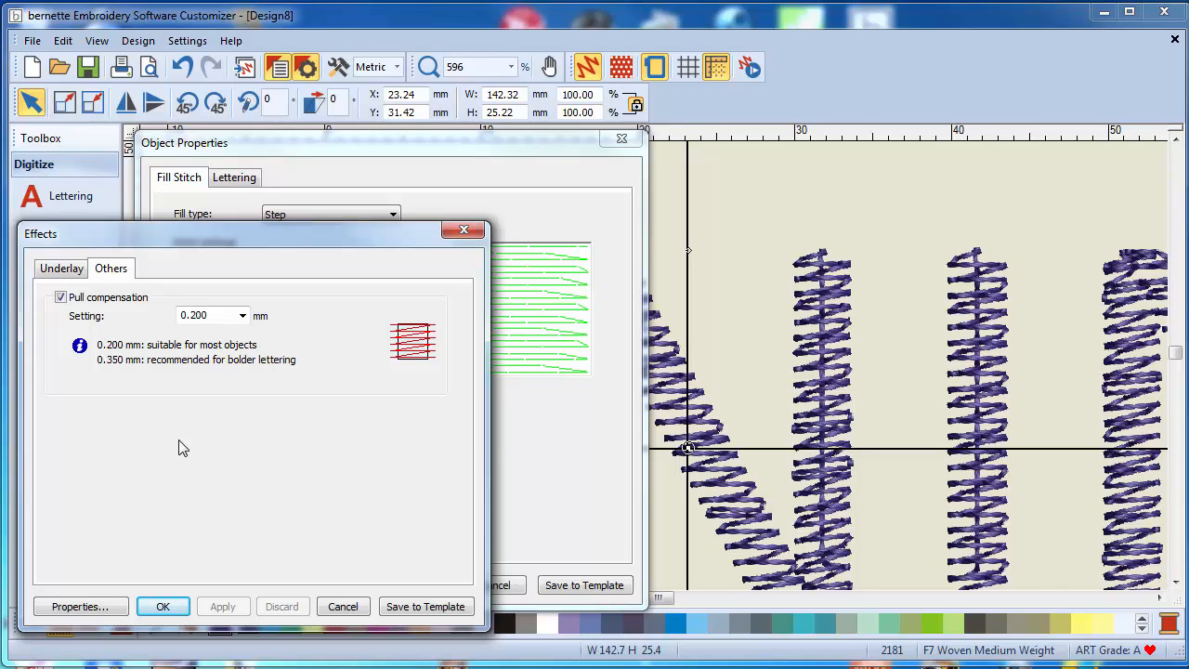
{"action": "mouse_move", "coordinate": [797, 347]}
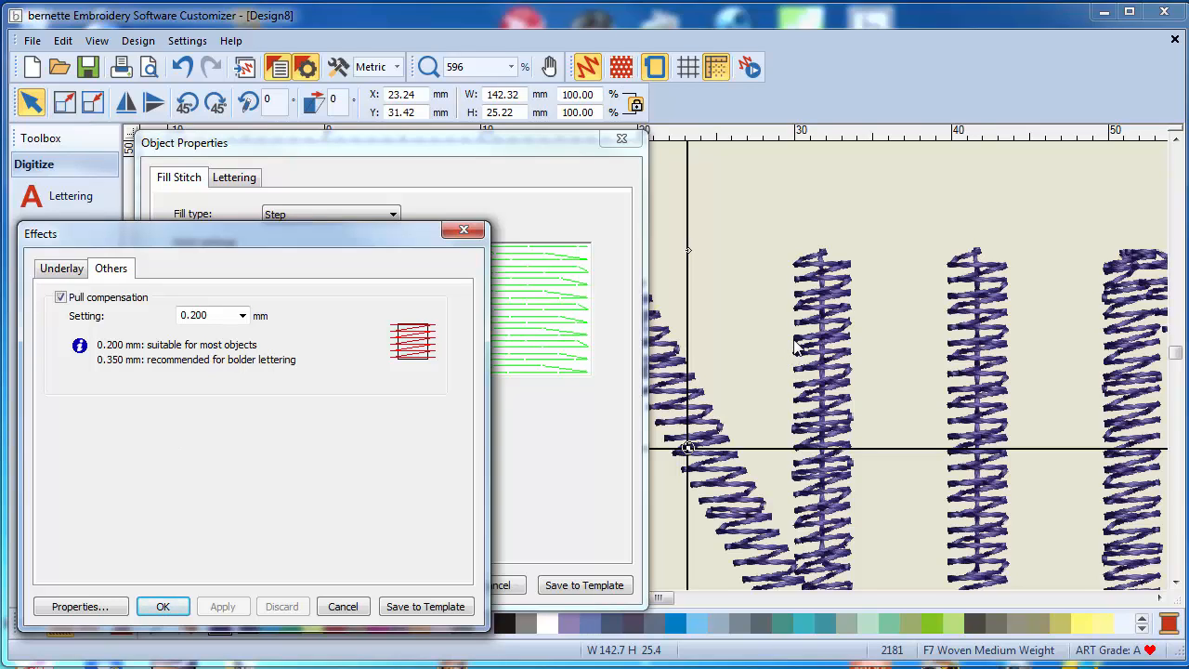
{"action": "mouse_move", "coordinate": [854, 338]}
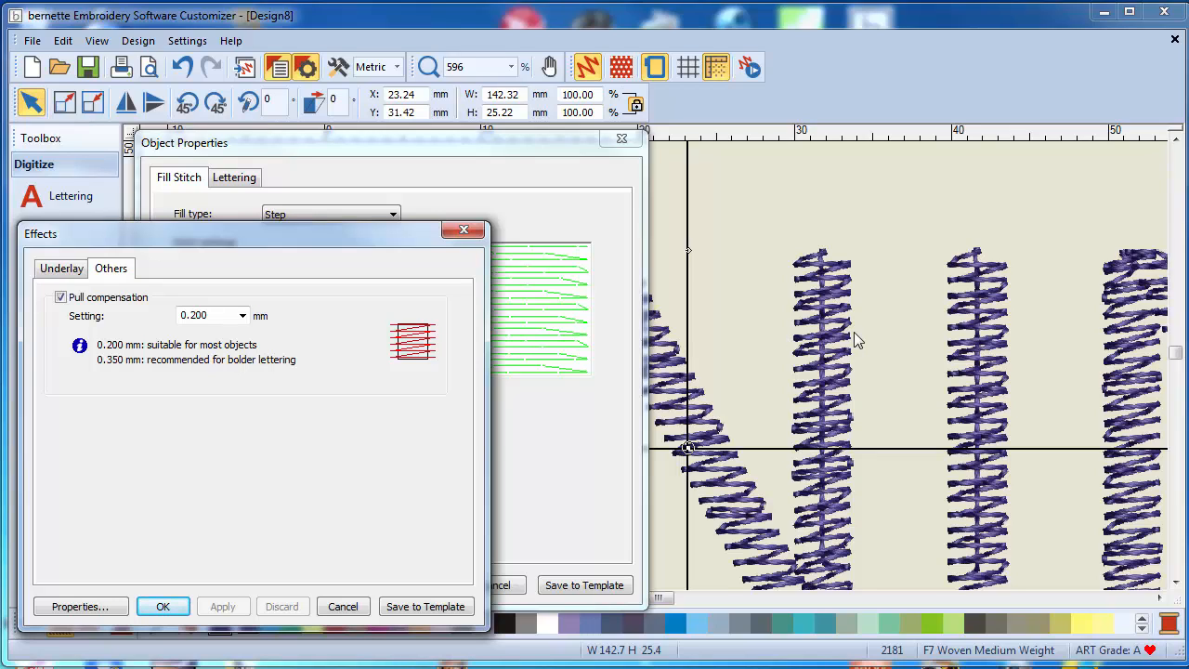
{"action": "mouse_move", "coordinate": [789, 336]}
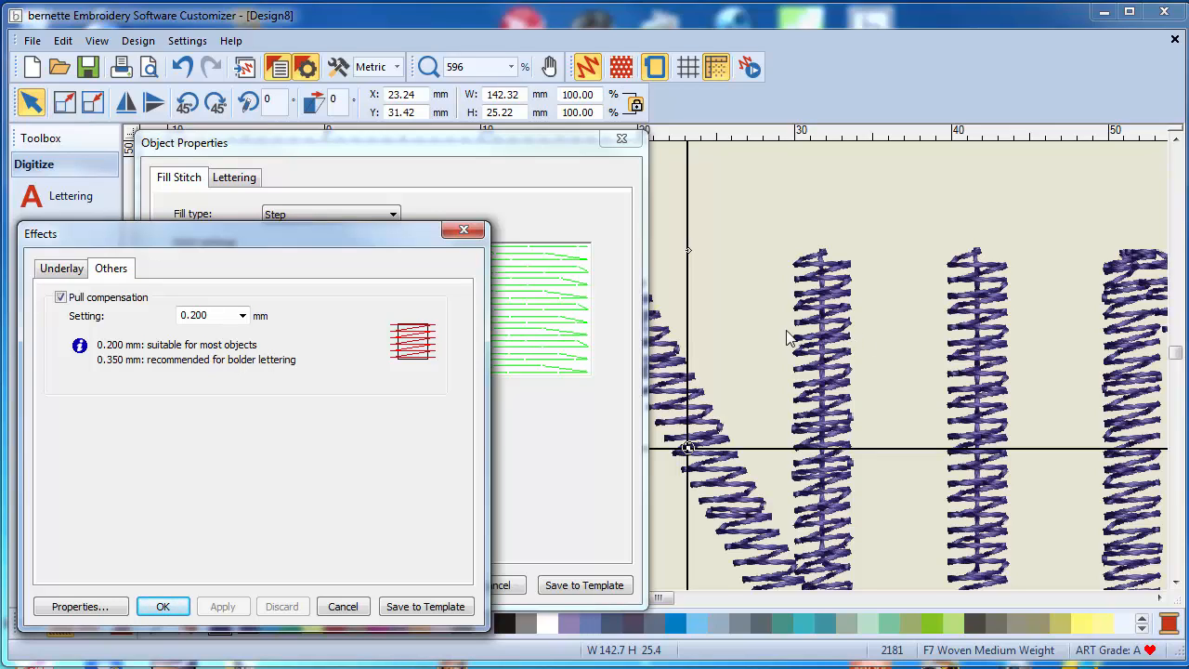
{"action": "mouse_move", "coordinate": [845, 348]}
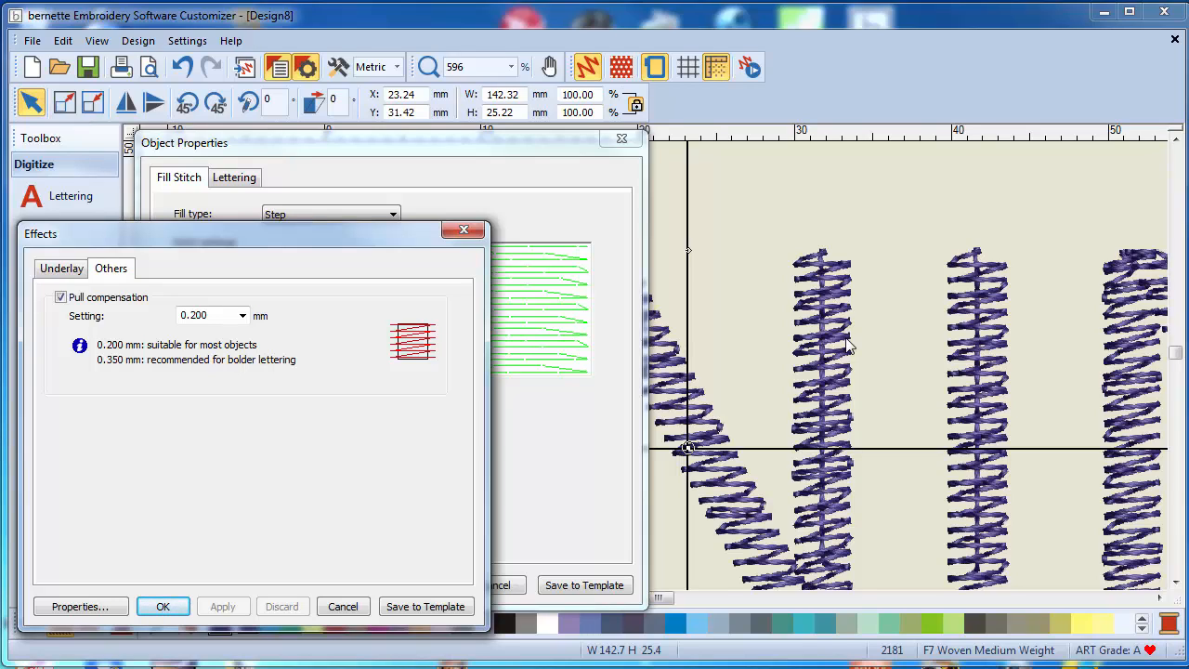
{"action": "mouse_move", "coordinate": [446, 349]}
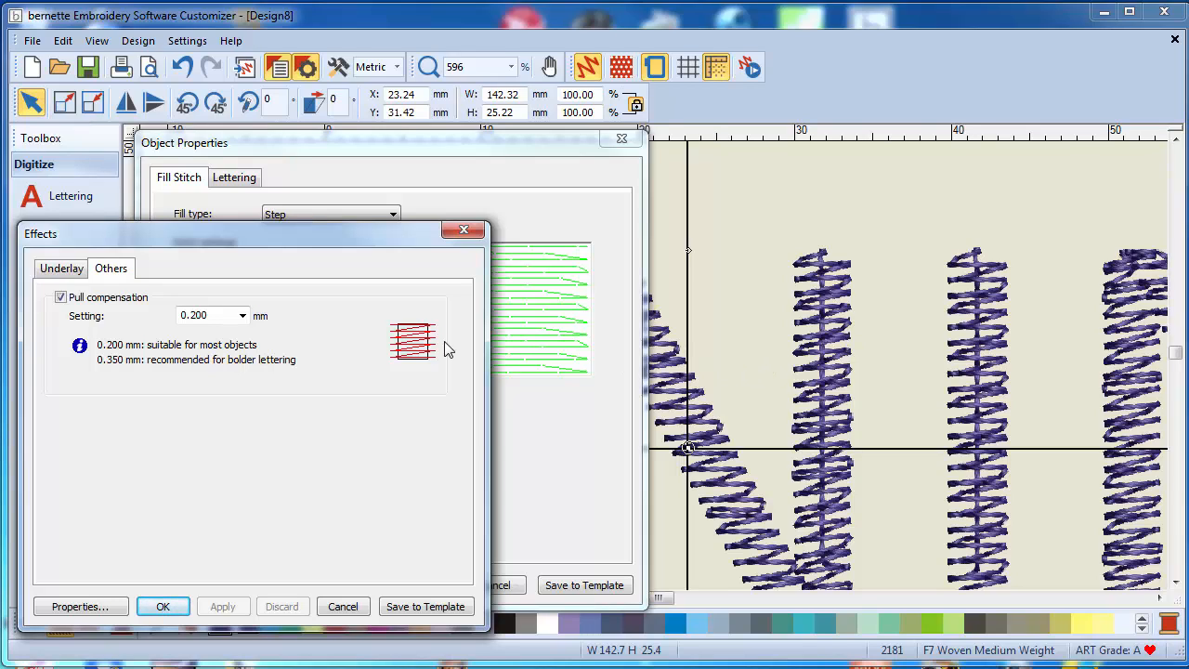
{"action": "left_click", "coordinate": [242, 316]}
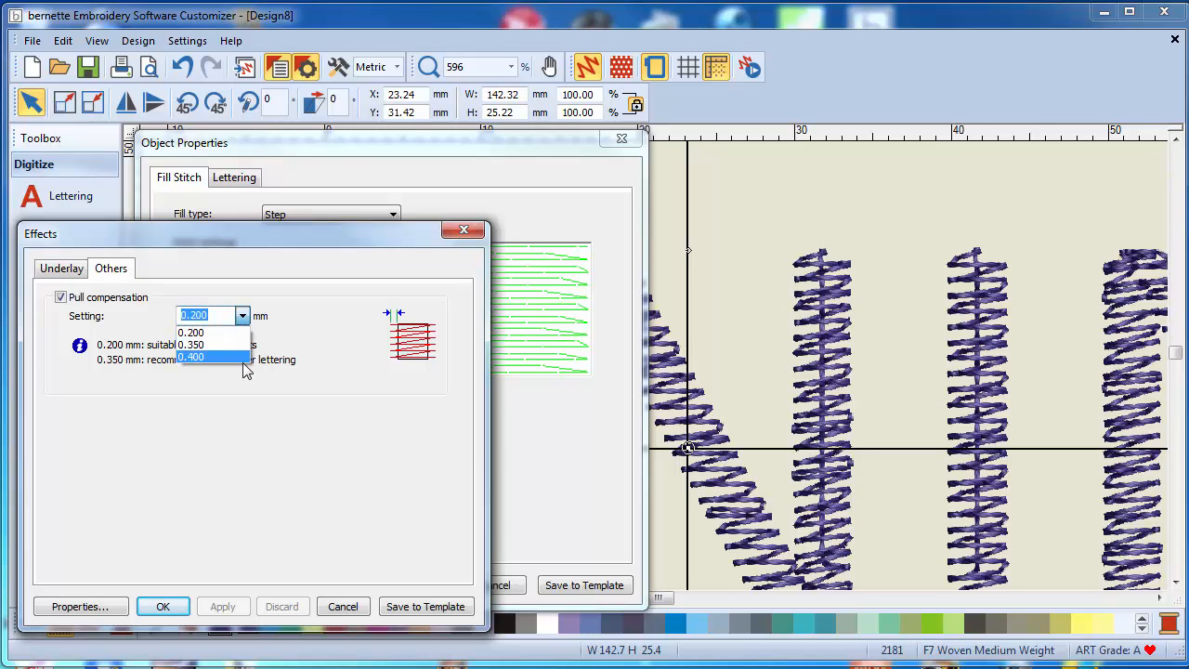
{"action": "mouse_move", "coordinate": [243, 381]}
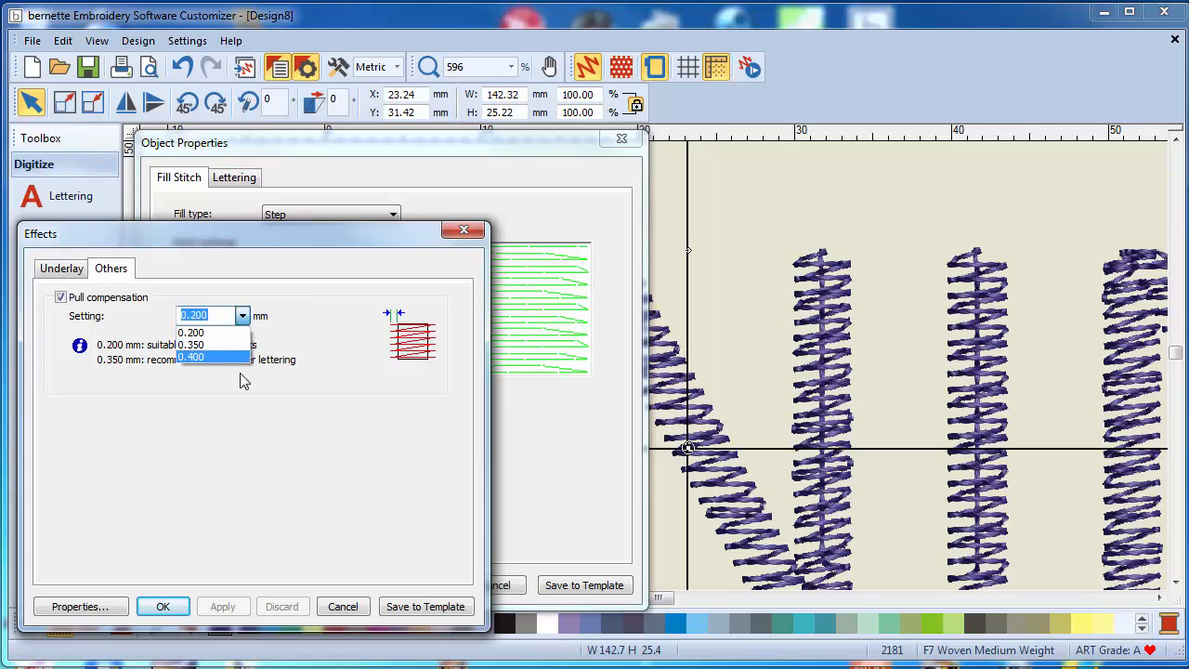
{"action": "left_click", "coordinate": [190, 332]}
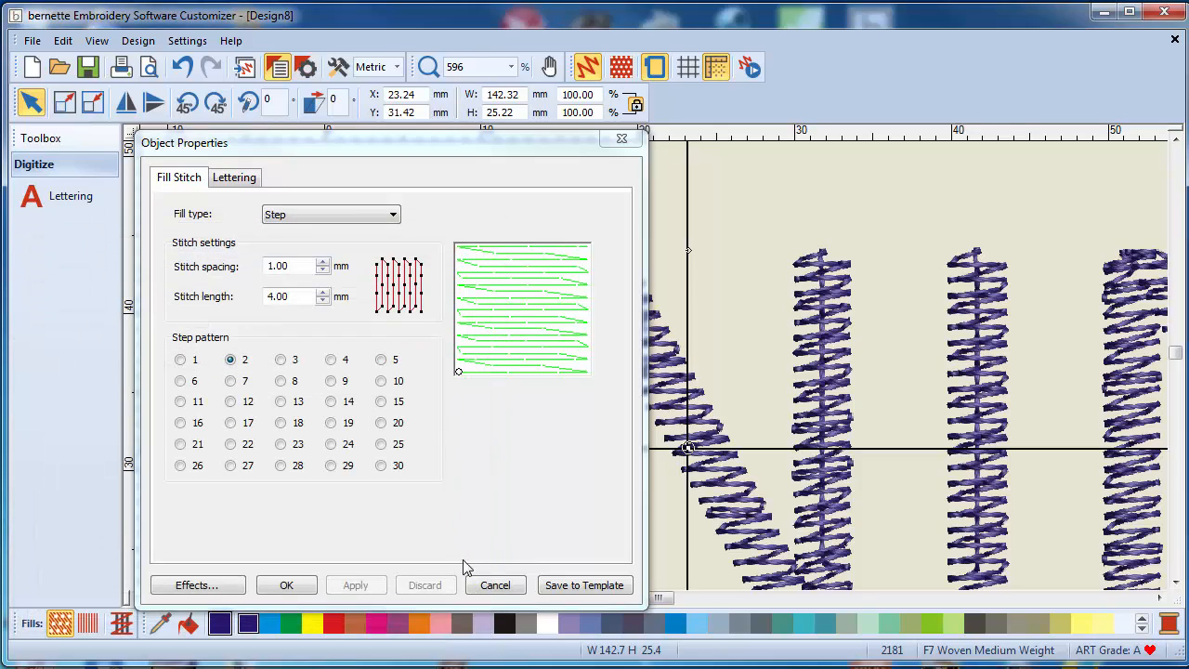
{"action": "mouse_move", "coordinate": [306, 399]}
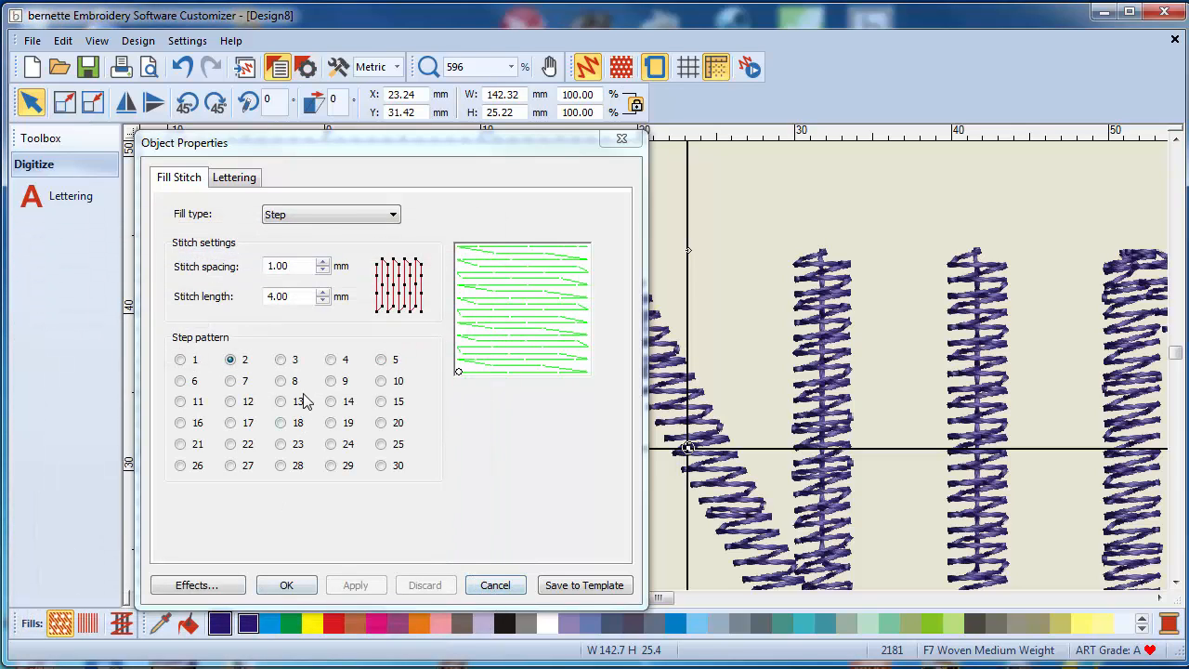
{"action": "mouse_move", "coordinate": [621, 138]}
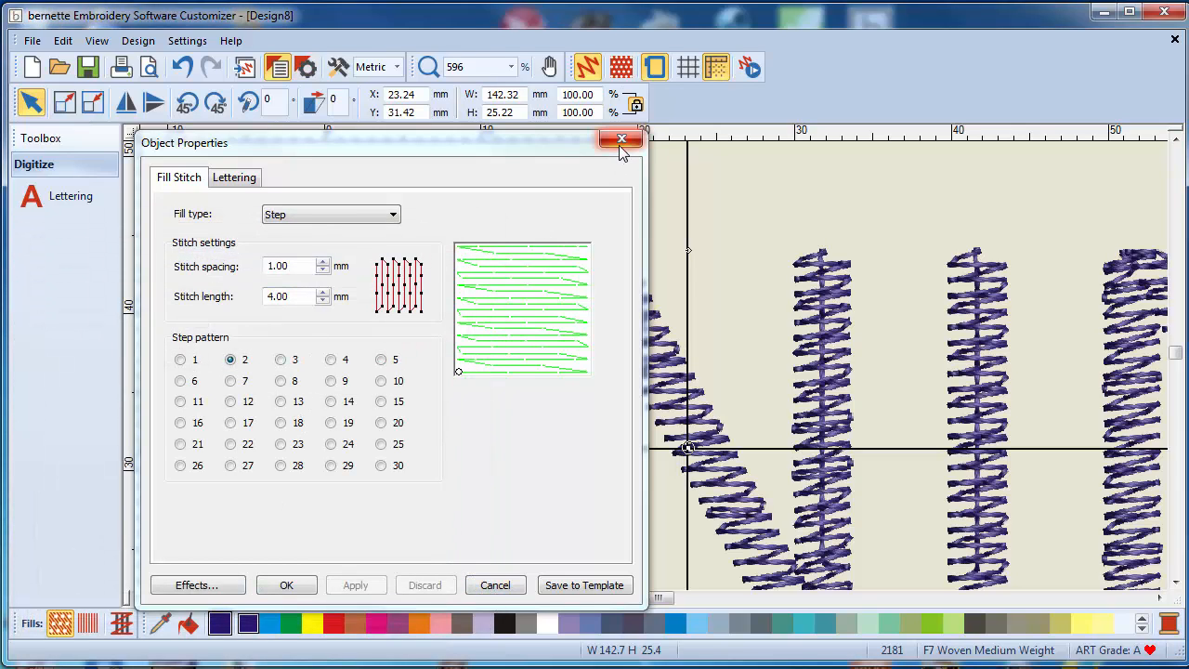
- Close the Object Properties window, leaving an empty hoop
{"action": "left_click", "coordinate": [620, 138]}
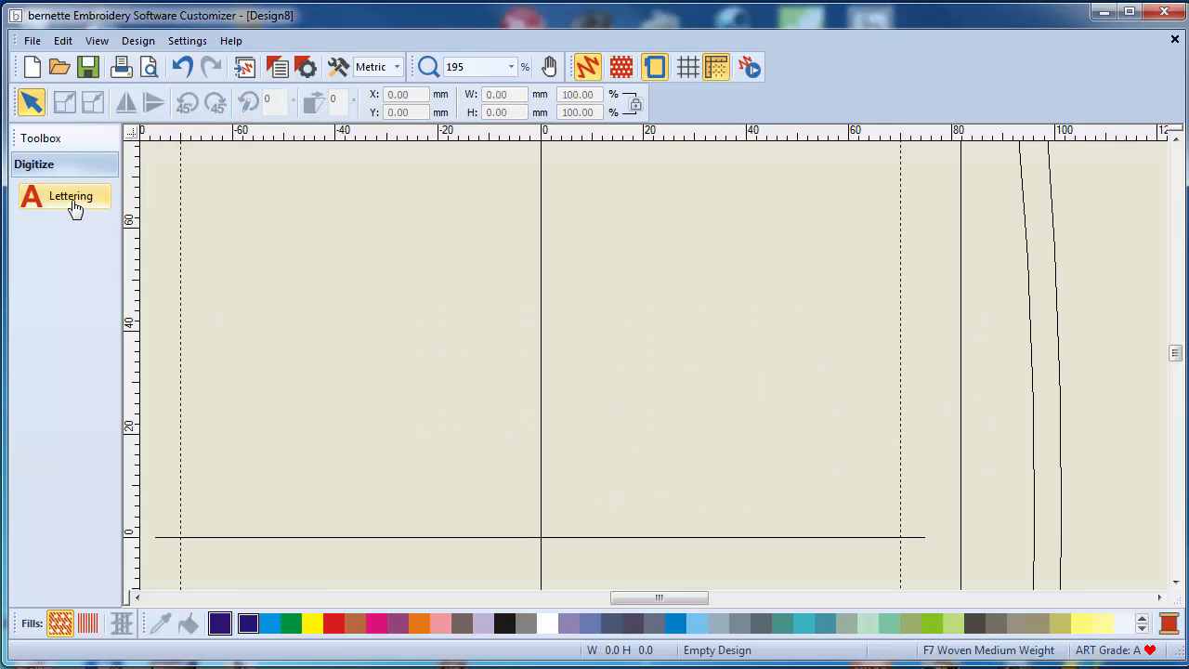
- Create BERNINA lettering on a Circle CW baseline with 50 mm radius and confirm
{"action": "left_click", "coordinate": [71, 195]}
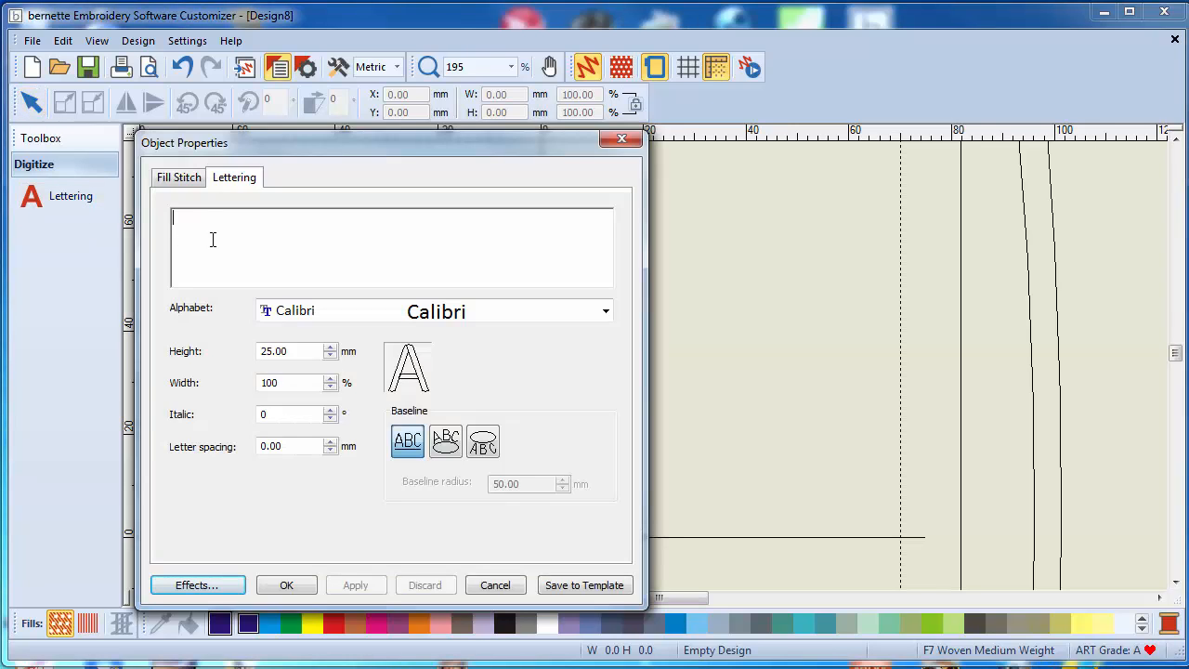
{"action": "type", "text": "BERNINA"}
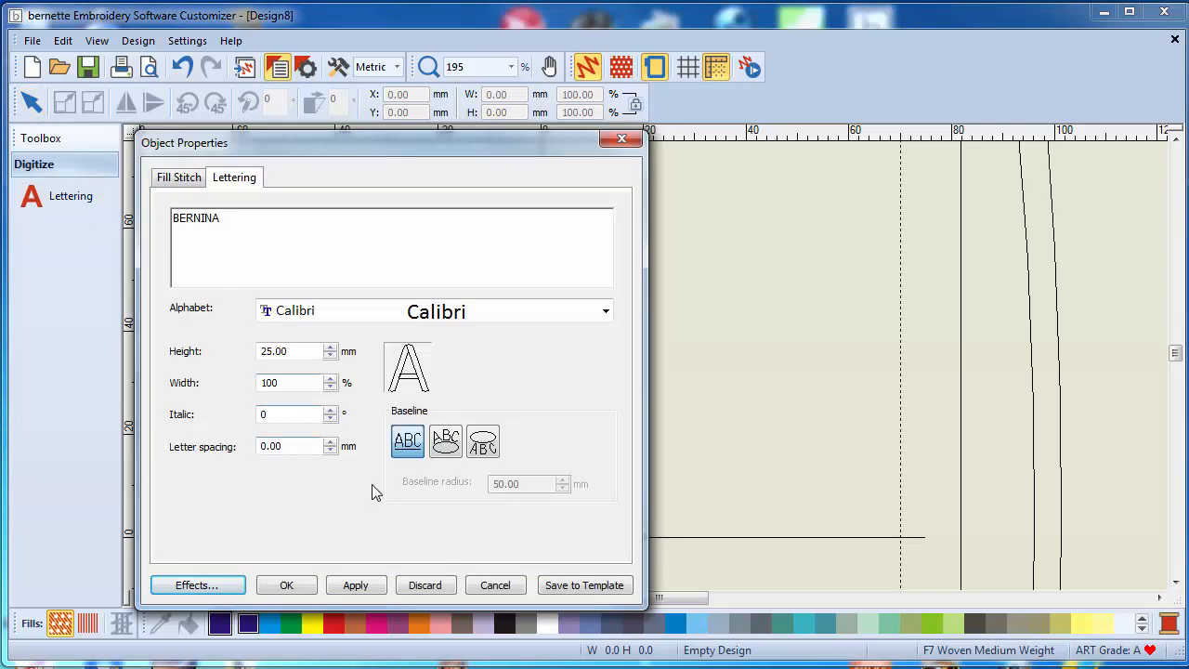
{"action": "mouse_move", "coordinate": [446, 441]}
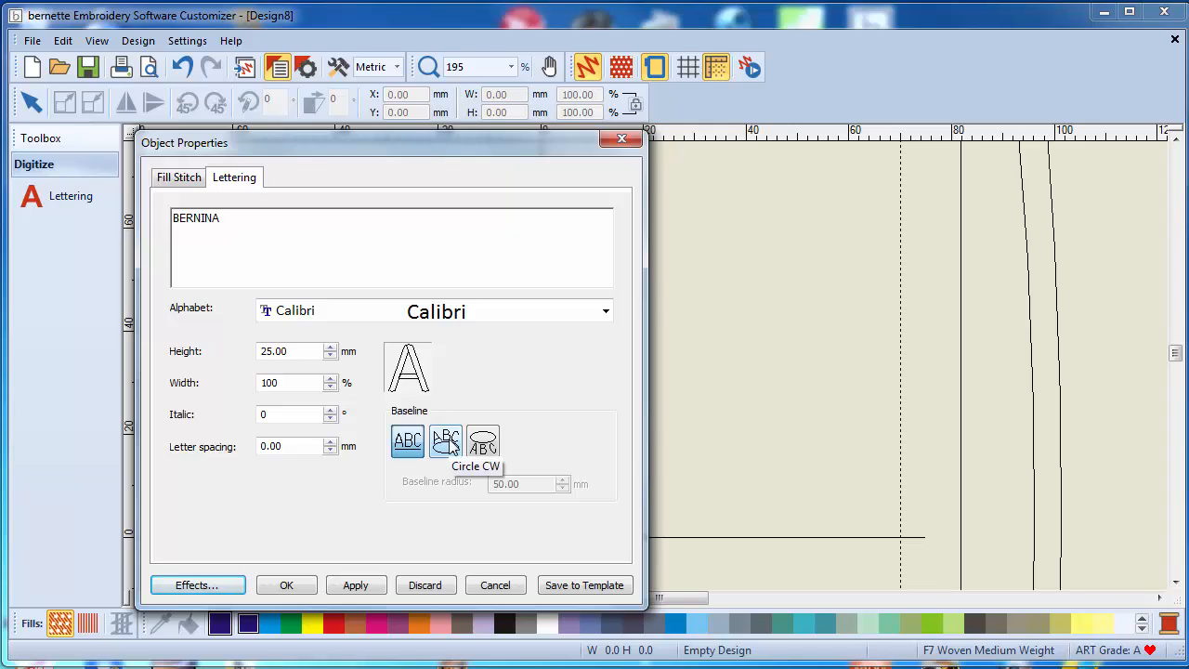
{"action": "left_click", "coordinate": [446, 440]}
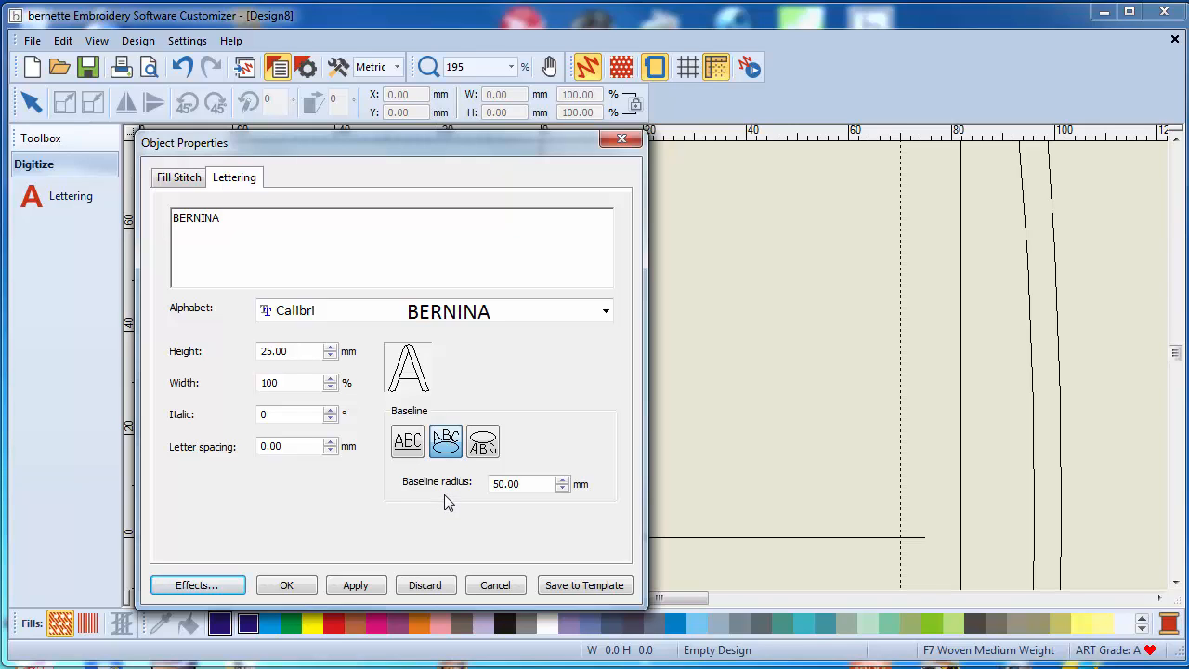
{"action": "mouse_move", "coordinate": [542, 502]}
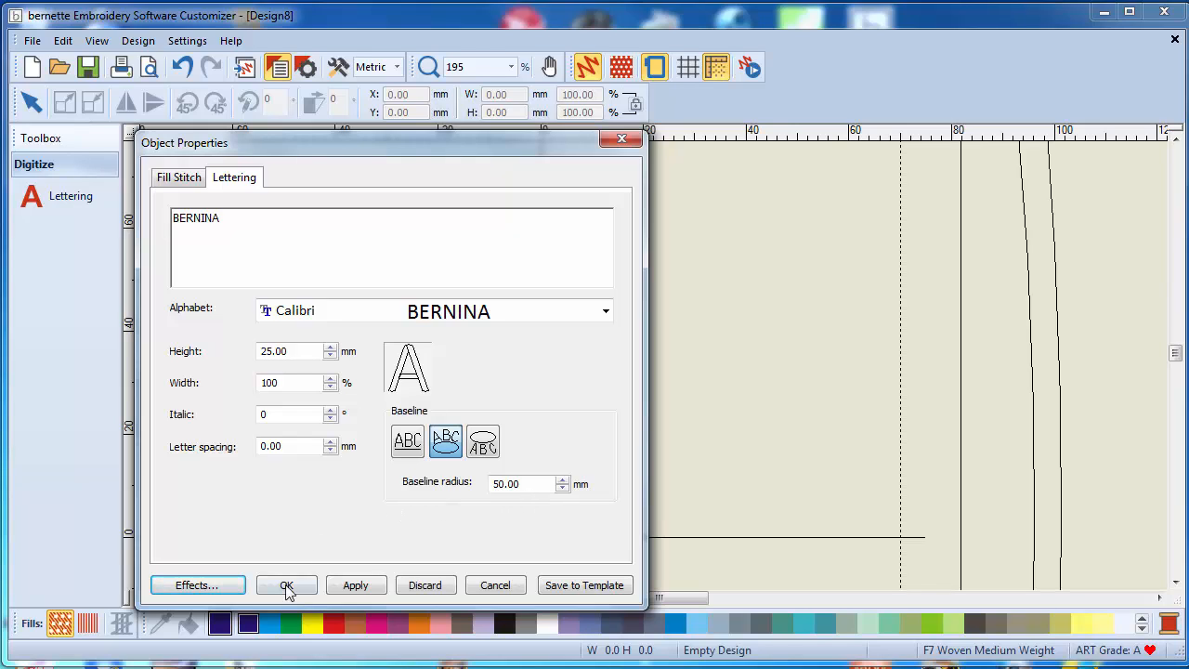
{"action": "left_click", "coordinate": [286, 583]}
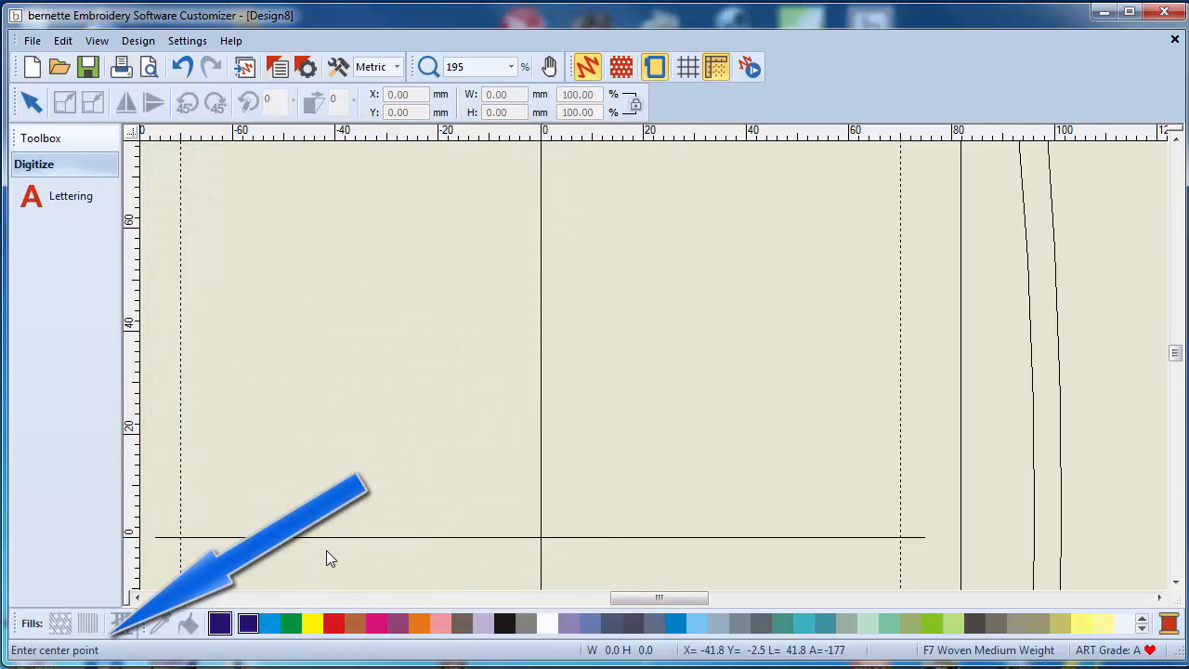
{"action": "mouse_move", "coordinate": [483, 474]}
{"action": "type", "text": "BERNINA"}
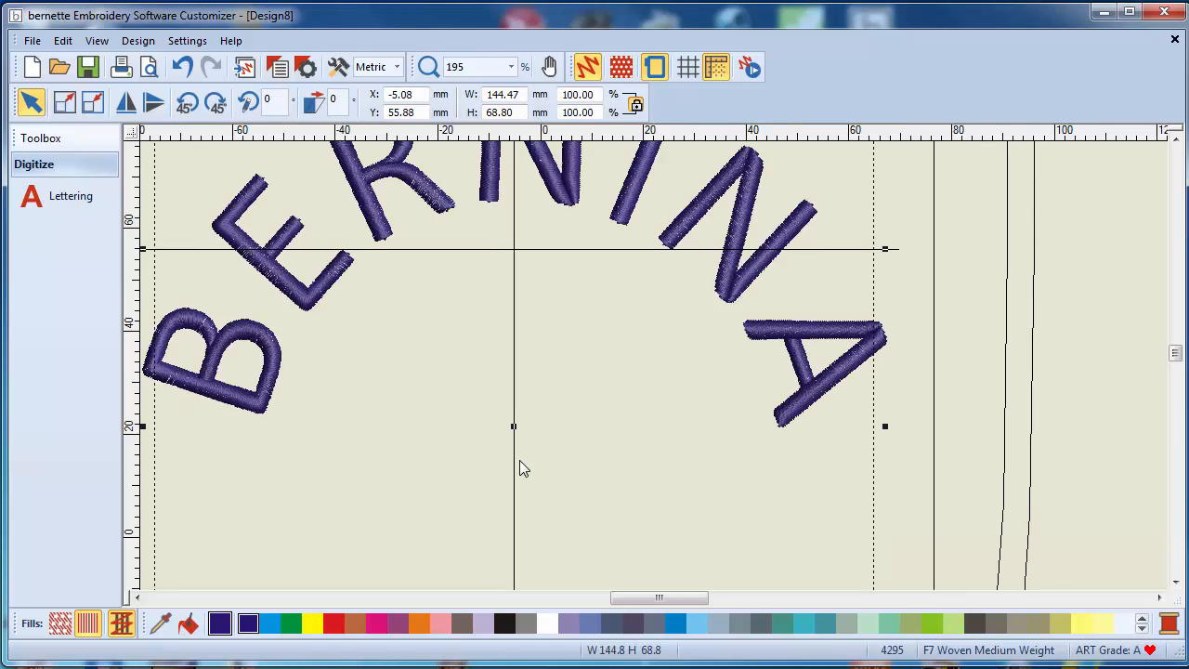
{"action": "mouse_move", "coordinate": [518, 280]}
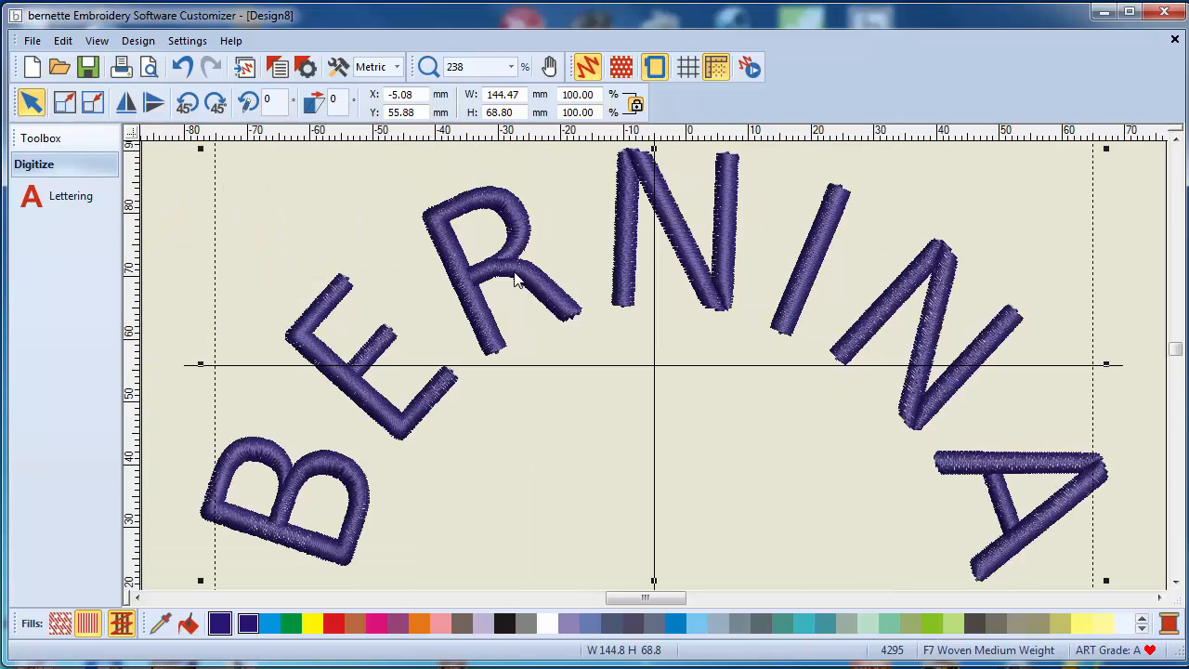
{"action": "mouse_move", "coordinate": [565, 368]}
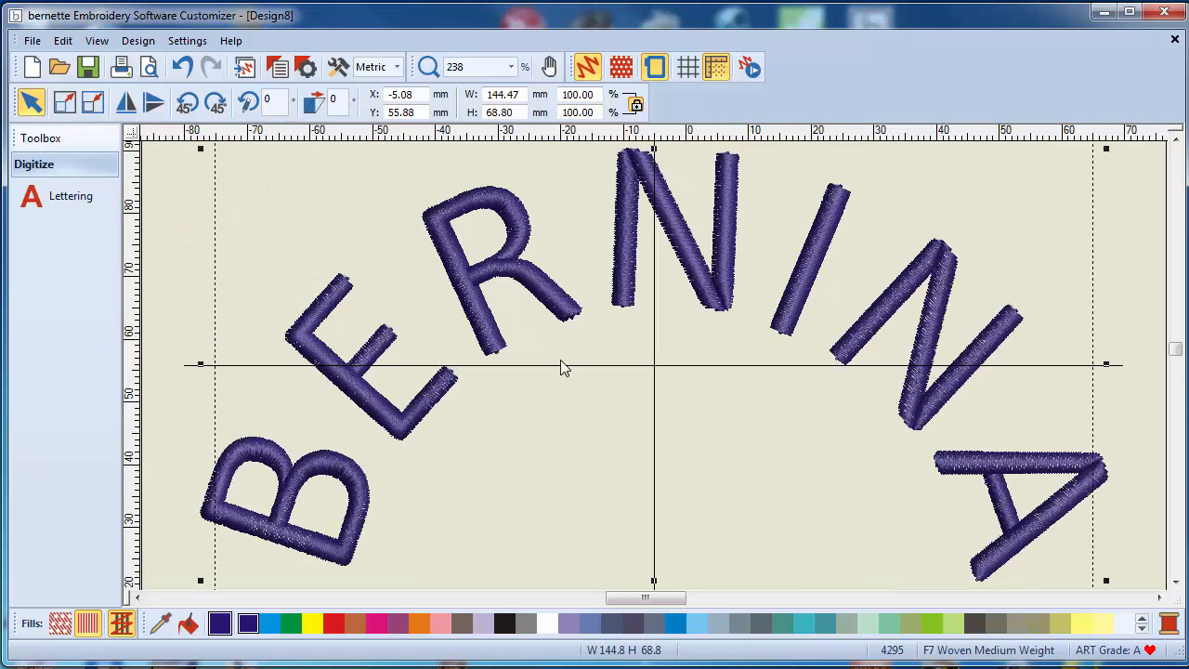
- Zoom out to view the whole arched BERNINA lettering in the hoop
{"action": "scroll", "scroll_direction": "down", "scroll_amount": 3}
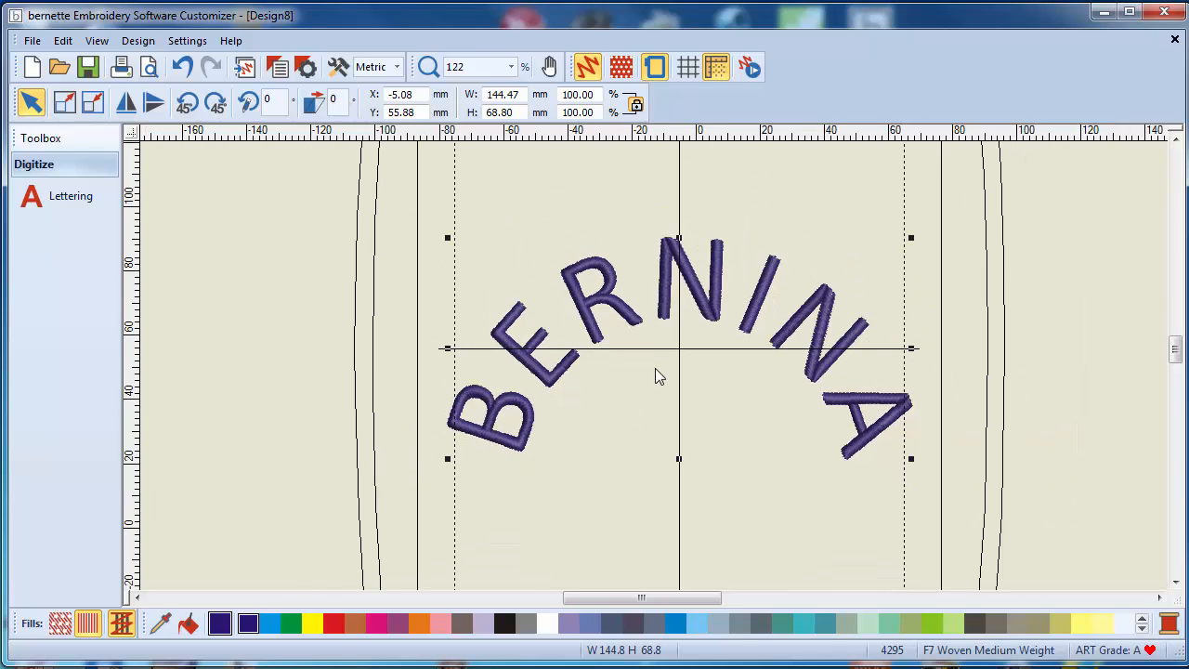
{"action": "mouse_move", "coordinate": [631, 364]}
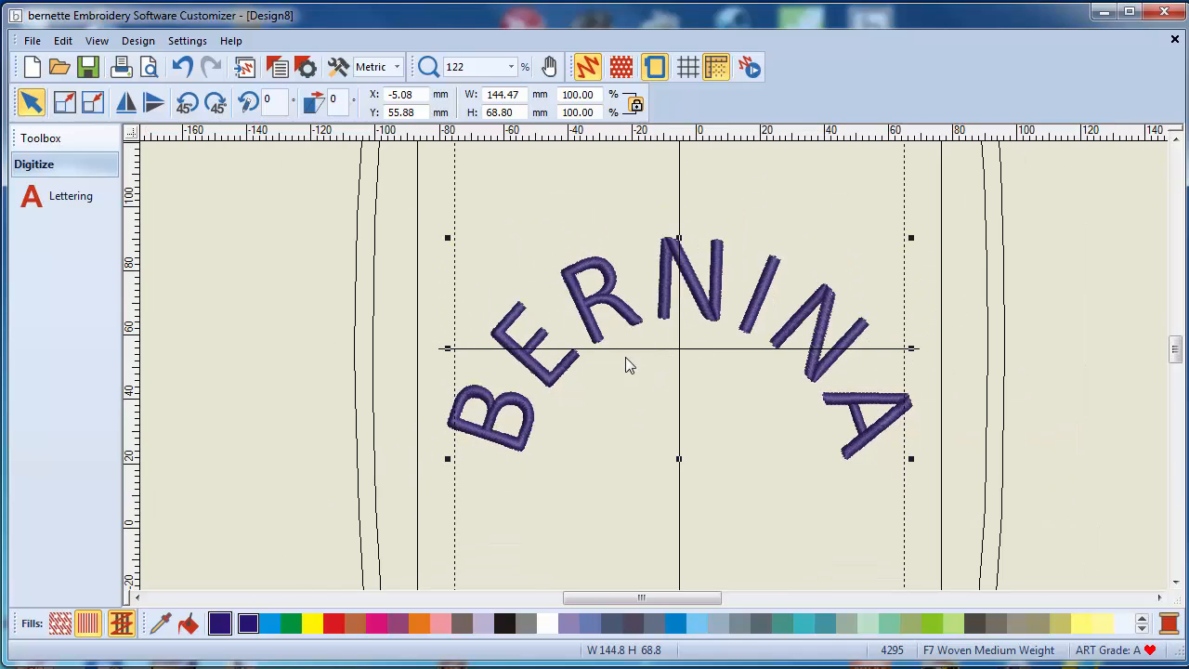
{"action": "mouse_move", "coordinate": [665, 293]}
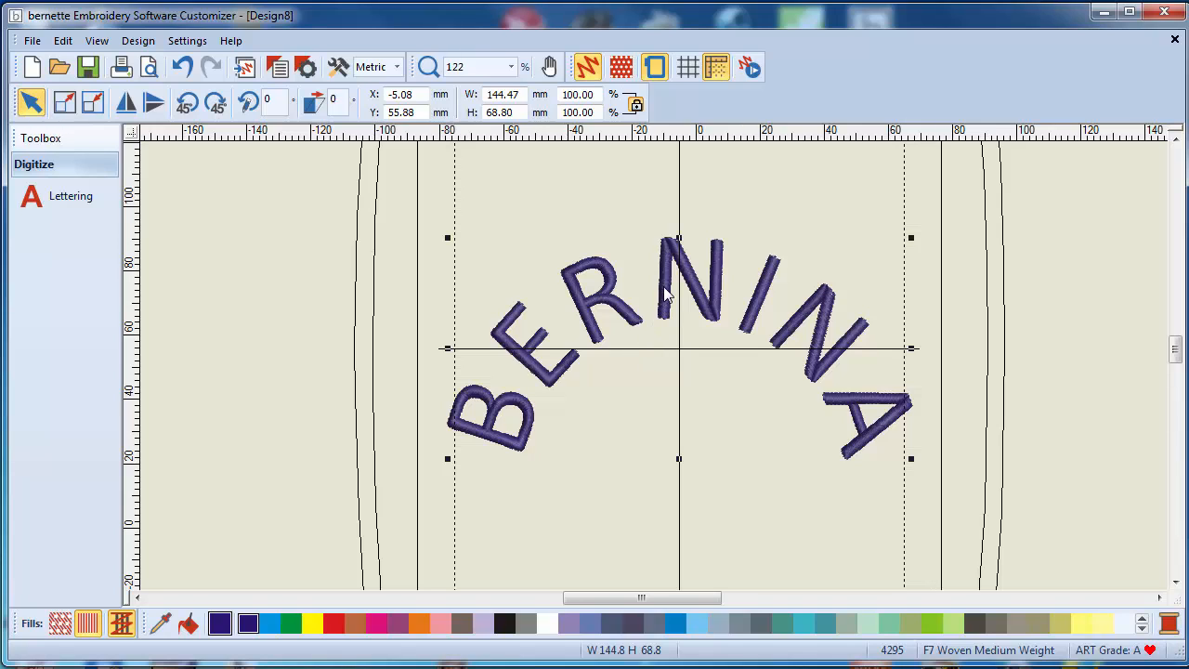
- Switch BERNINA to the counter-clockwise circular baseline at 75 mm radius and apply
{"action": "double_click", "coordinate": [650, 279]}
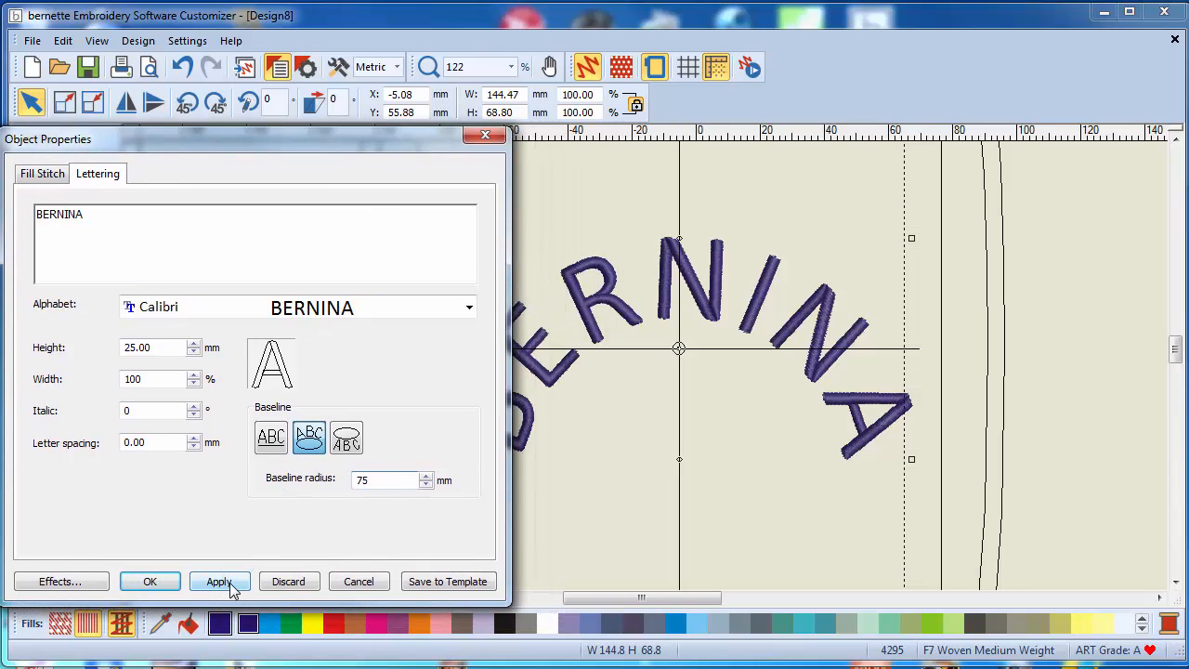
{"action": "left_click", "coordinate": [219, 580]}
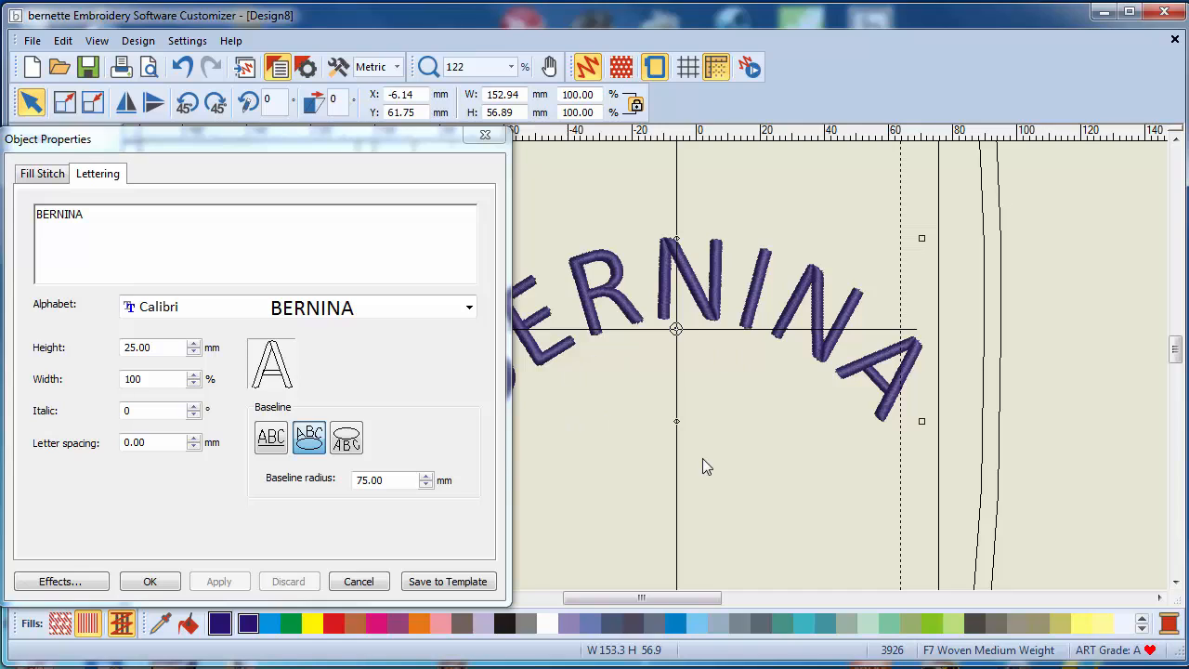
{"action": "left_click_drag", "start_coordinate": [641, 598], "coordinate": [683, 598]}
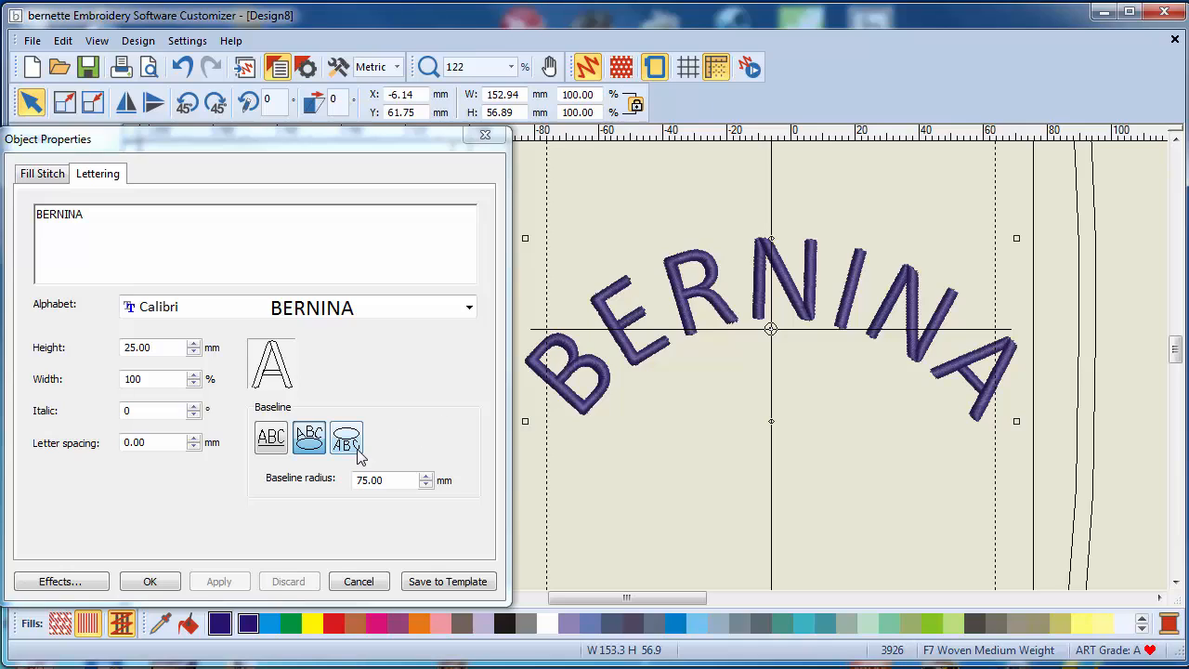
{"action": "left_click", "coordinate": [346, 439]}
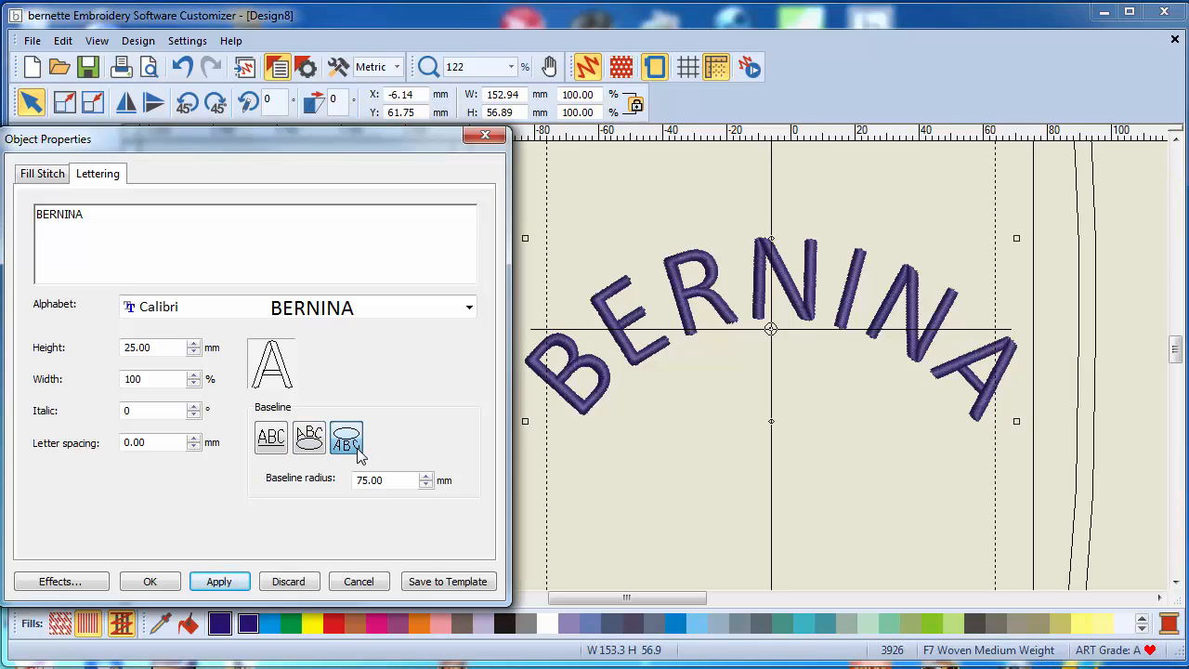
{"action": "left_click", "coordinate": [219, 580]}
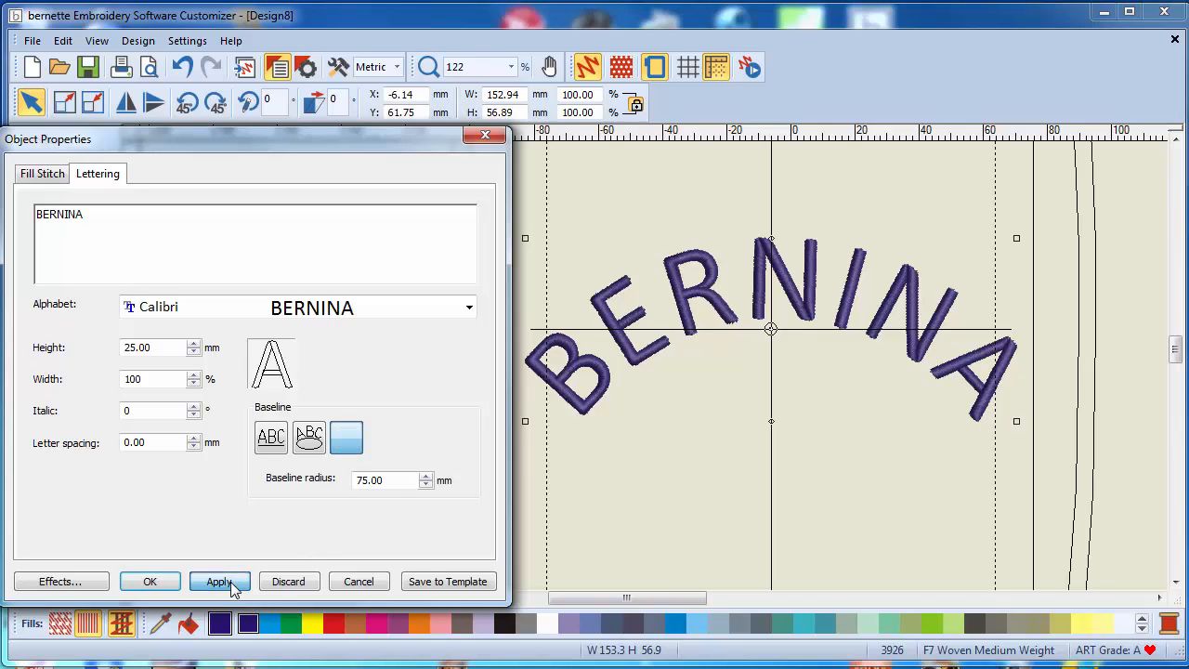
{"action": "left_click", "coordinate": [219, 580]}
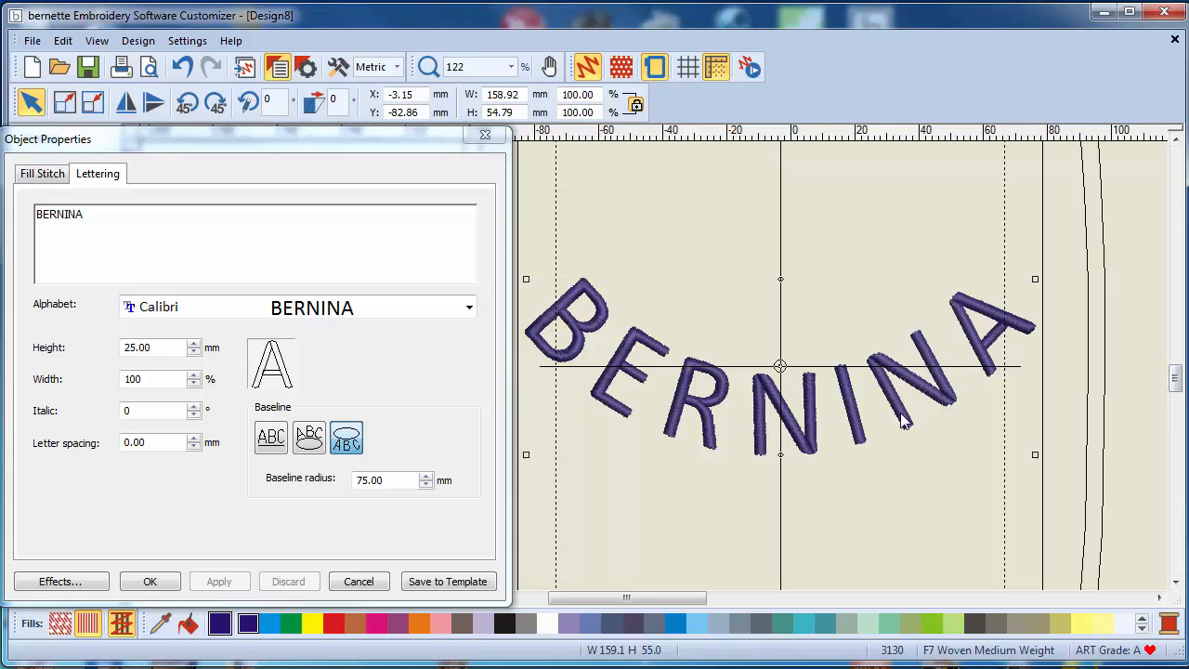
{"action": "mouse_move", "coordinate": [790, 492]}
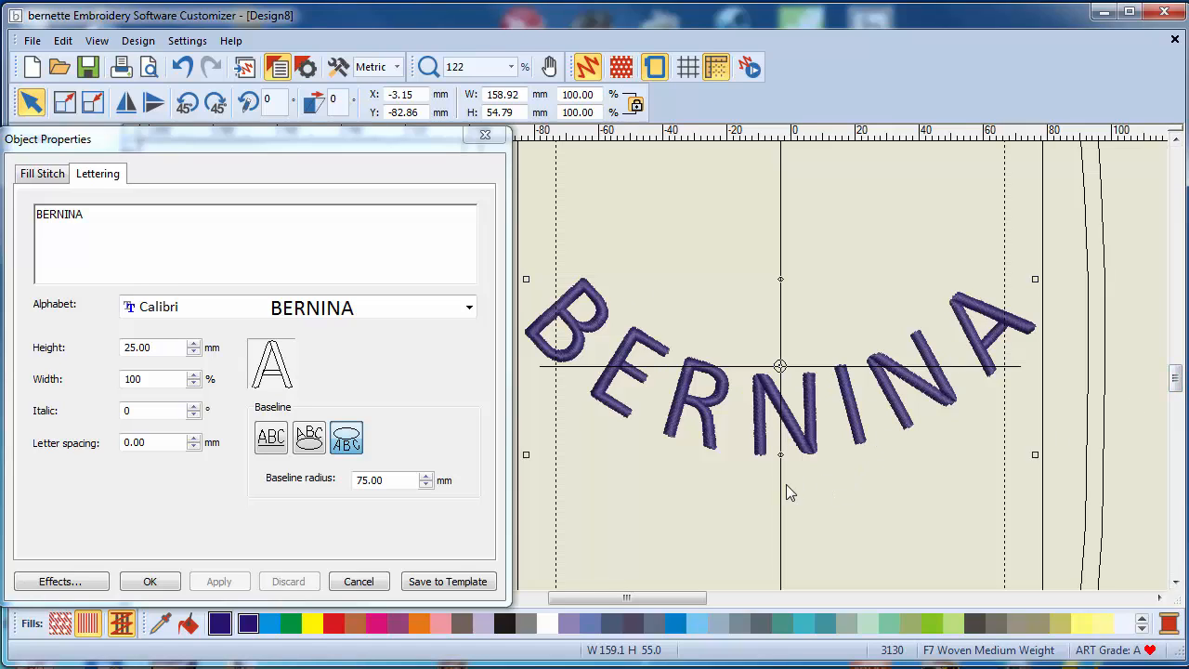
{"action": "mouse_move", "coordinate": [368, 580]}
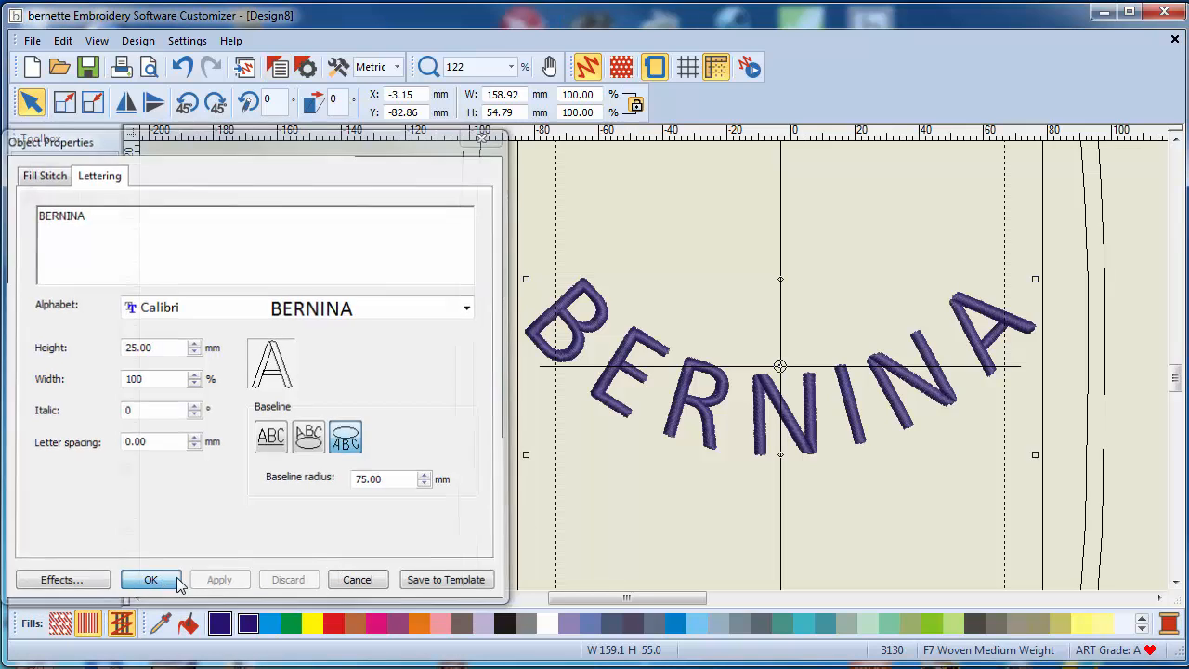
- Close properties and confirm another BERNINA lettering on the 50 mm circle baseline
{"action": "left_click", "coordinate": [151, 580]}
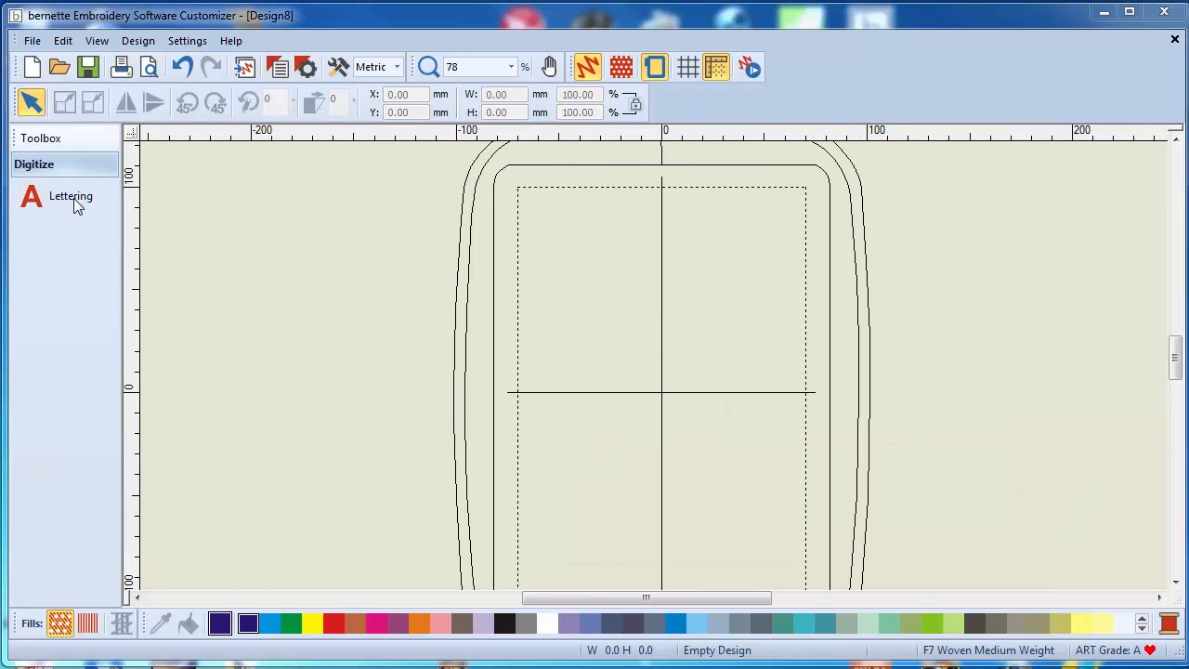
{"action": "left_click", "coordinate": [71, 197]}
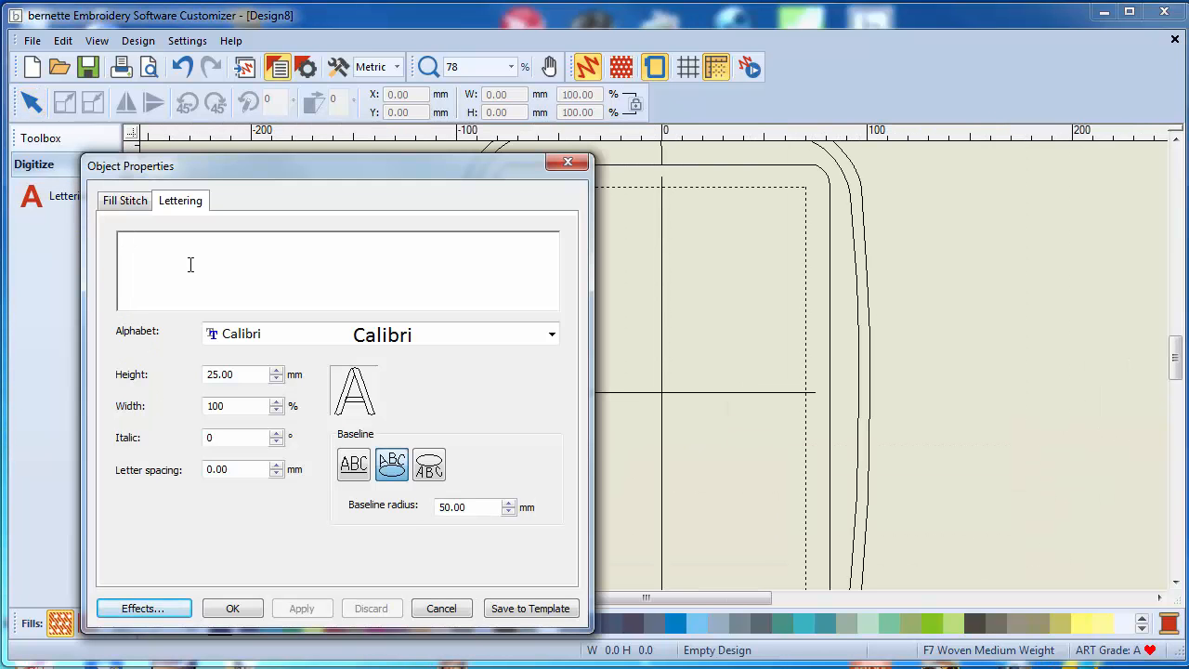
{"action": "type", "text": "BERNINA"}
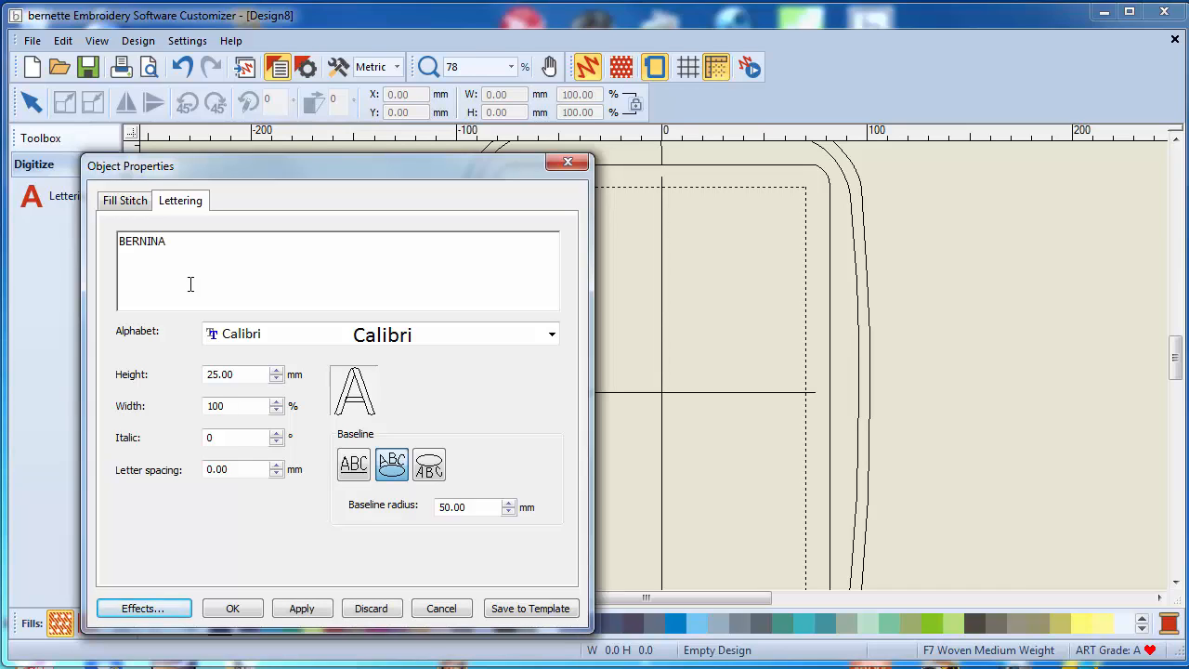
{"action": "mouse_move", "coordinate": [392, 465]}
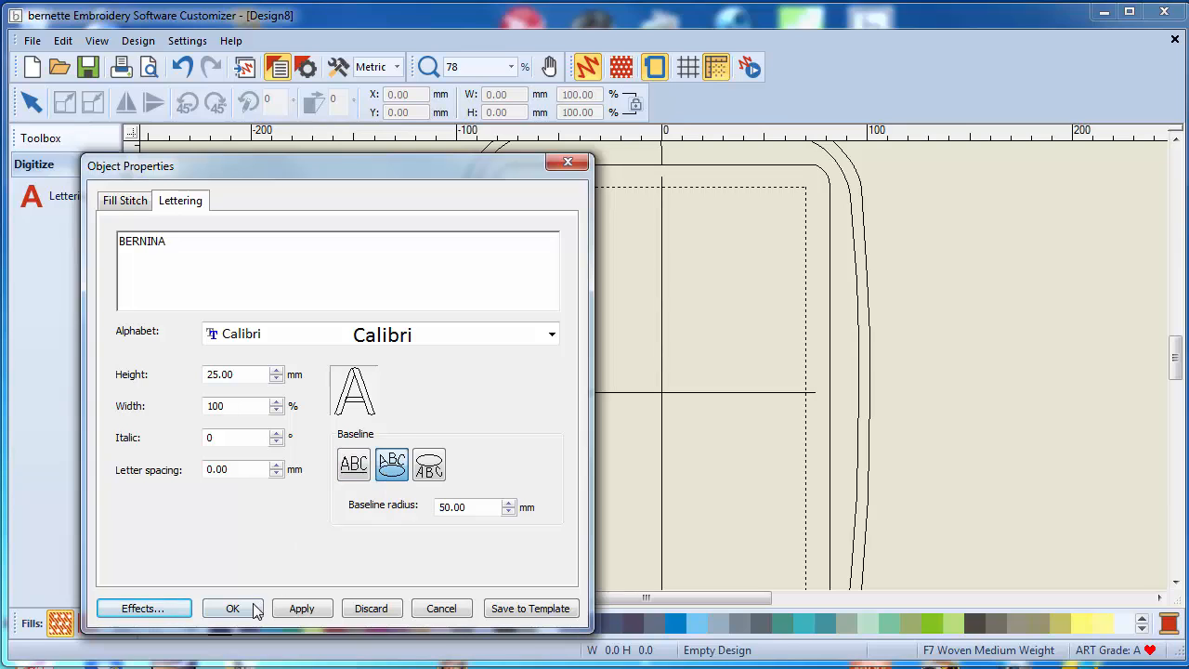
{"action": "left_click", "coordinate": [232, 608]}
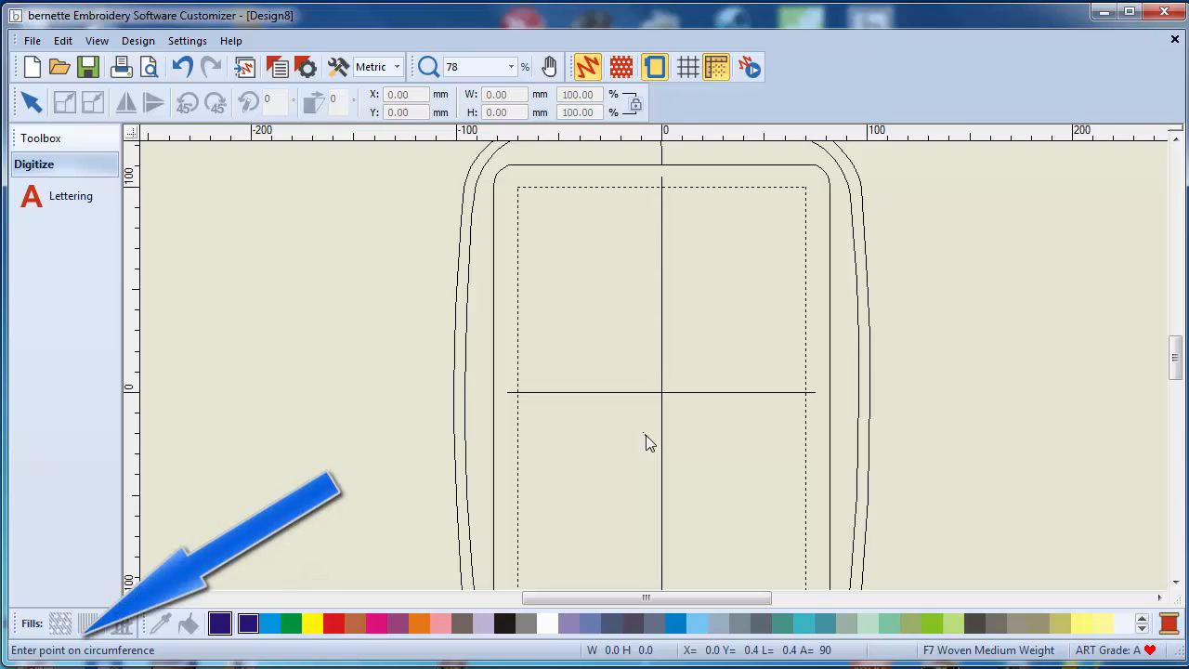
- Define the oval baseline by its centre, circumference point and oval point so BERNINA arcs along it
{"action": "left_click", "coordinate": [646, 434]}
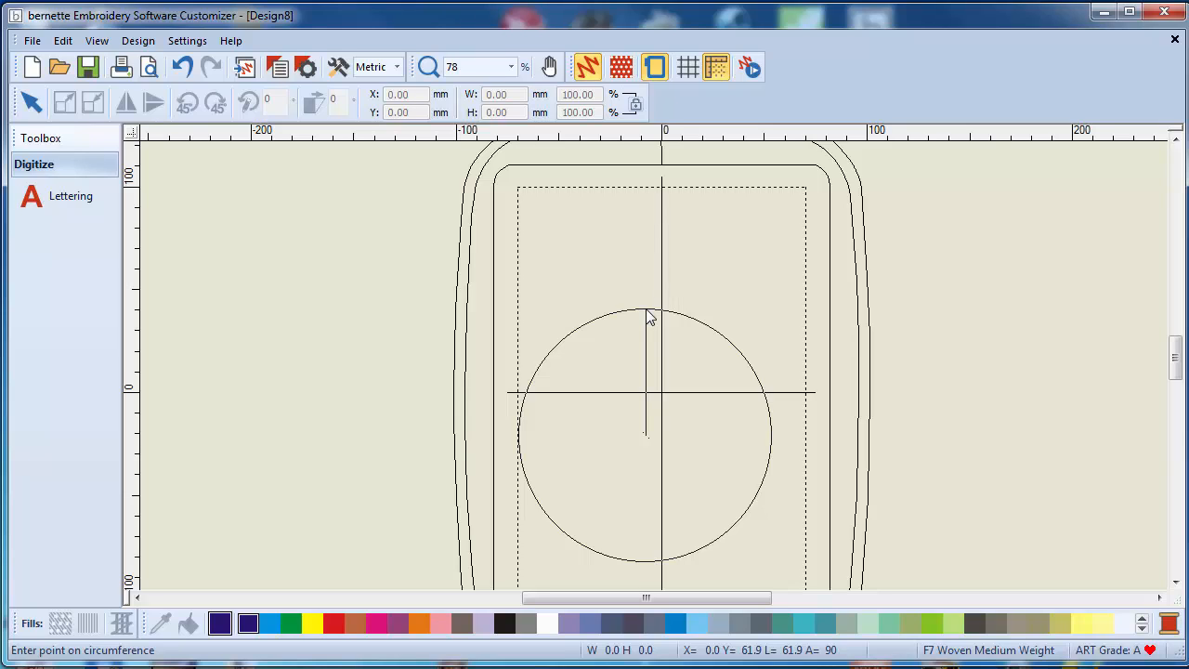
{"action": "left_click", "coordinate": [647, 316]}
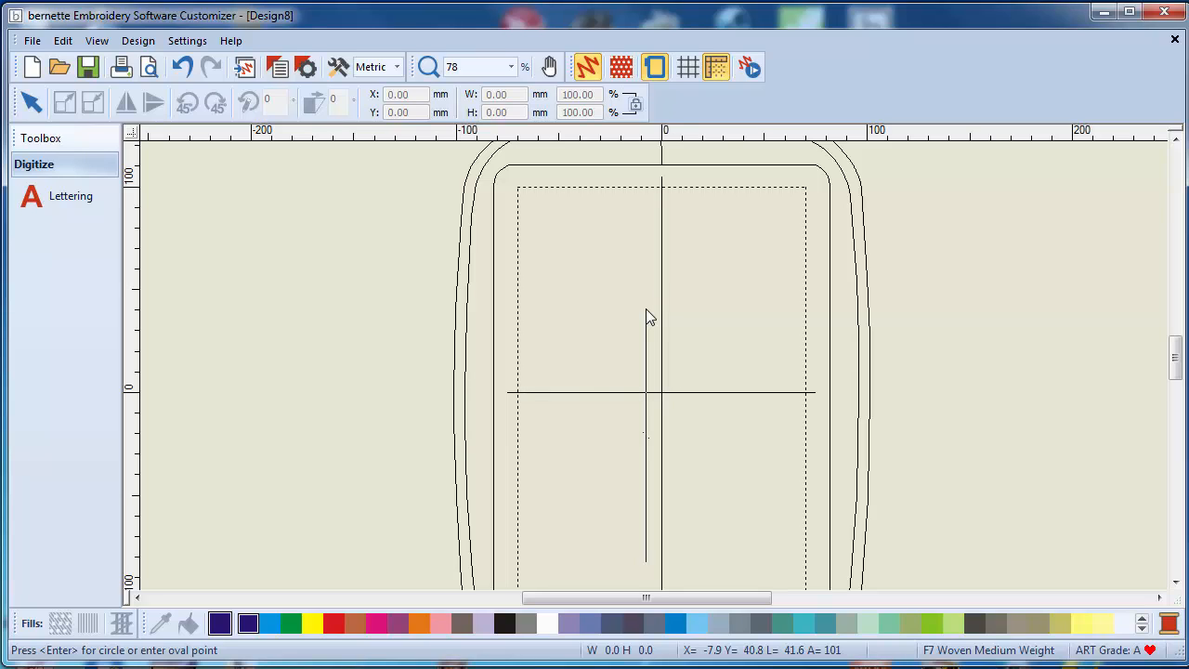
{"action": "mouse_move", "coordinate": [779, 427]}
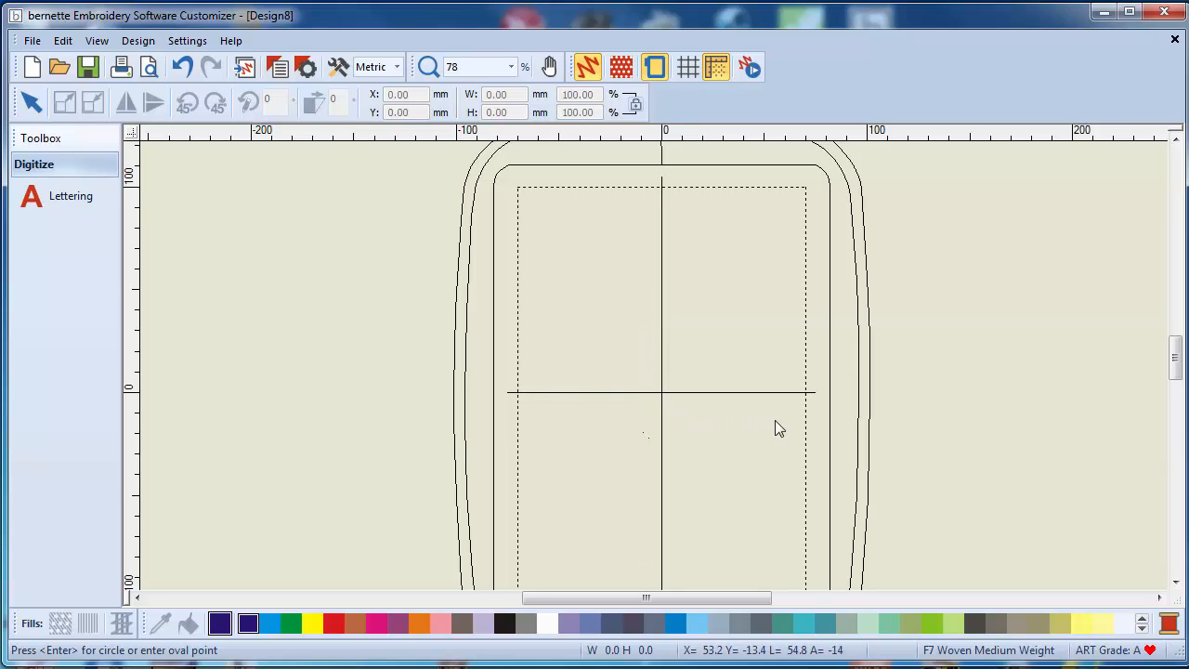
{"action": "left_click", "coordinate": [854, 438]}
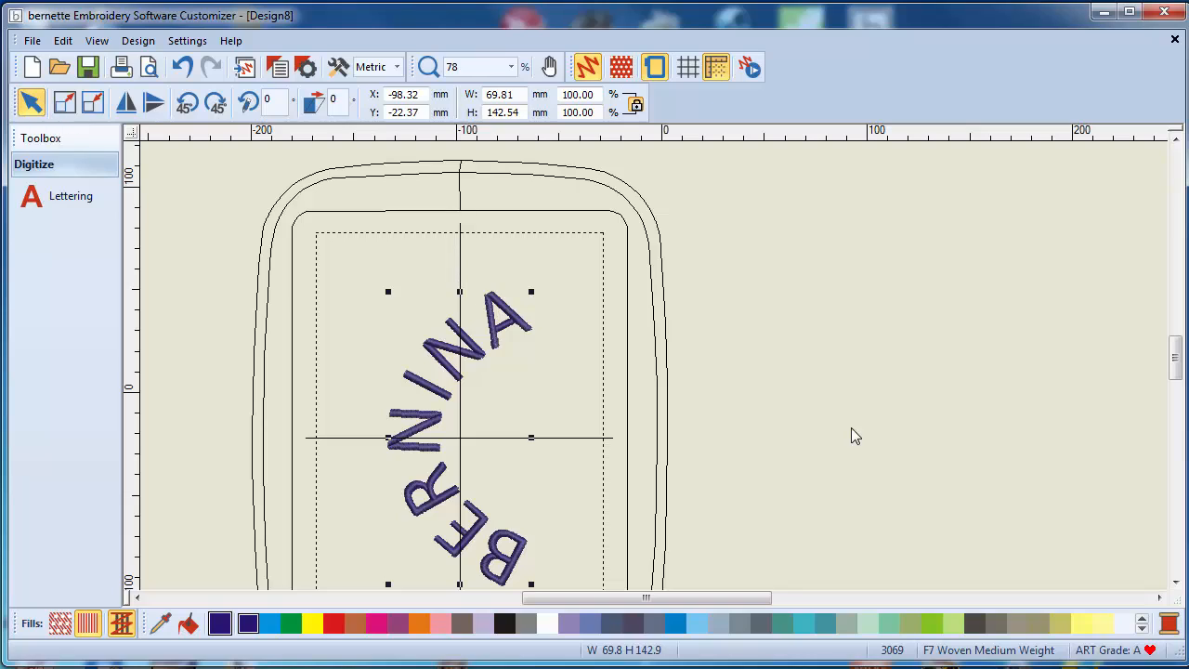
{"action": "mouse_move", "coordinate": [527, 377]}
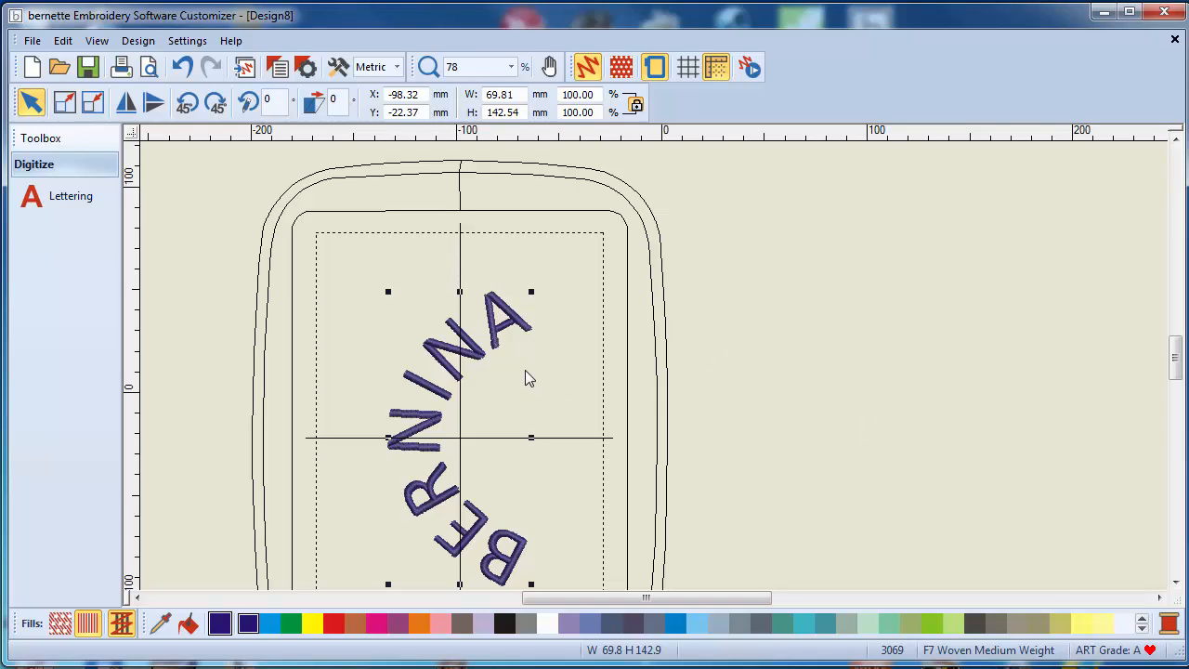
{"action": "mouse_move", "coordinate": [420, 485]}
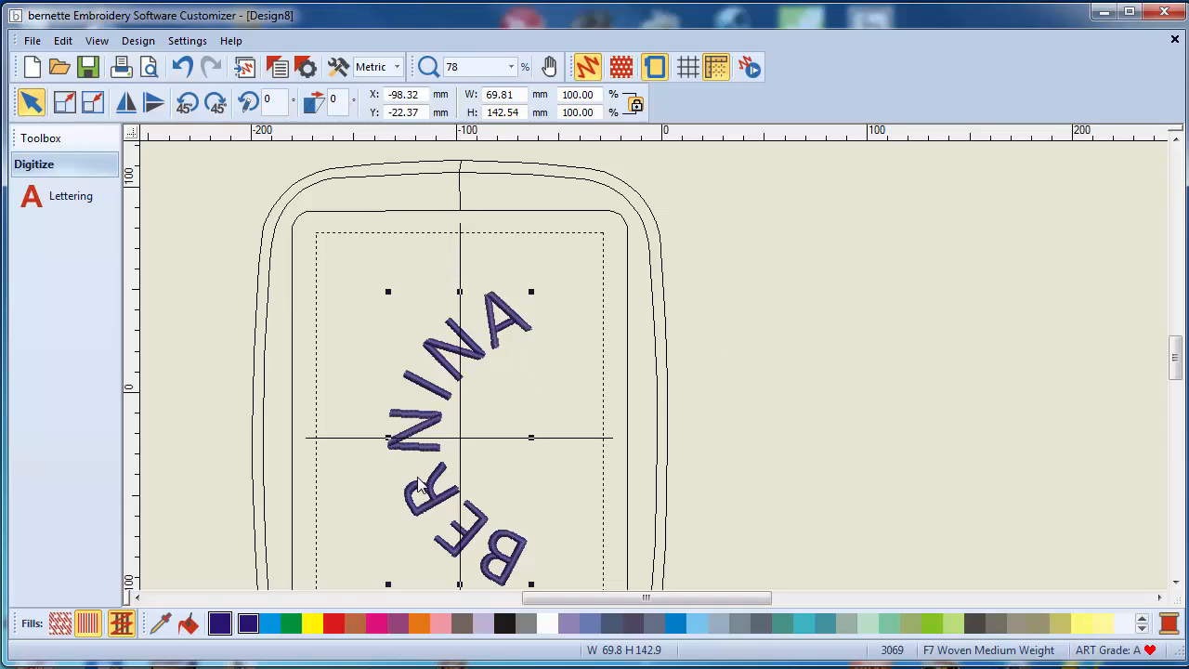
{"action": "mouse_move", "coordinate": [728, 350]}
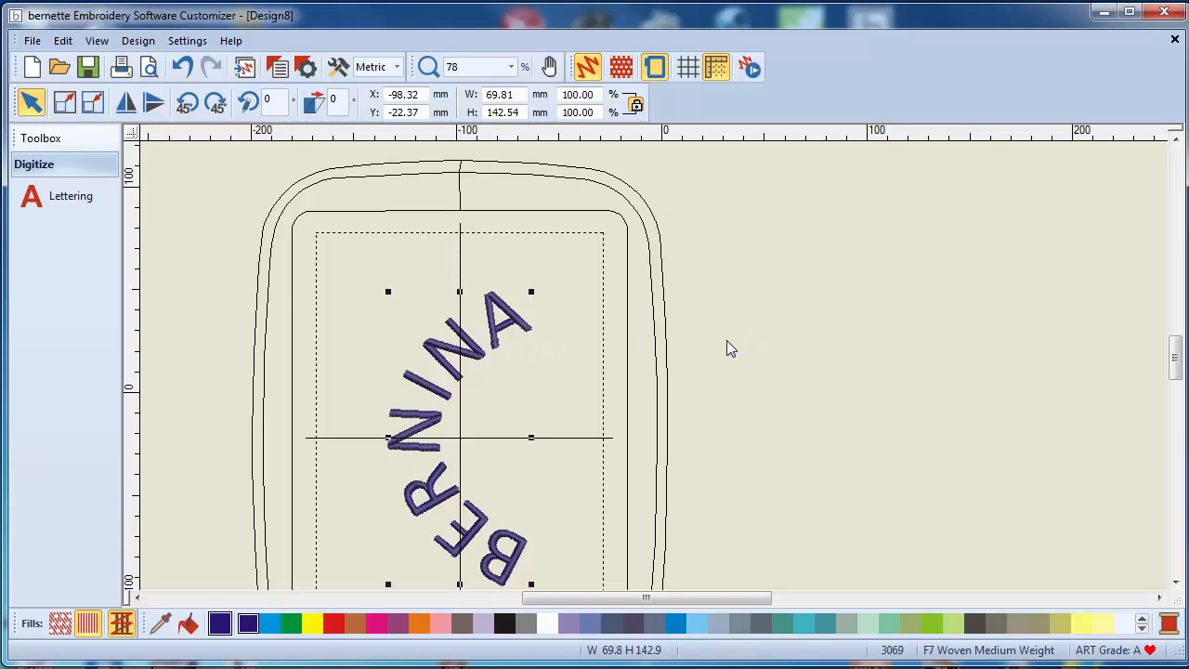
{"action": "mouse_move", "coordinate": [483, 408]}
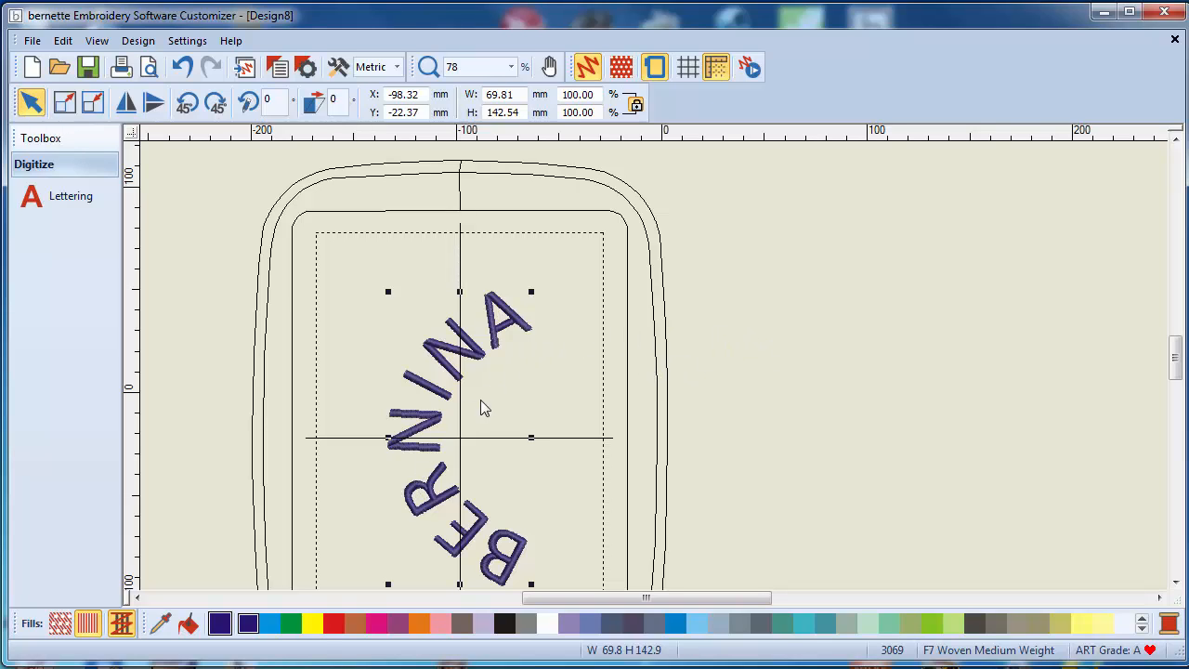
{"action": "mouse_move", "coordinate": [455, 372]}
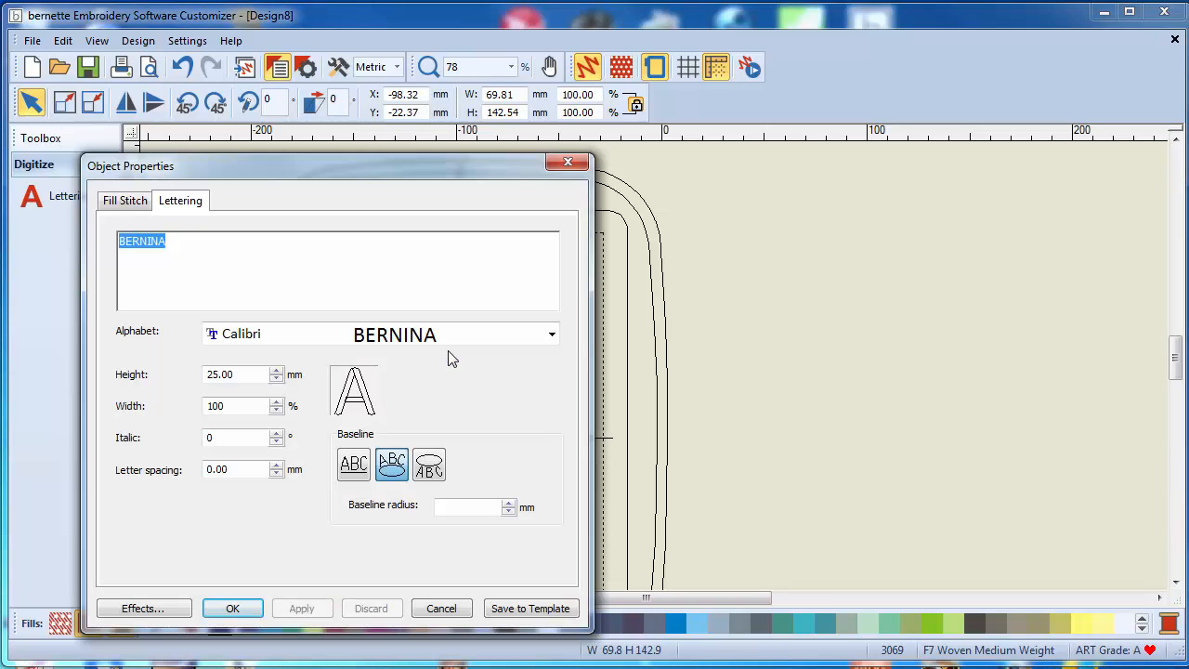
{"action": "mouse_move", "coordinate": [560, 388]}
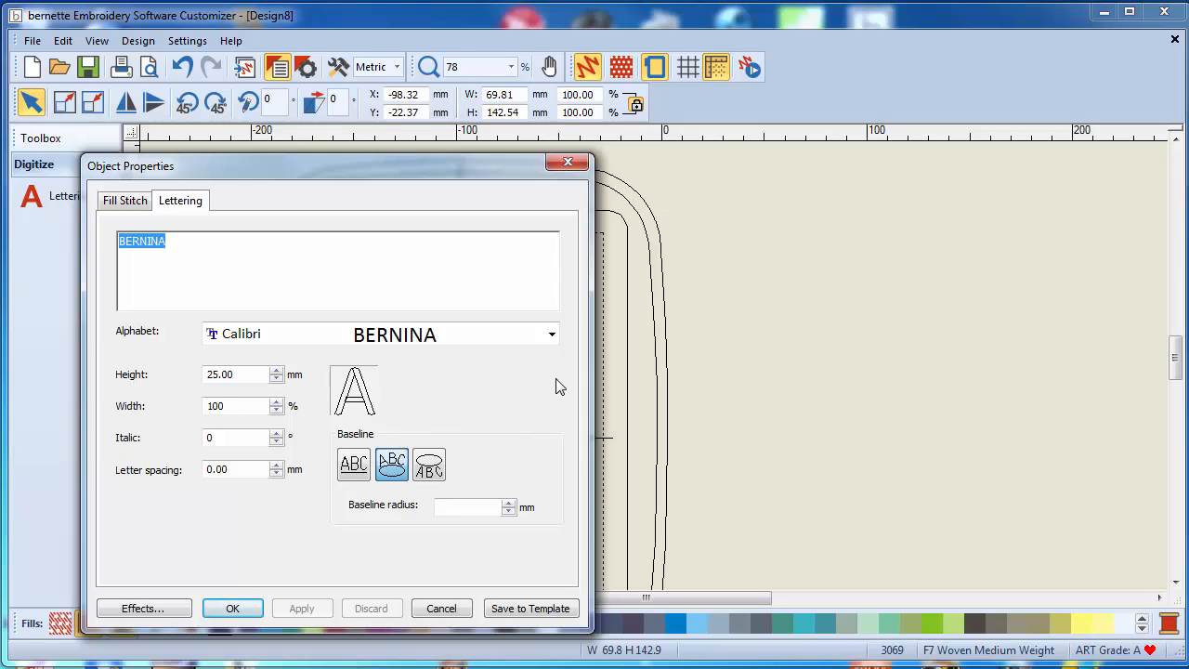
{"action": "mouse_move", "coordinate": [395, 414]}
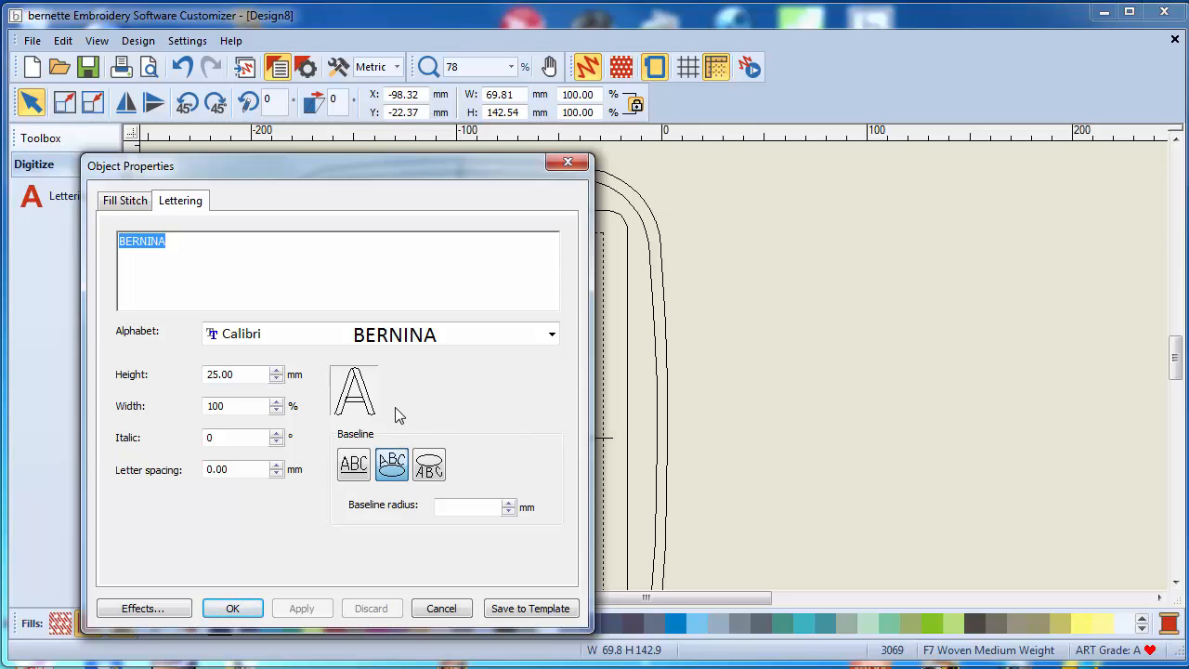
{"action": "mouse_move", "coordinate": [557, 376]}
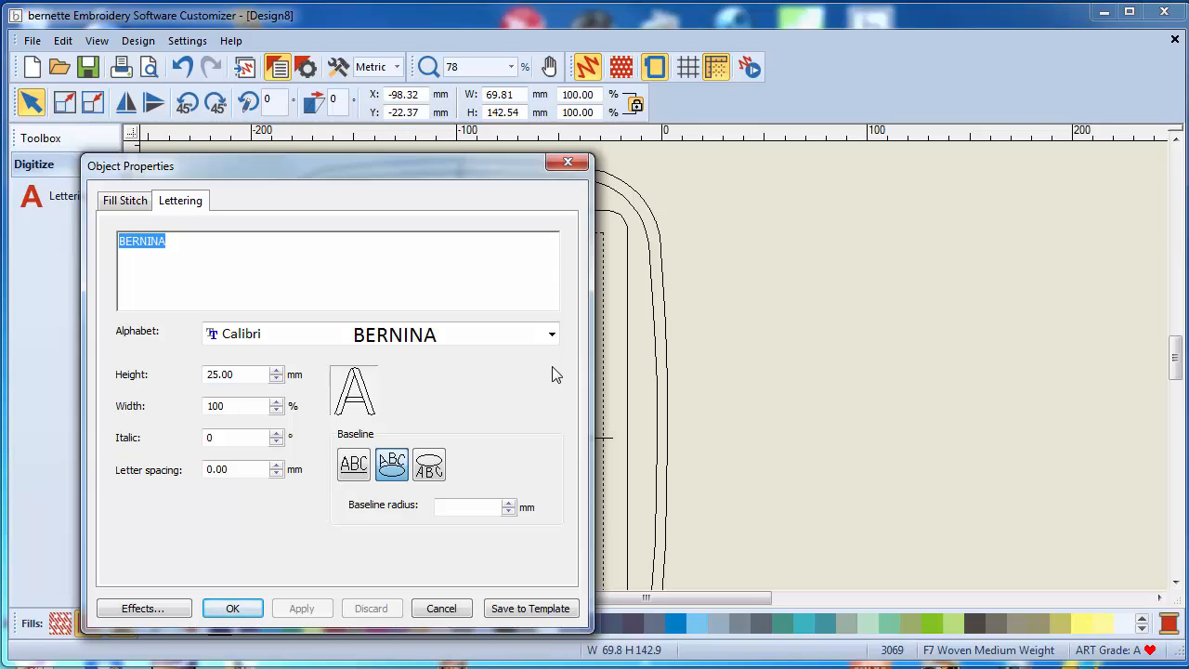
{"action": "mouse_move", "coordinate": [405, 435]}
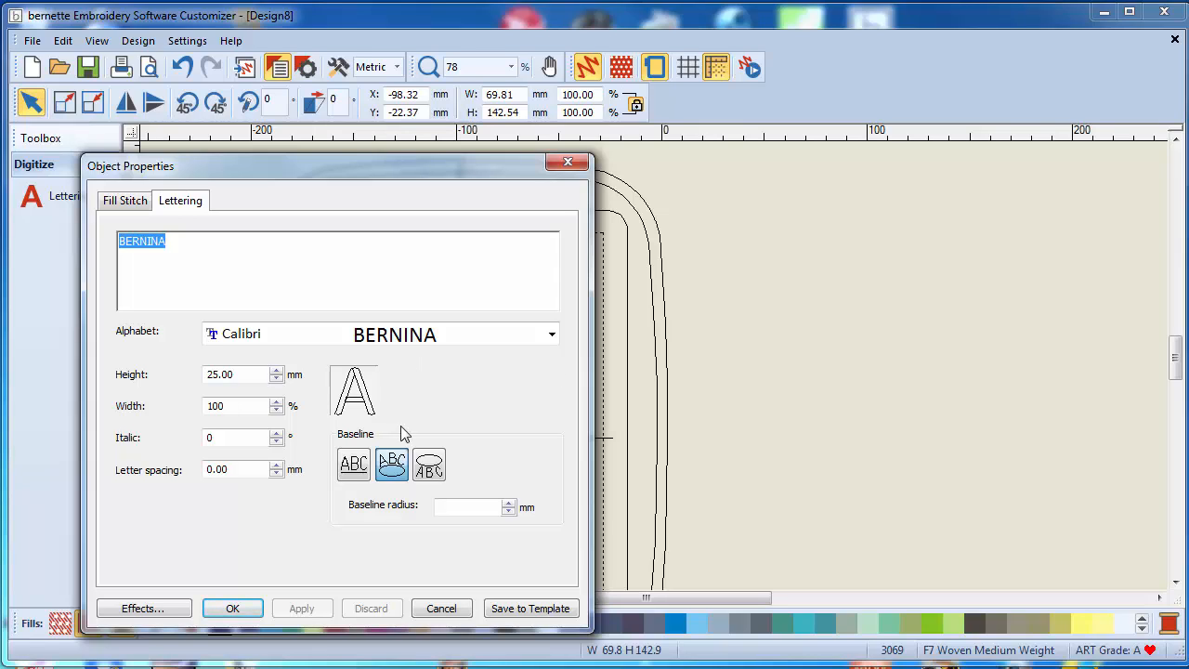
{"action": "mouse_move", "coordinate": [543, 419]}
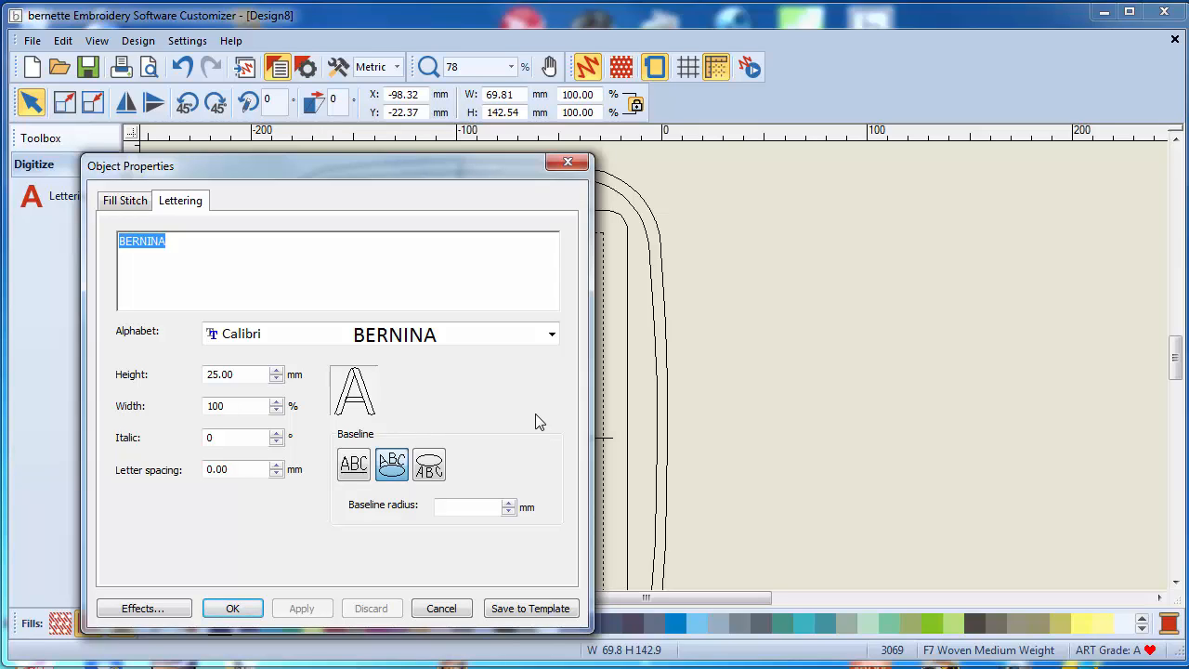
{"action": "mouse_move", "coordinate": [527, 398]}
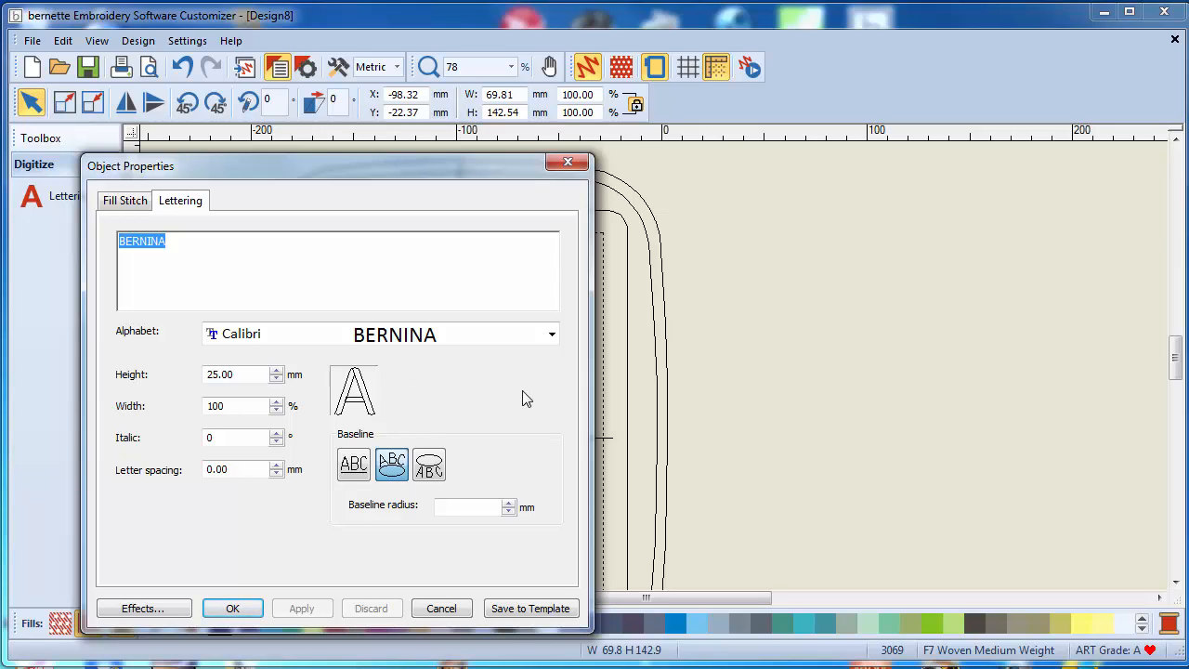
{"action": "mouse_move", "coordinate": [450, 394]}
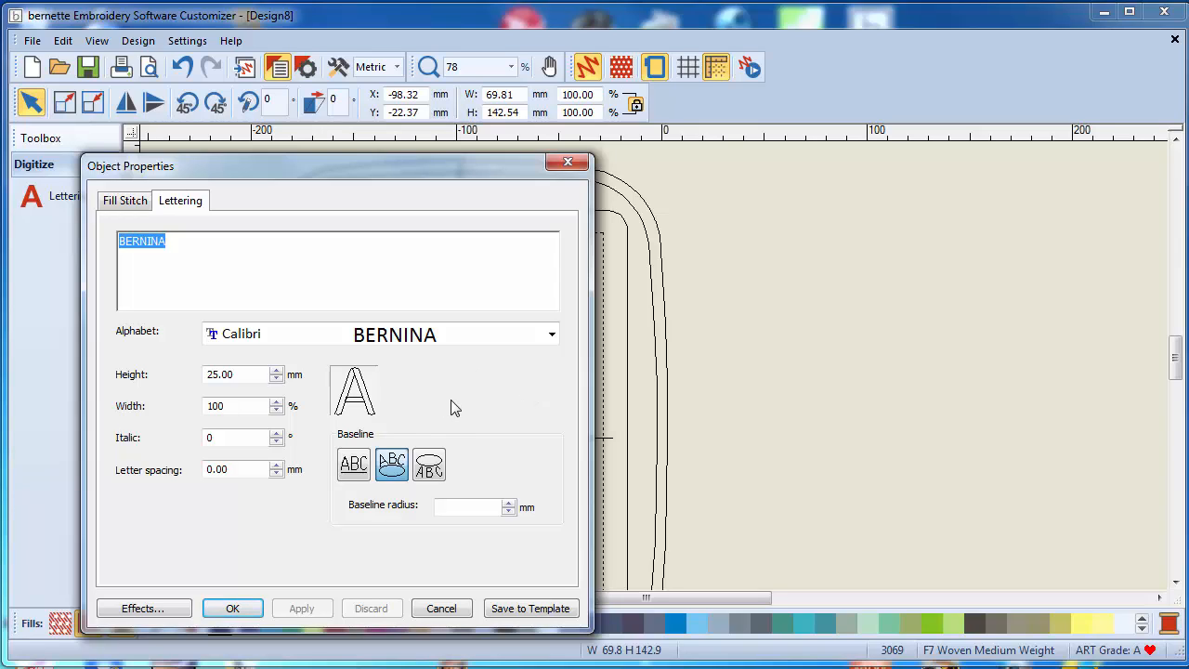
{"action": "mouse_move", "coordinate": [216, 294]}
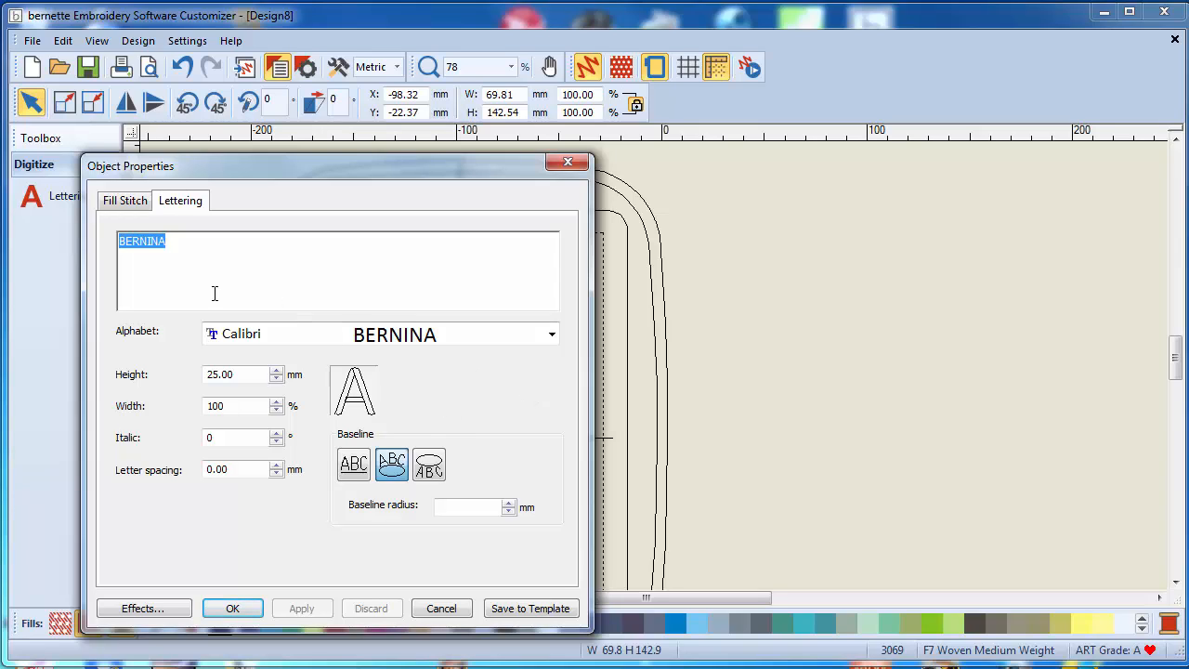
{"action": "mouse_move", "coordinate": [327, 331]}
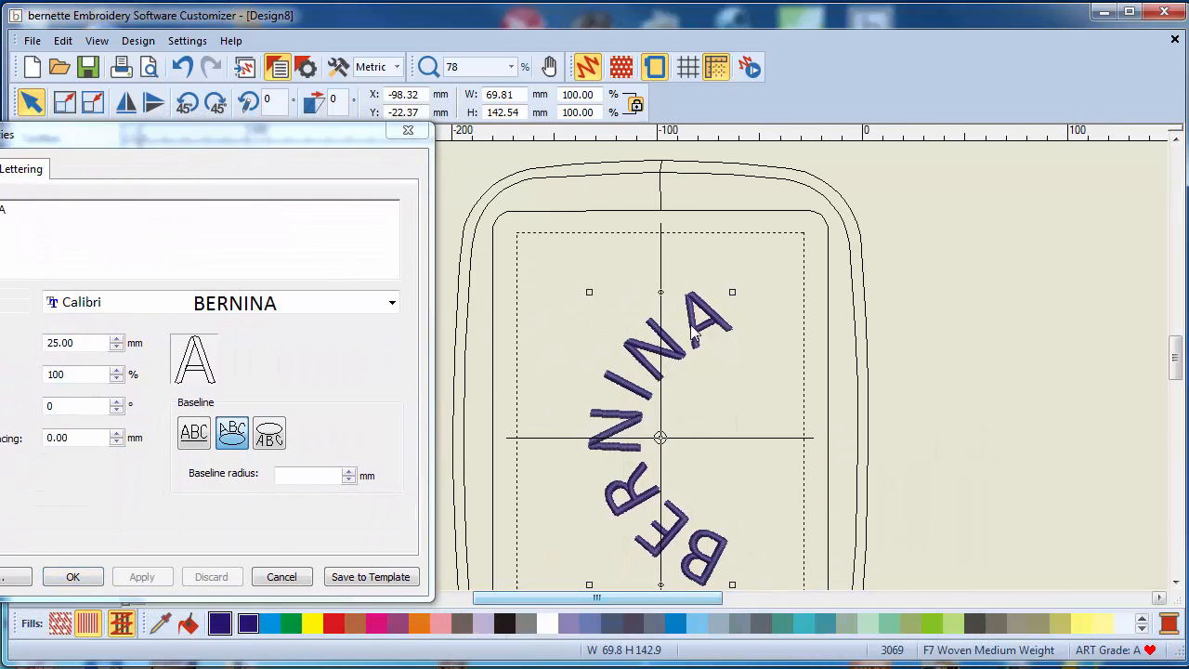
{"action": "mouse_move", "coordinate": [1074, 372]}
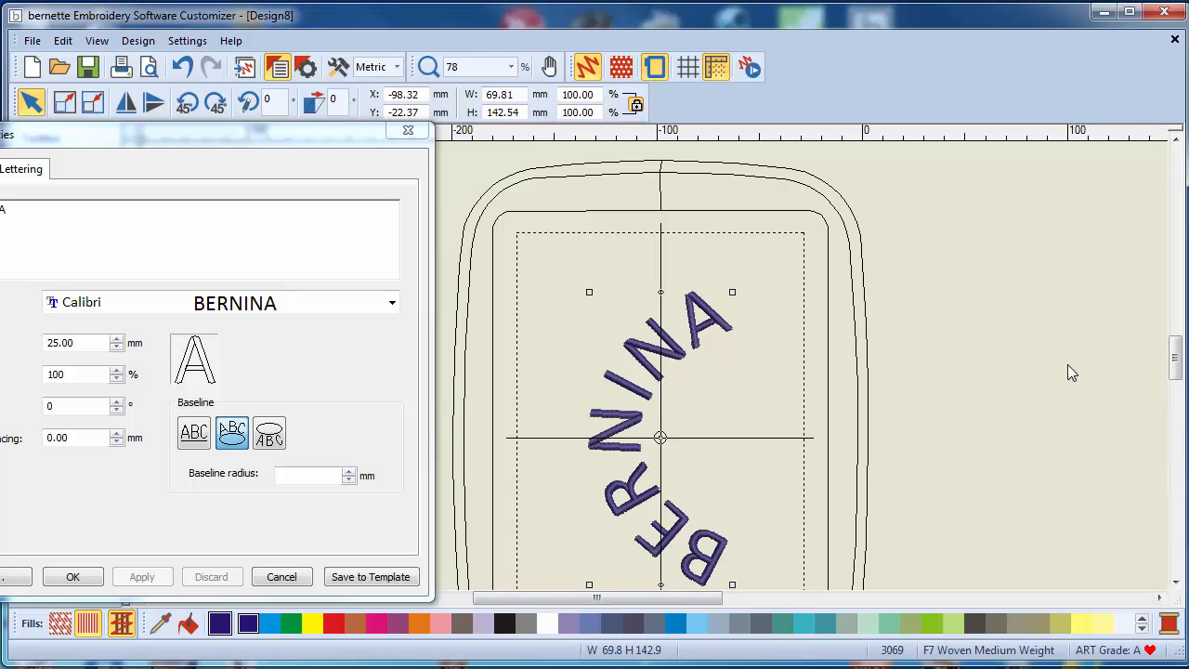
{"action": "mouse_move", "coordinate": [654, 415]}
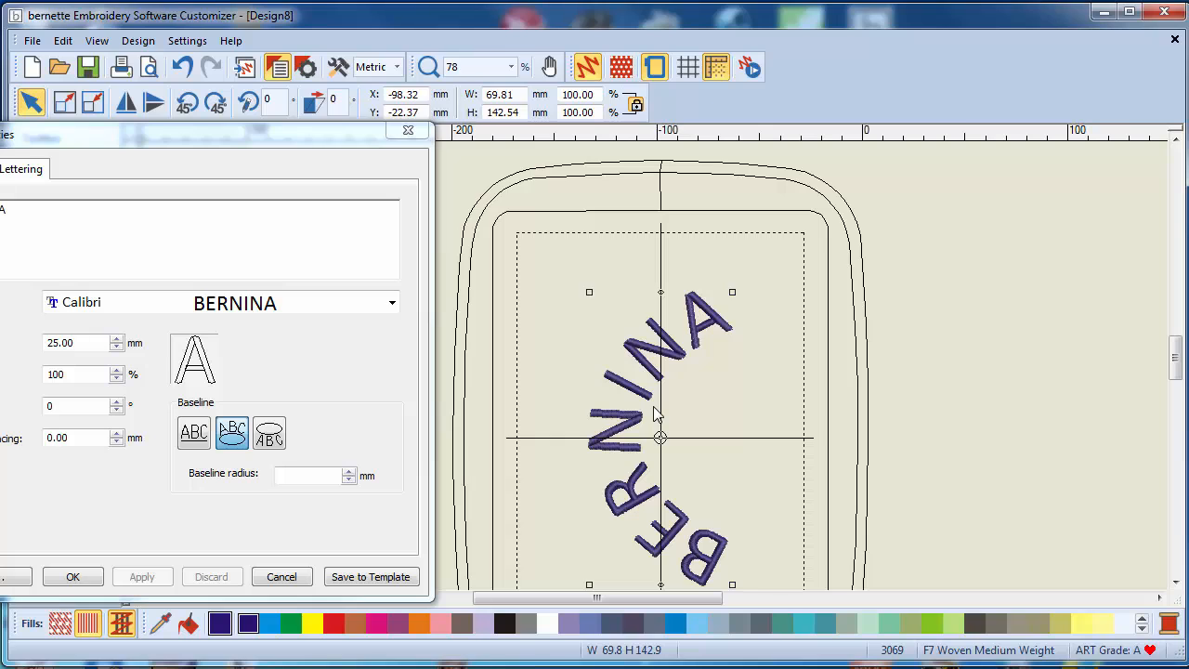
{"action": "mouse_move", "coordinate": [320, 177]}
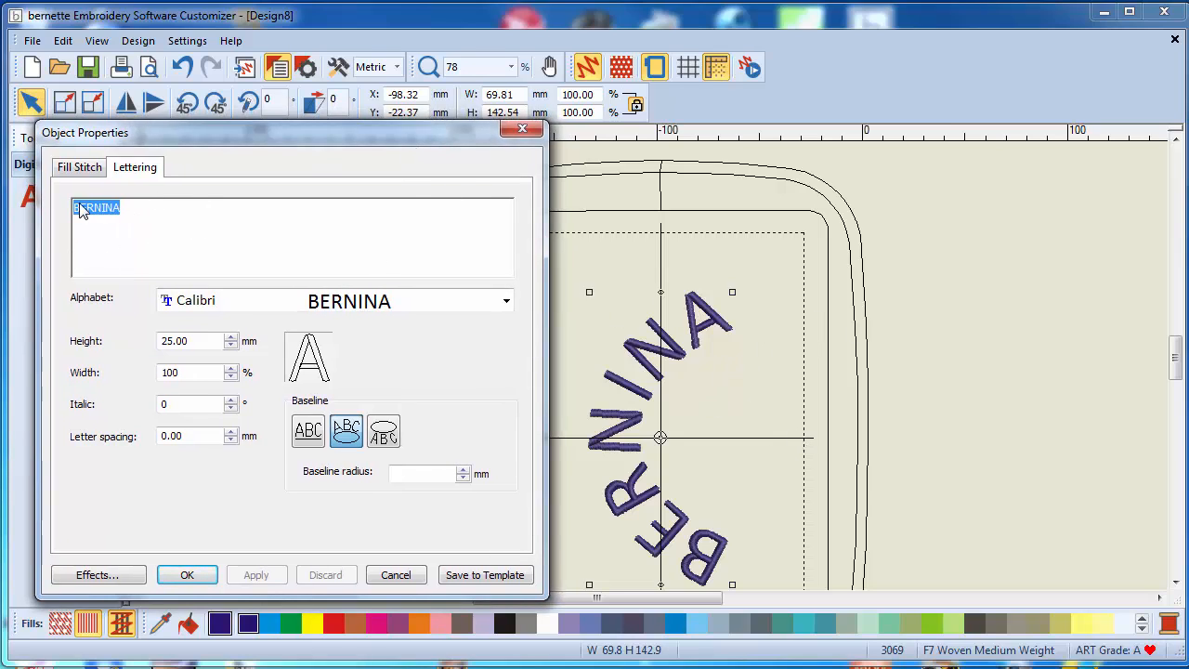
- Add leading spaces before BERNINA and apply until it arches across the top of the hoop
{"action": "left_click", "coordinate": [78, 208]}
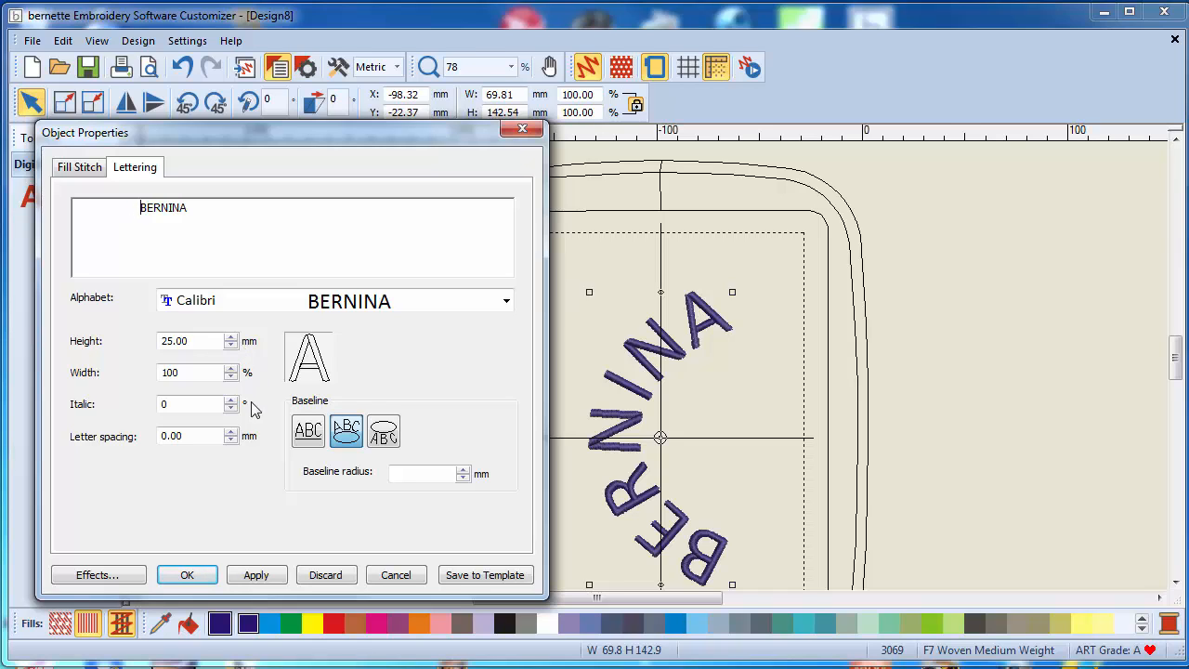
{"action": "left_click", "coordinate": [256, 575]}
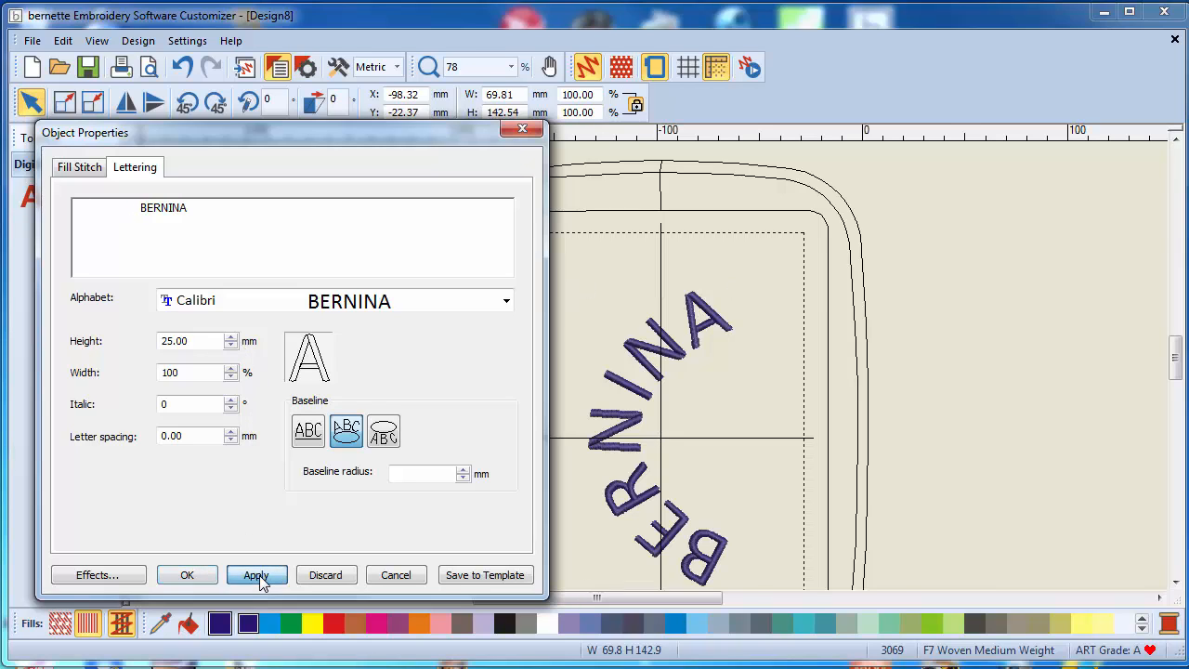
{"action": "left_click", "coordinate": [257, 574]}
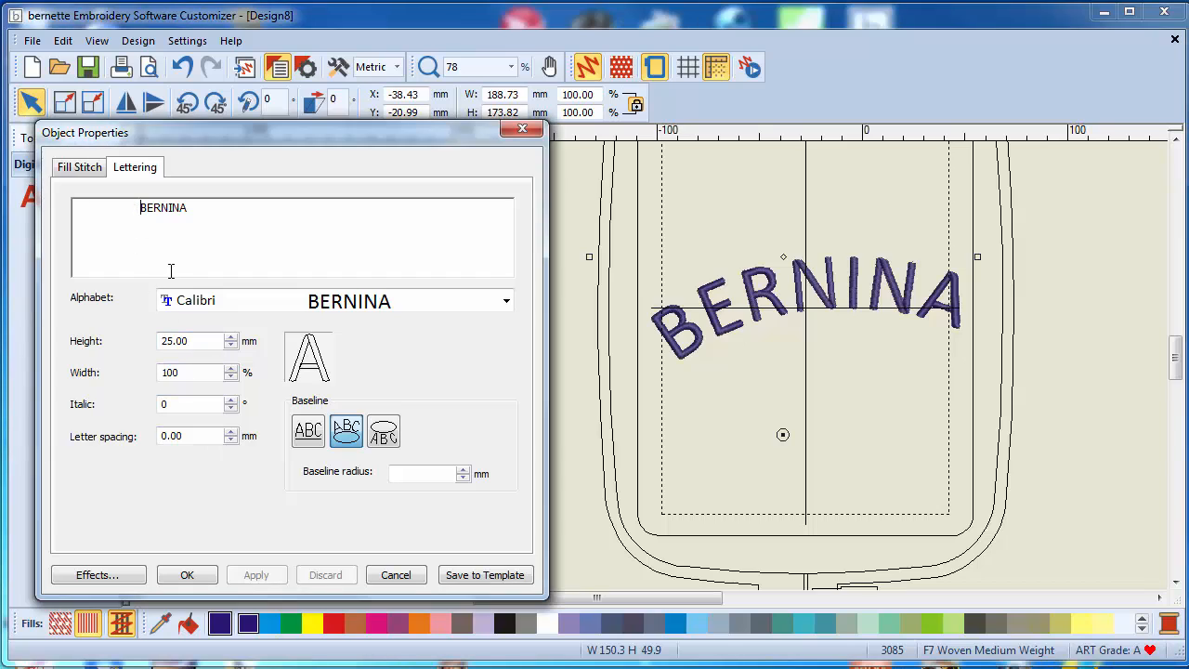
{"action": "left_click", "coordinate": [256, 574]}
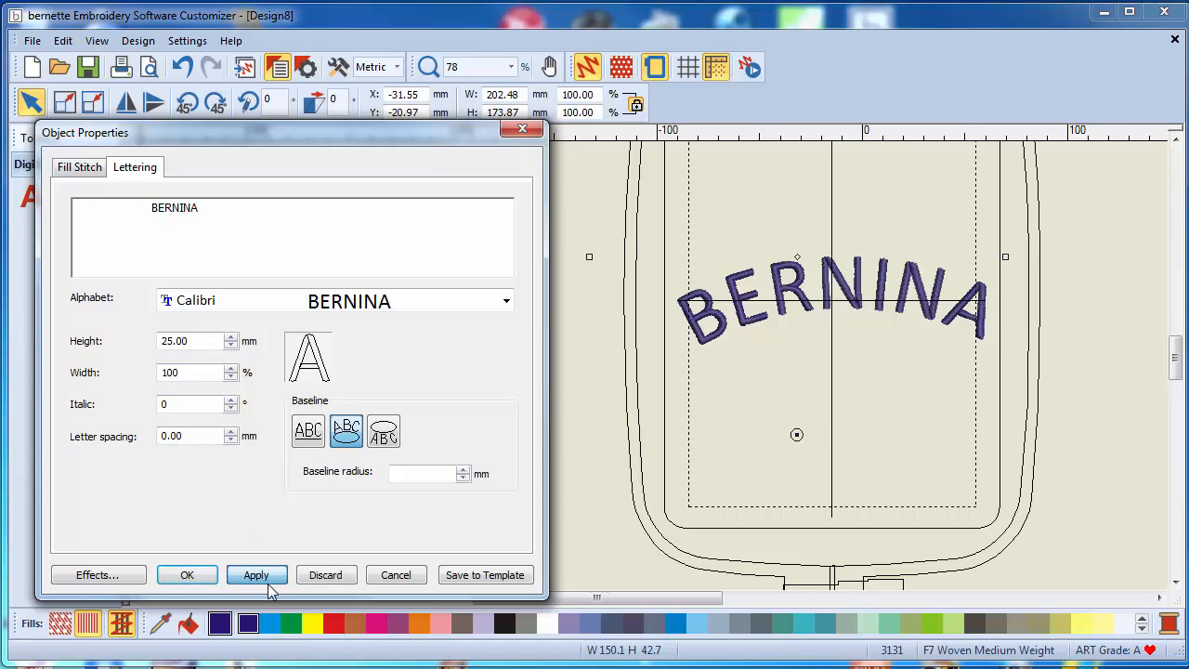
{"action": "left_click", "coordinate": [256, 574]}
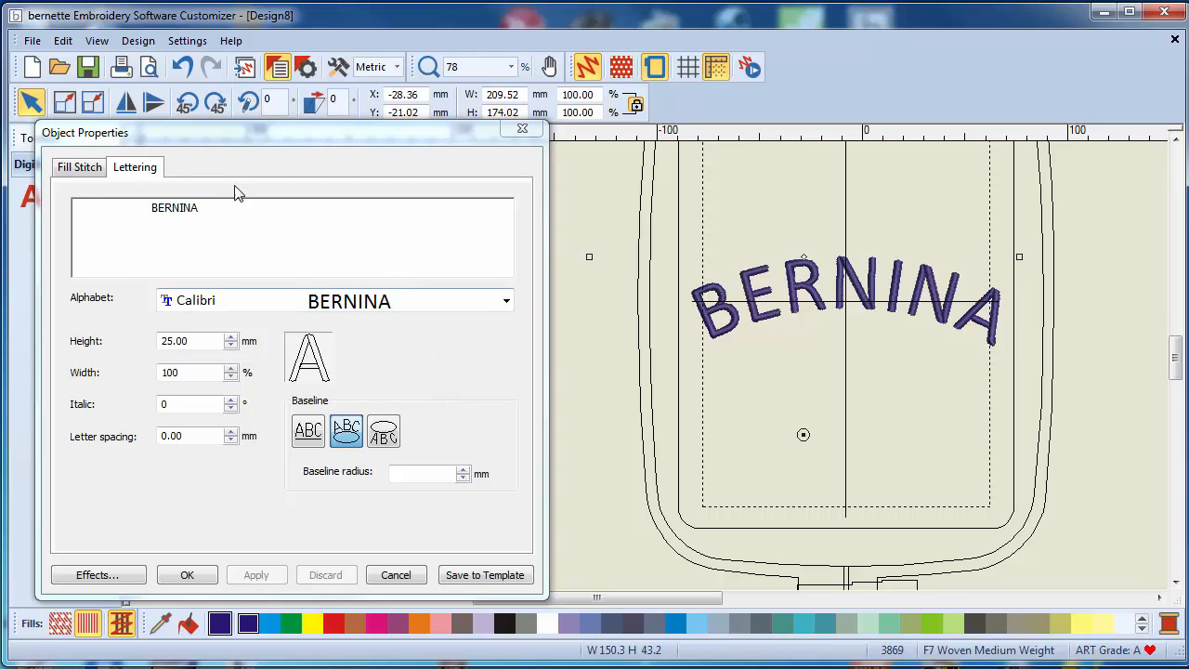
{"action": "mouse_move", "coordinate": [127, 298]}
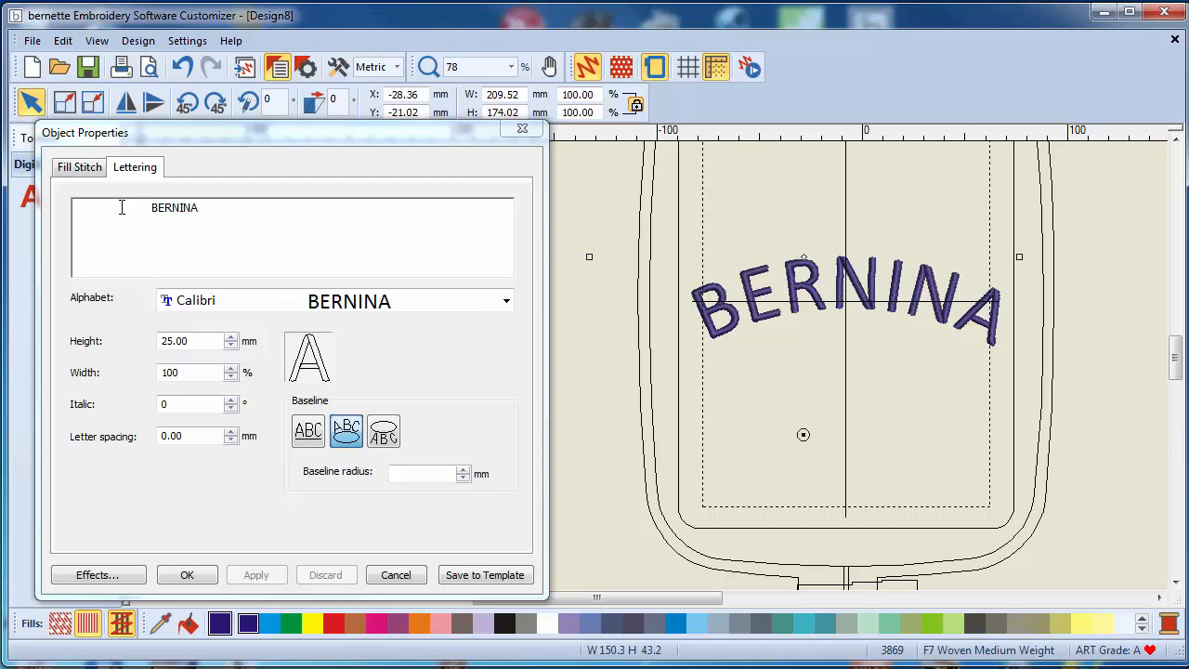
{"action": "mouse_move", "coordinate": [702, 334]}
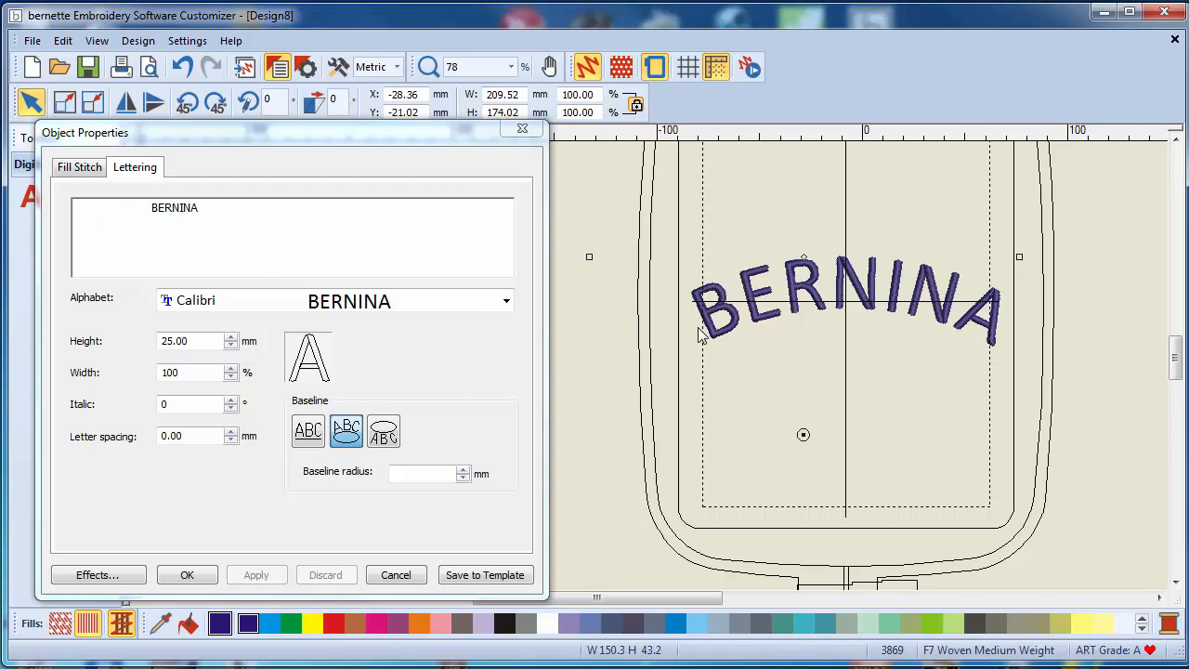
{"action": "mouse_move", "coordinate": [784, 349]}
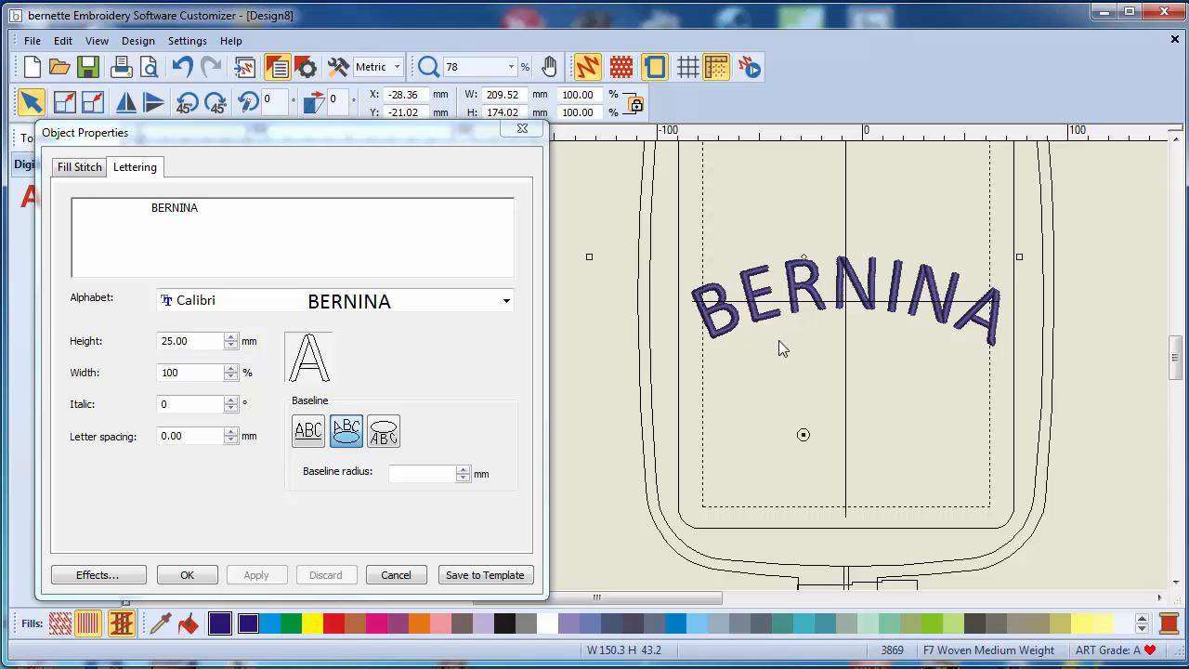
{"action": "mouse_move", "coordinate": [754, 336]}
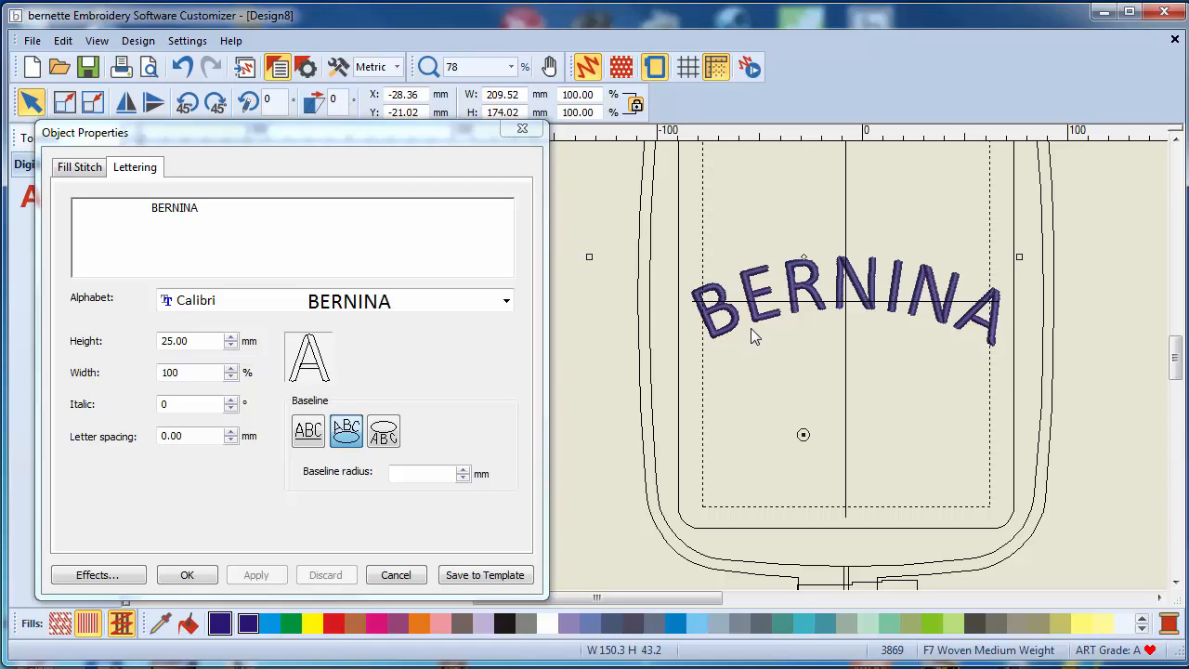
- Extend the text to 'BERNINA BERNINA' and apply it so it wraps further round the baseline
{"action": "left_click", "coordinate": [174, 208]}
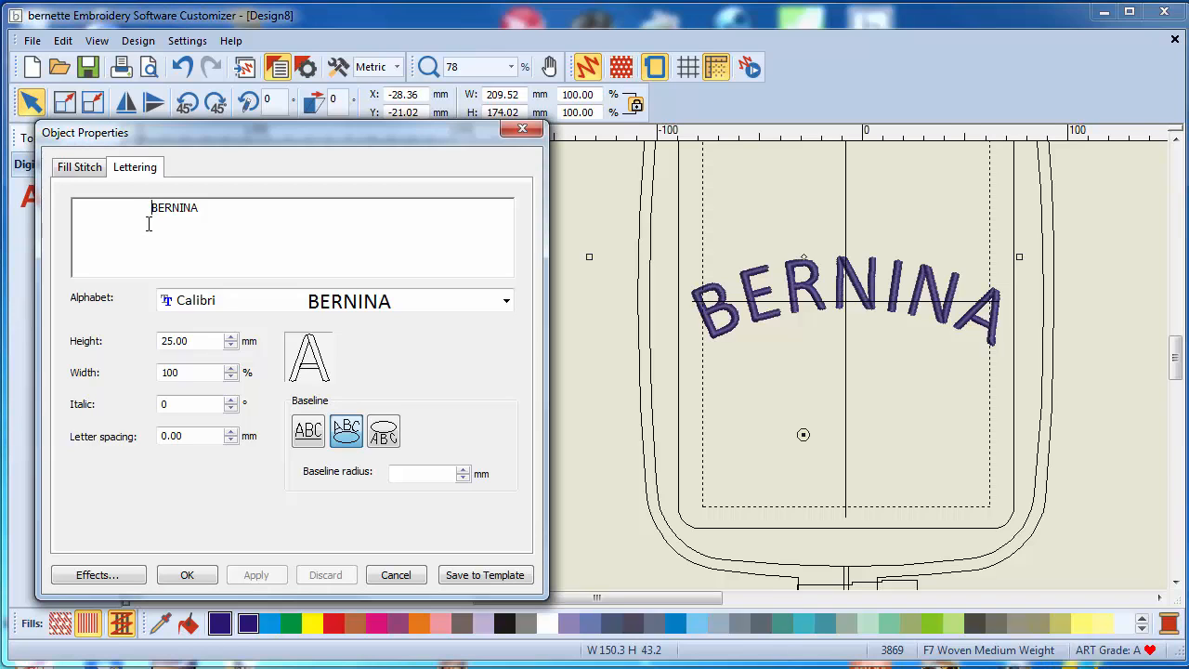
{"action": "mouse_move", "coordinate": [93, 212]}
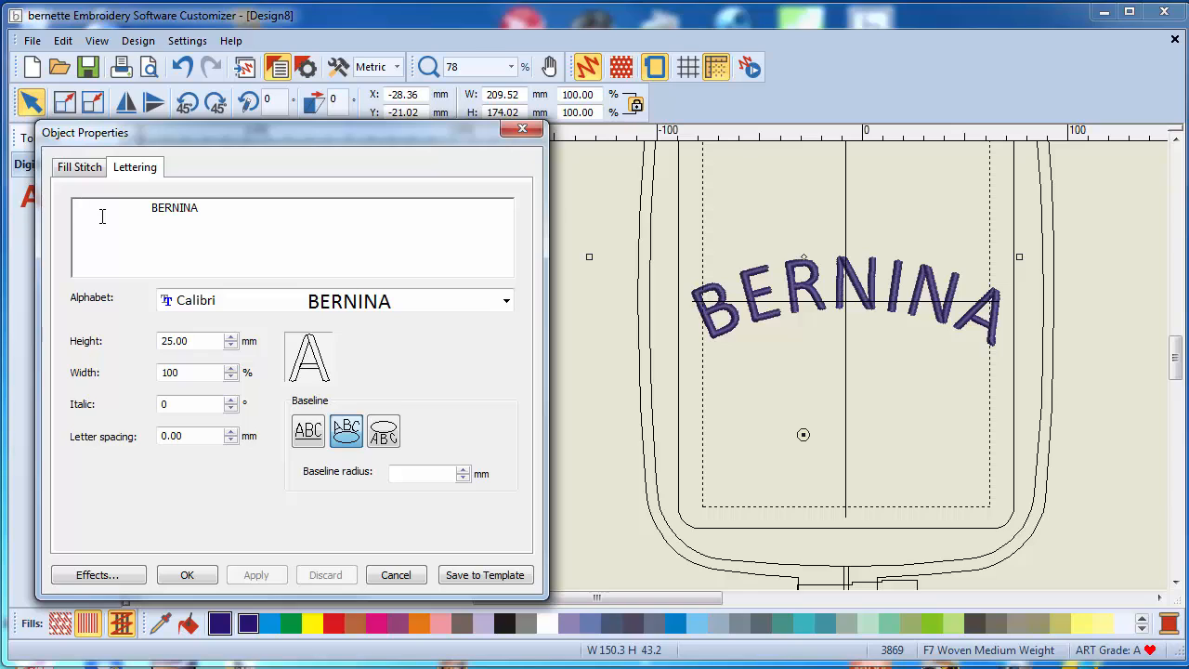
{"action": "type", "text": "BERNINA"}
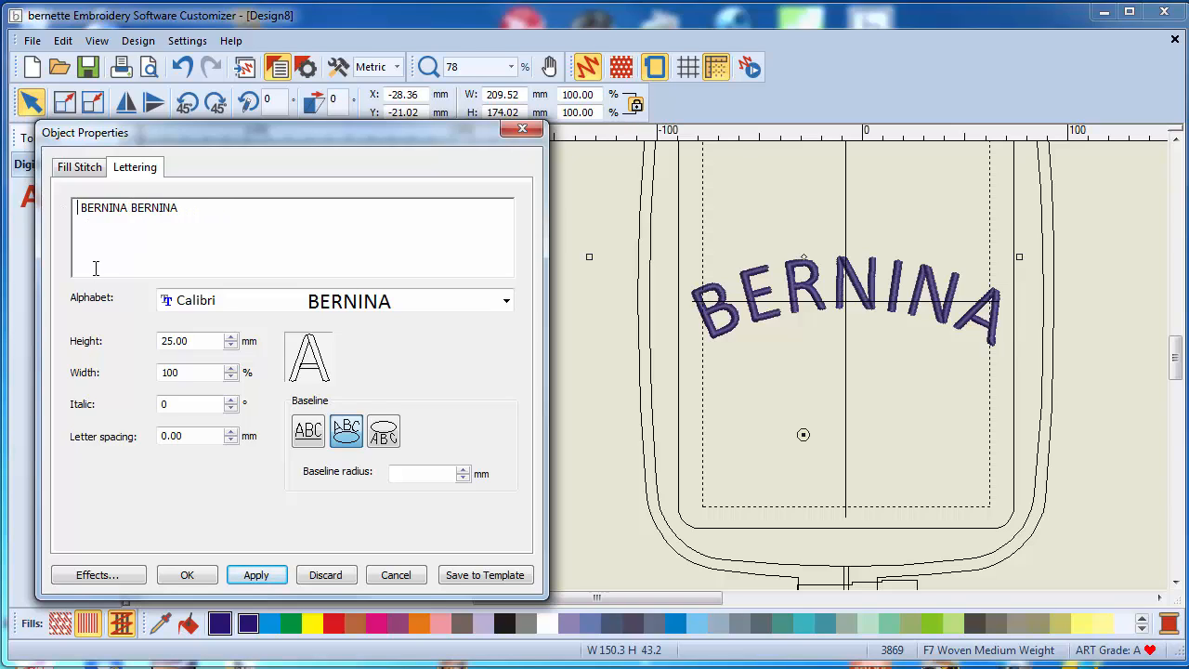
{"action": "left_click", "coordinate": [257, 574]}
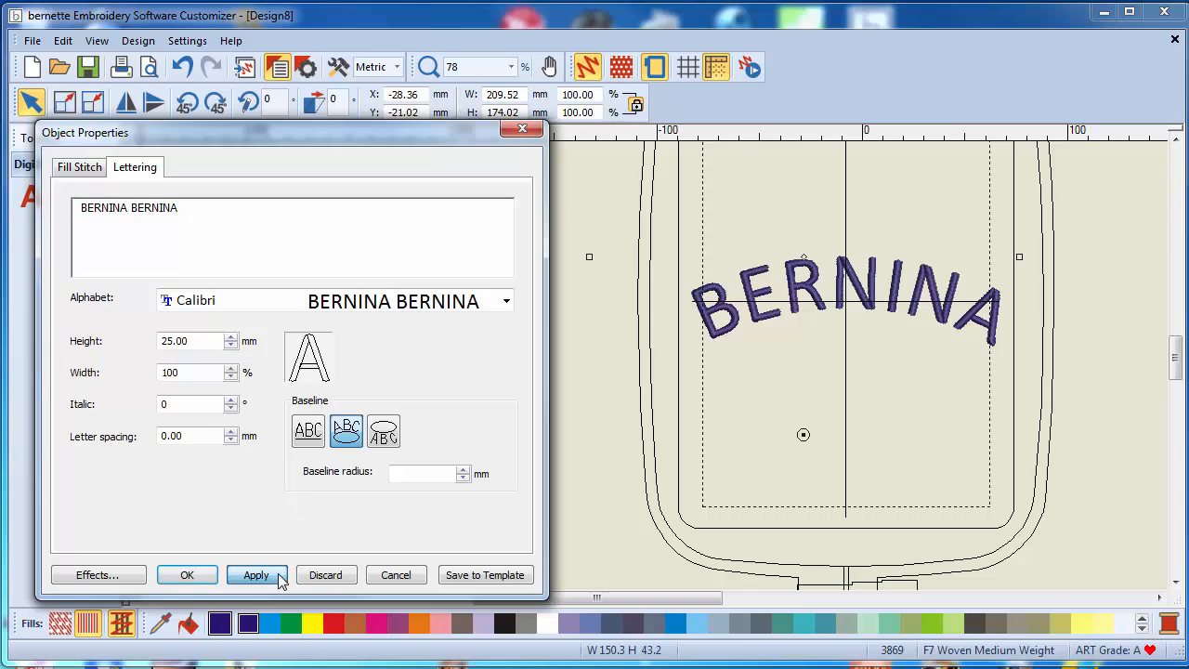
{"action": "left_click", "coordinate": [256, 574]}
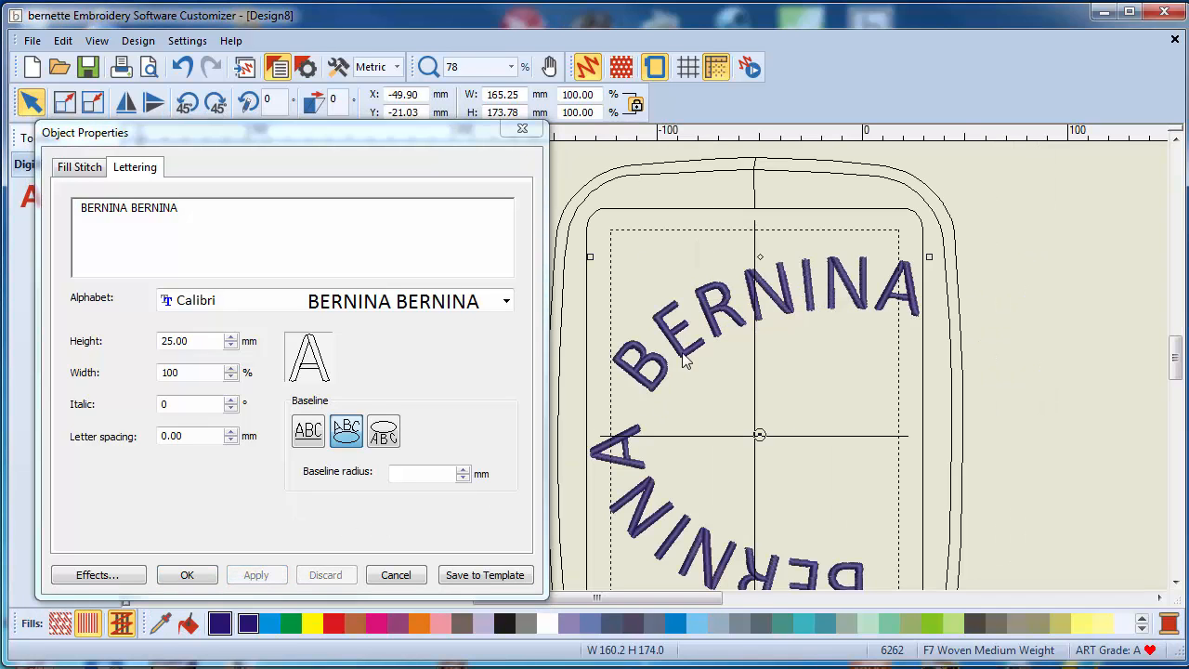
{"action": "mouse_move", "coordinate": [728, 429]}
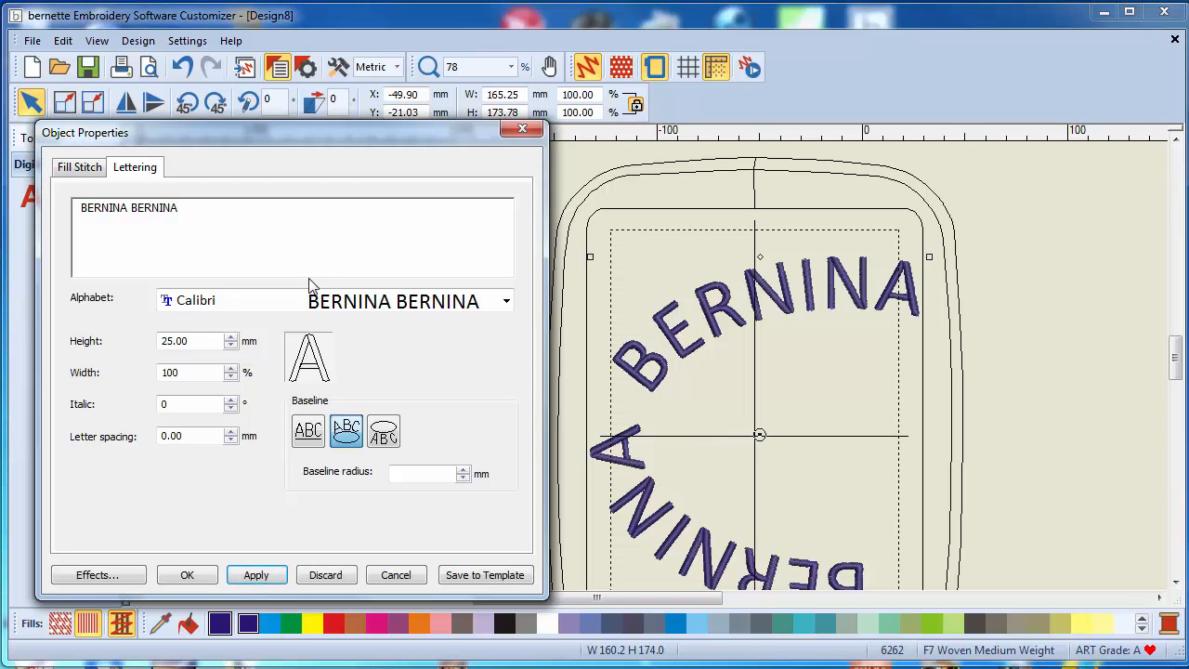
- Add two more BERNINA words and apply, giving four repeats circling the oval baseline
{"action": "type", "text": "BERNINA"}
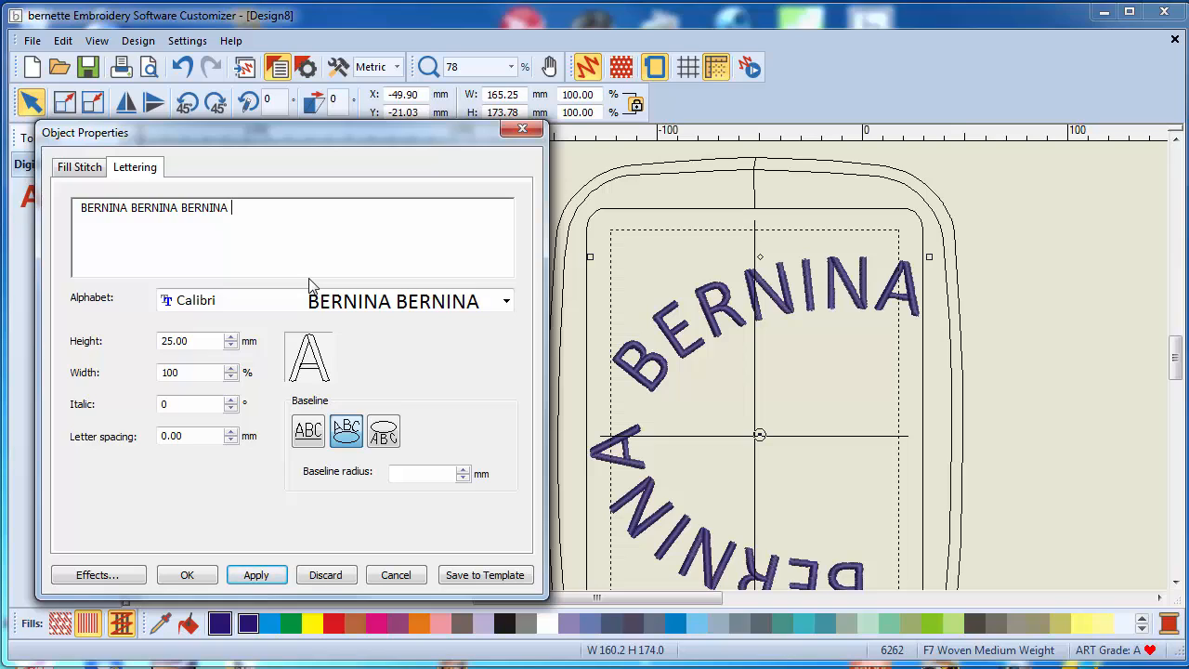
{"action": "type", "text": "BERNINA"}
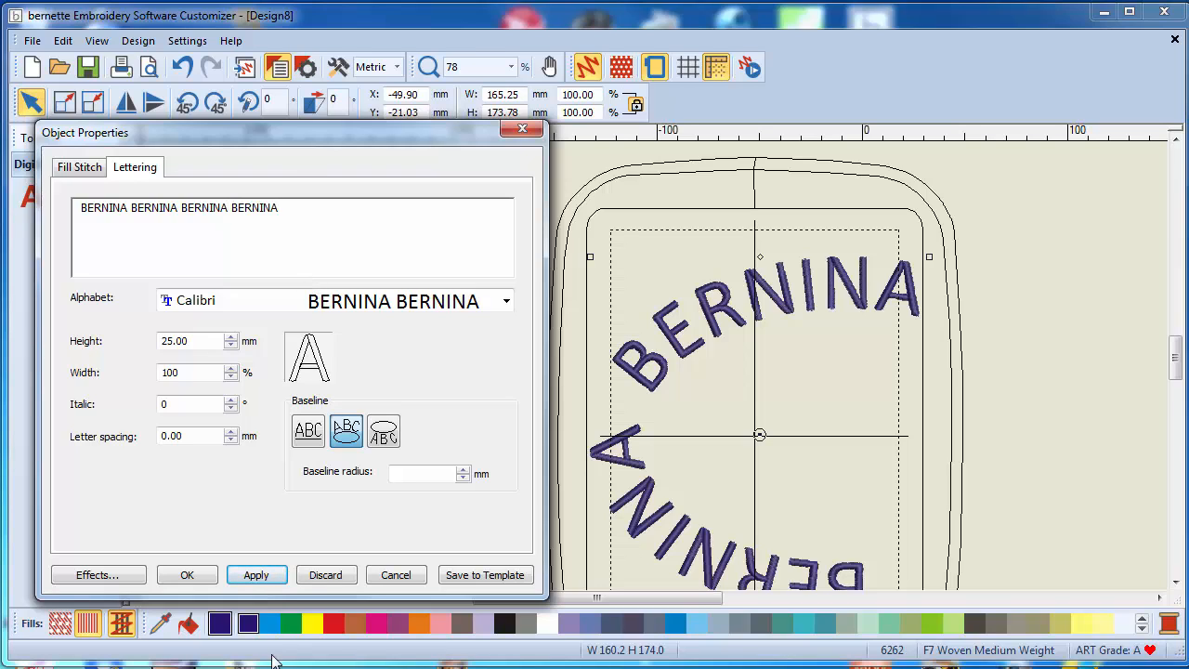
{"action": "left_click", "coordinate": [257, 574]}
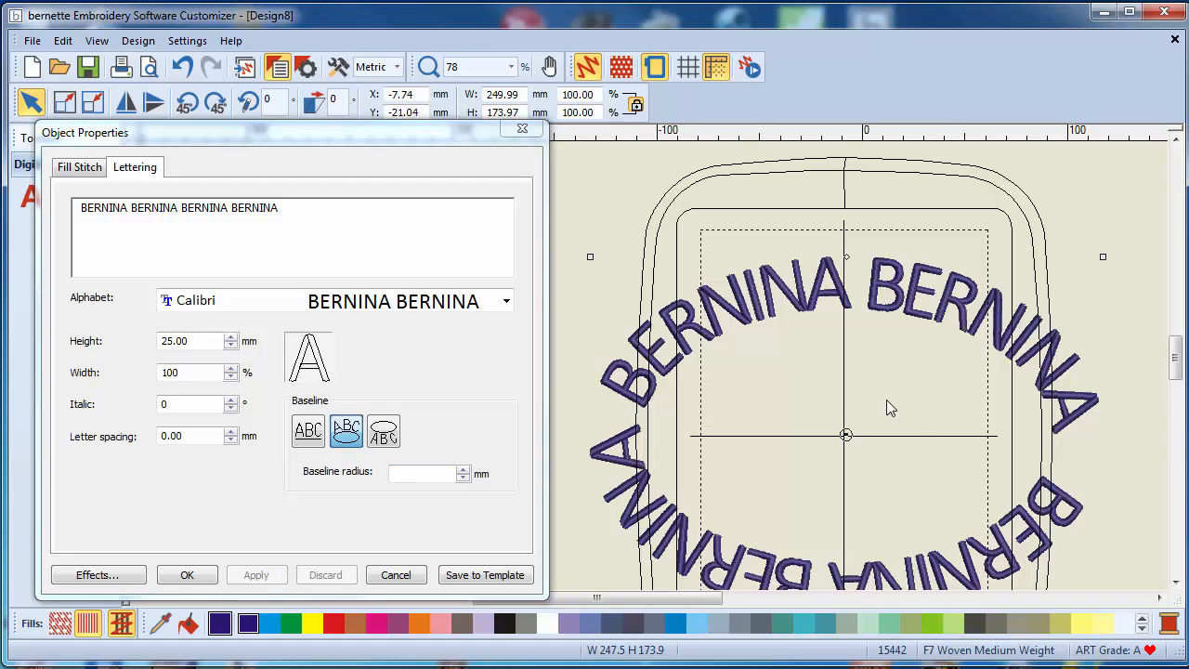
{"action": "mouse_move", "coordinate": [1012, 435]}
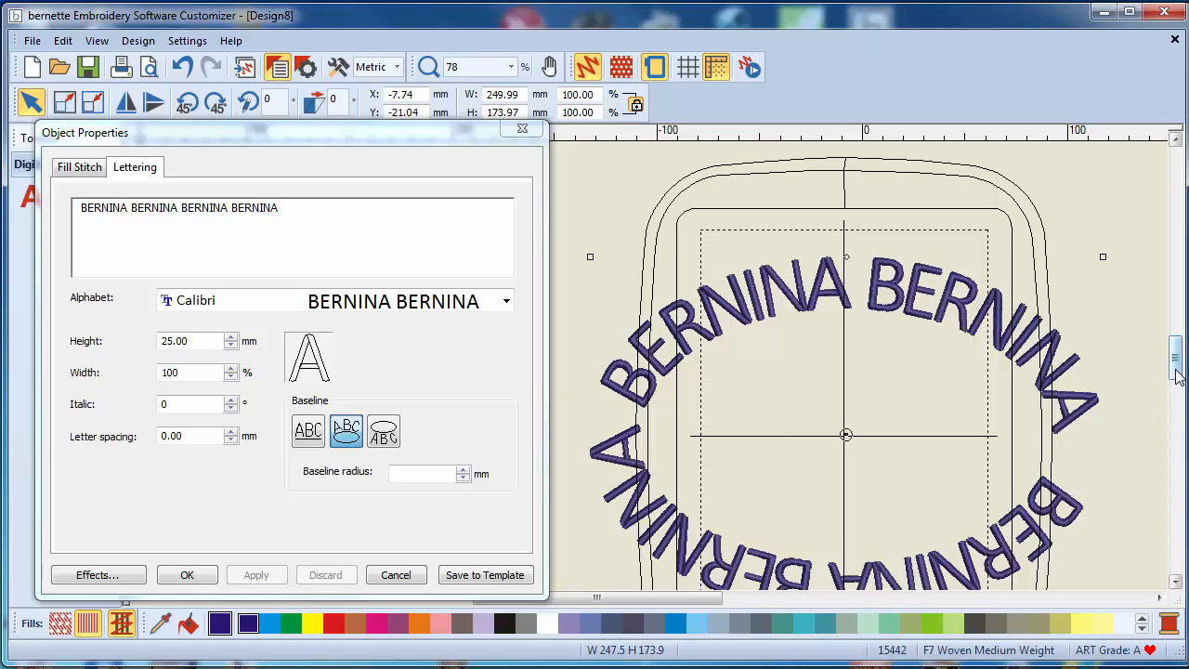
{"action": "scroll", "scroll_direction": "down", "scroll_amount": 3}
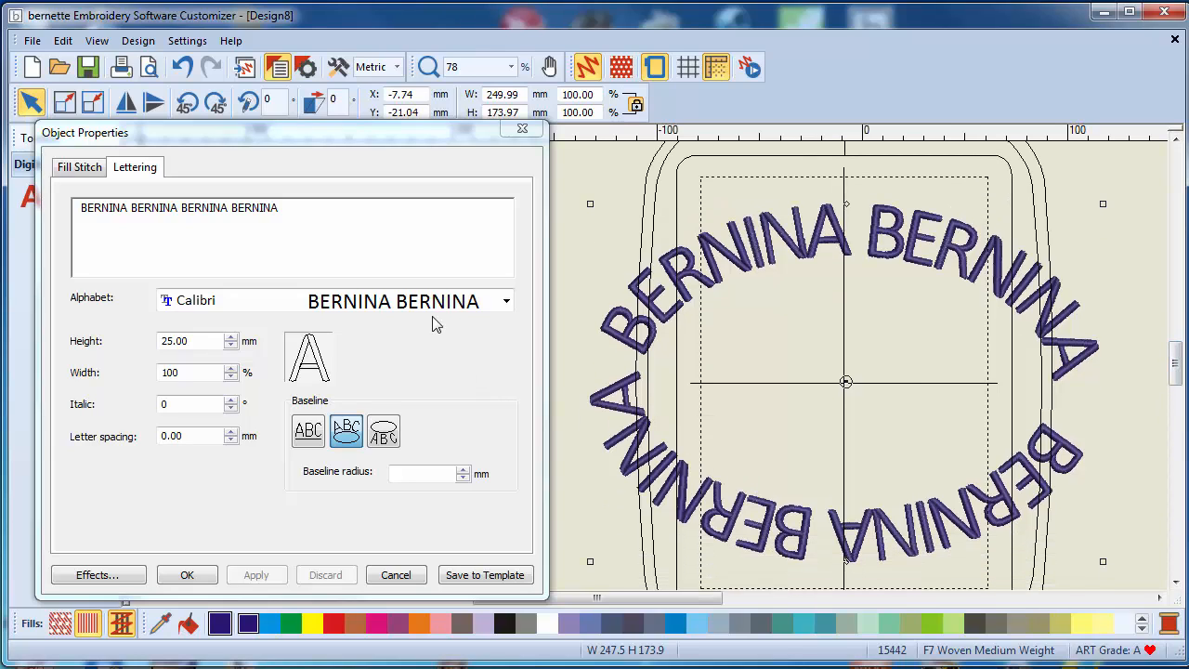
{"action": "mouse_move", "coordinate": [446, 353]}
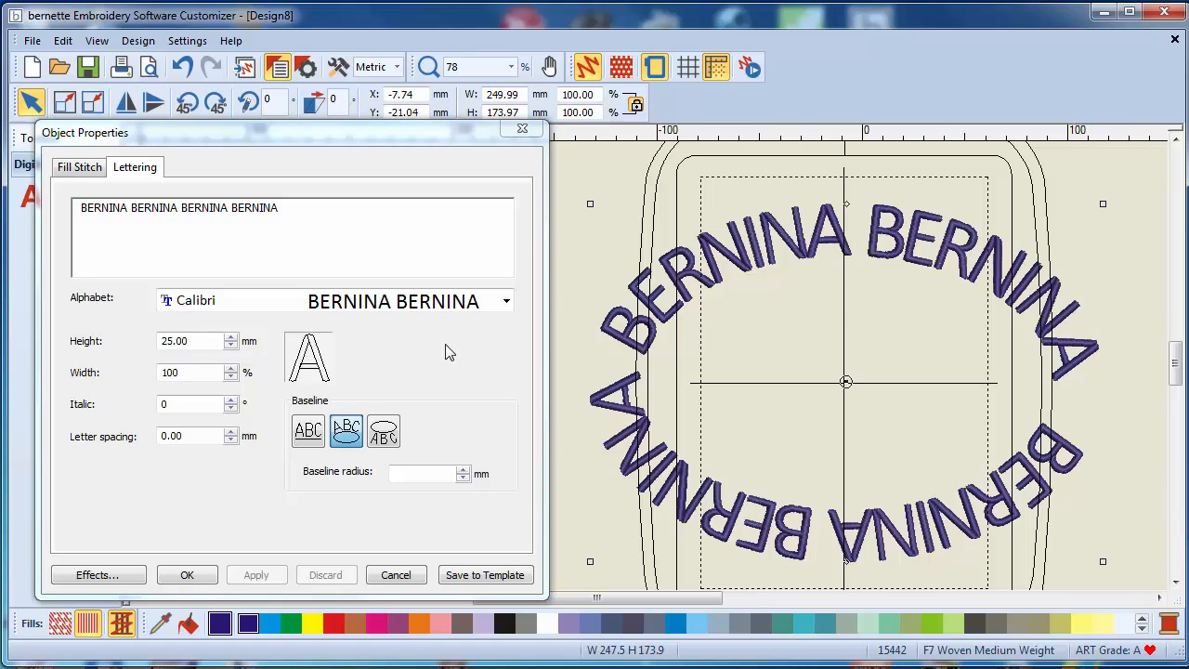
{"action": "mouse_move", "coordinate": [249, 572]}
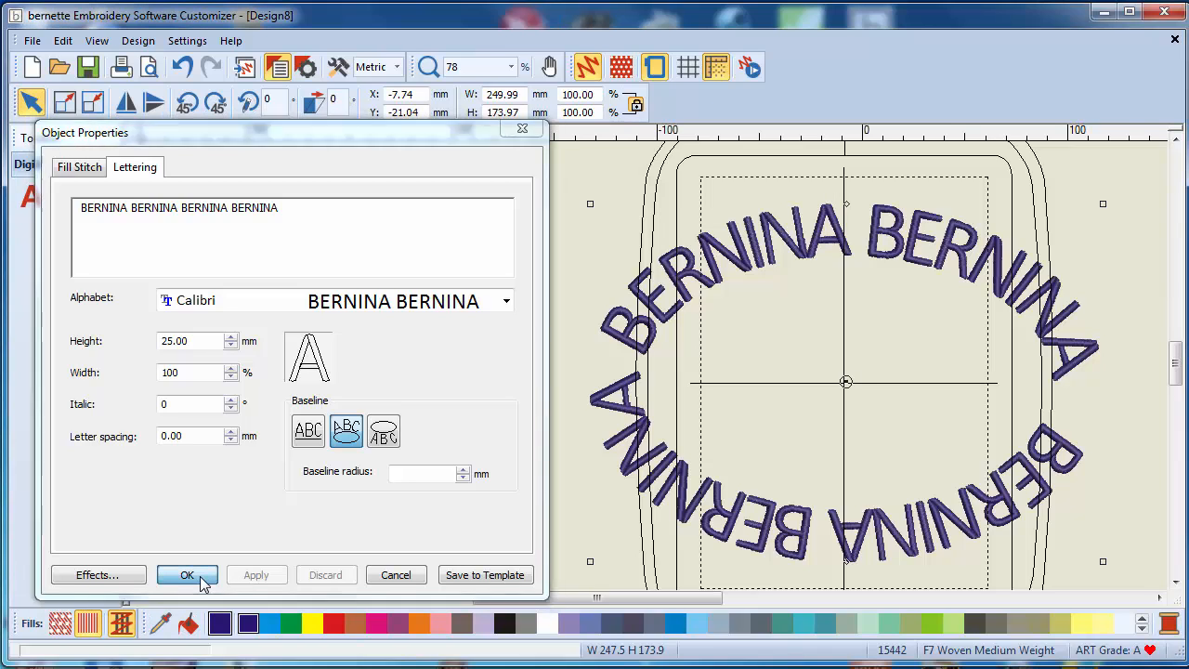
- Confirm the lettering with OK and recolour it turquoise blue from the Fills palette
{"action": "left_click", "coordinate": [186, 574]}
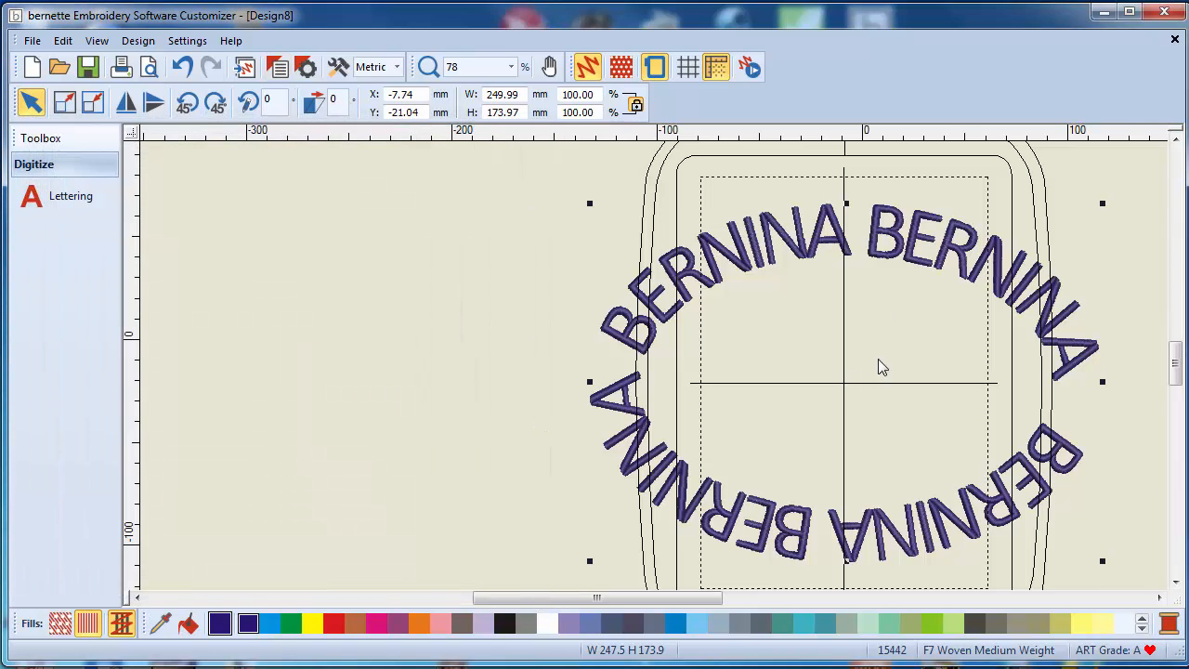
{"action": "mouse_move", "coordinate": [866, 390]}
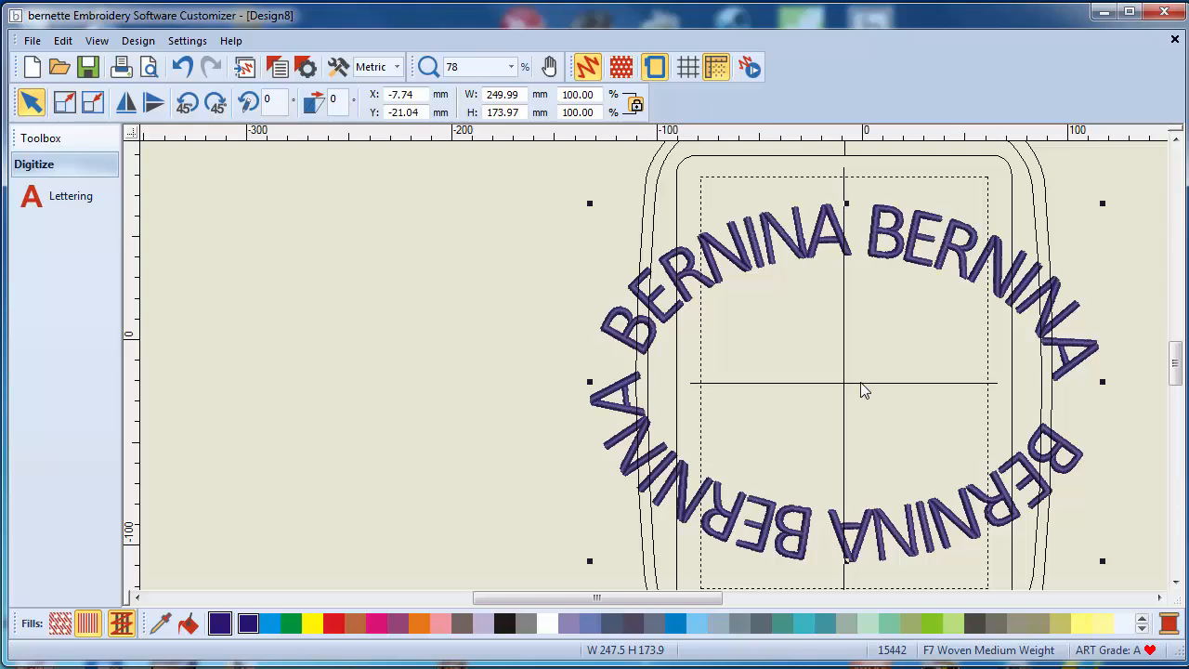
{"action": "mouse_move", "coordinate": [888, 331]}
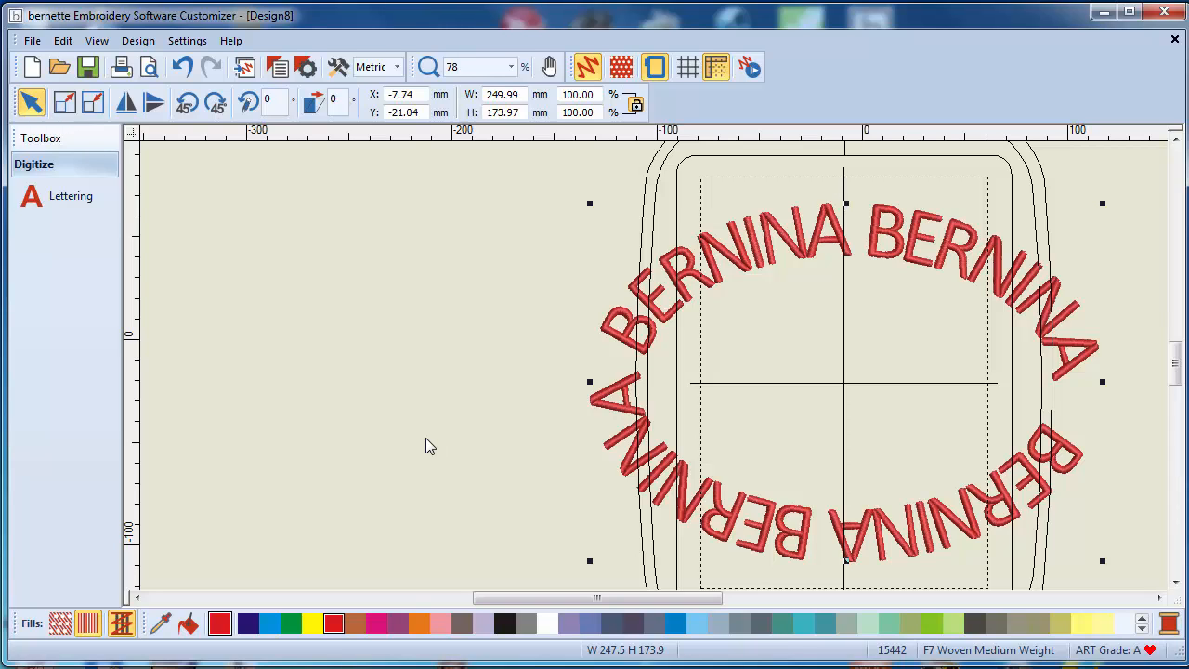
{"action": "left_click", "coordinate": [676, 624]}
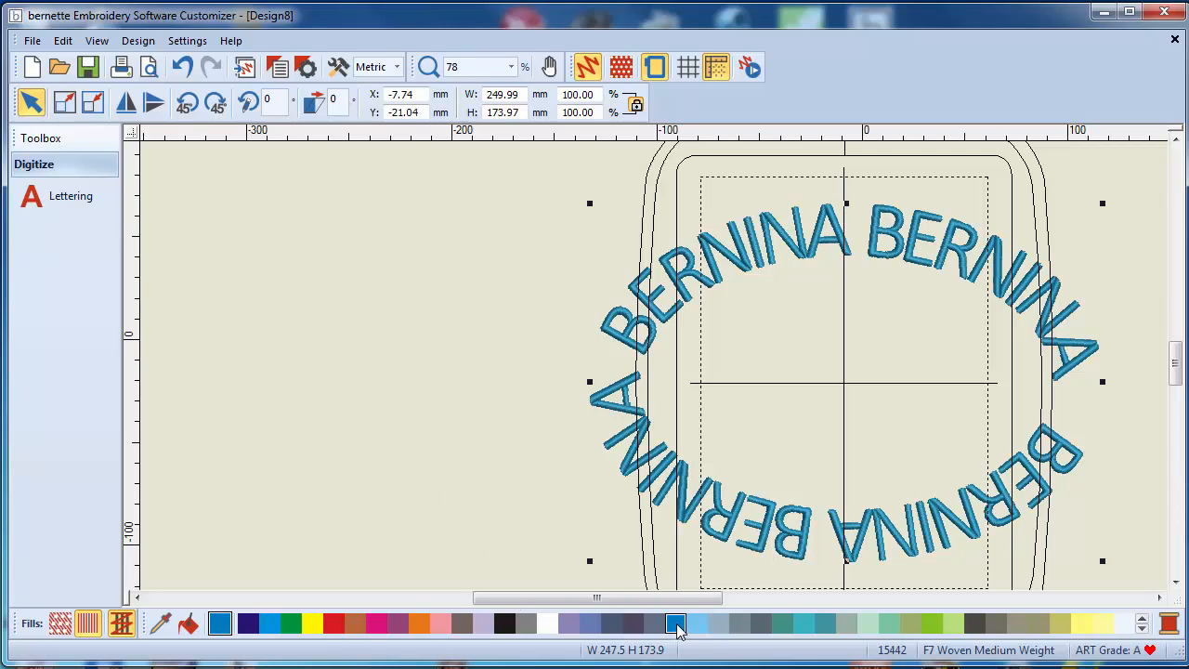